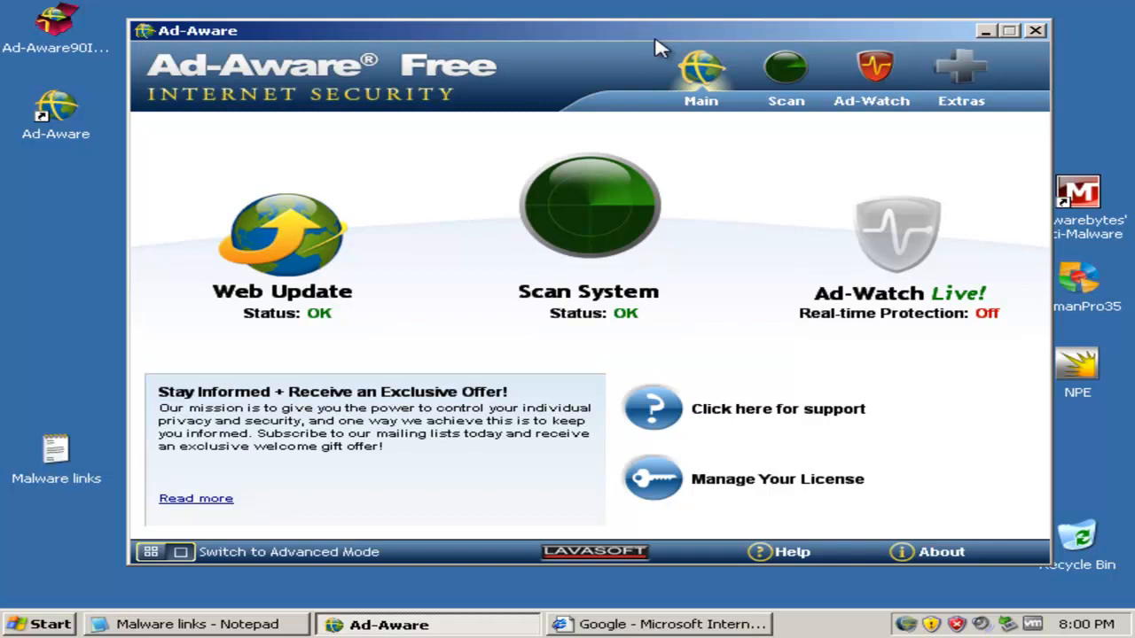
mouse_move(877, 37)
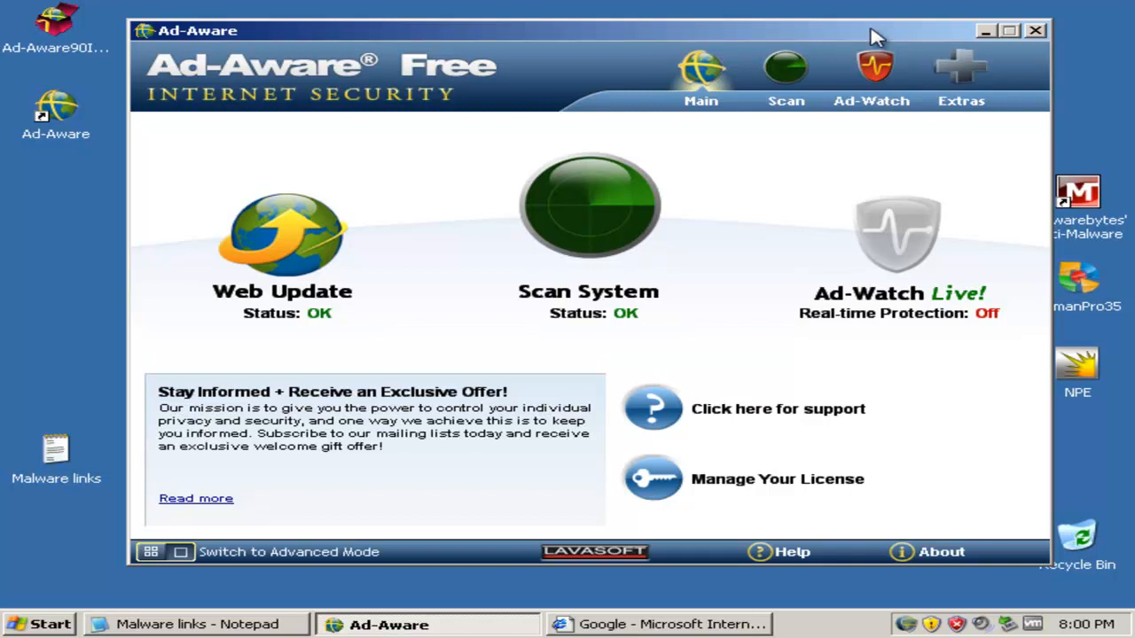
mouse_move(842, 43)
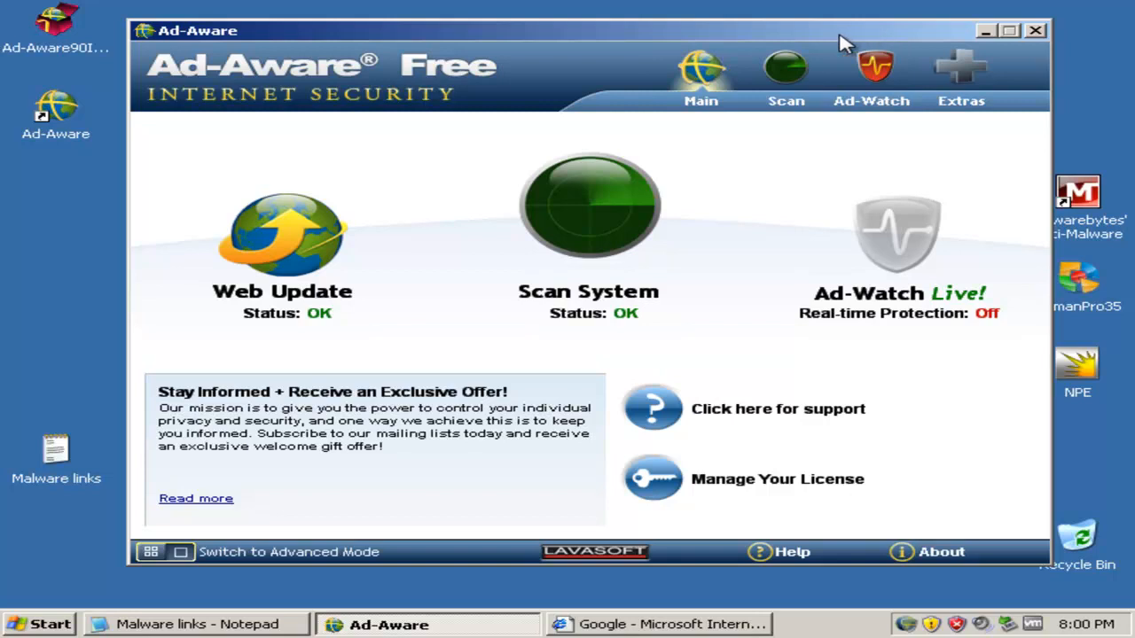
mouse_move(798, 43)
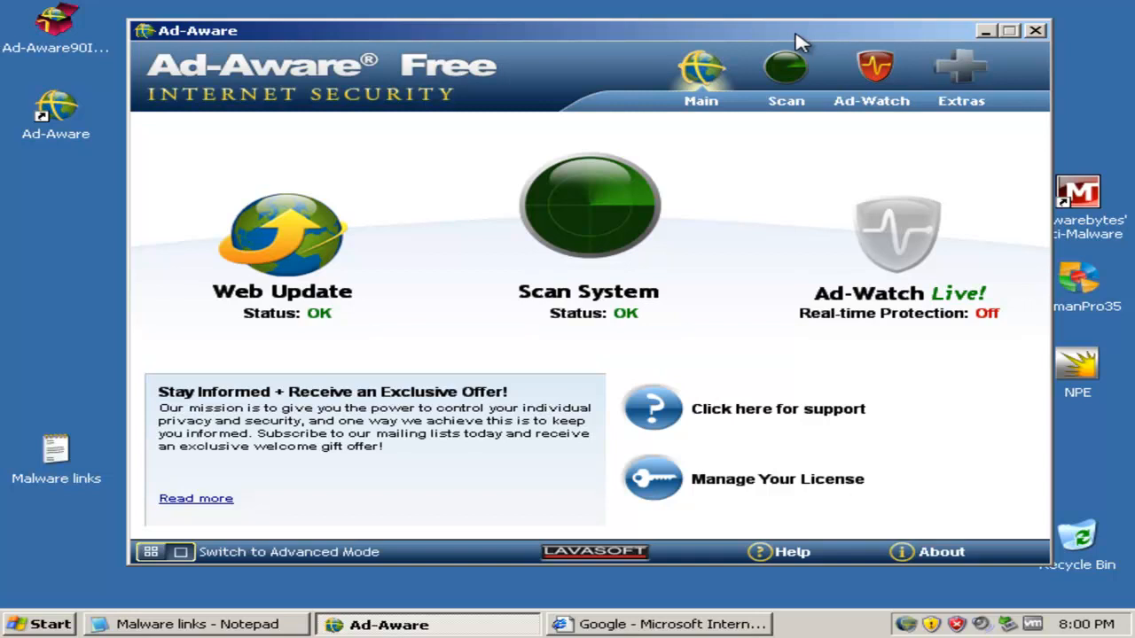
mouse_move(467, 214)
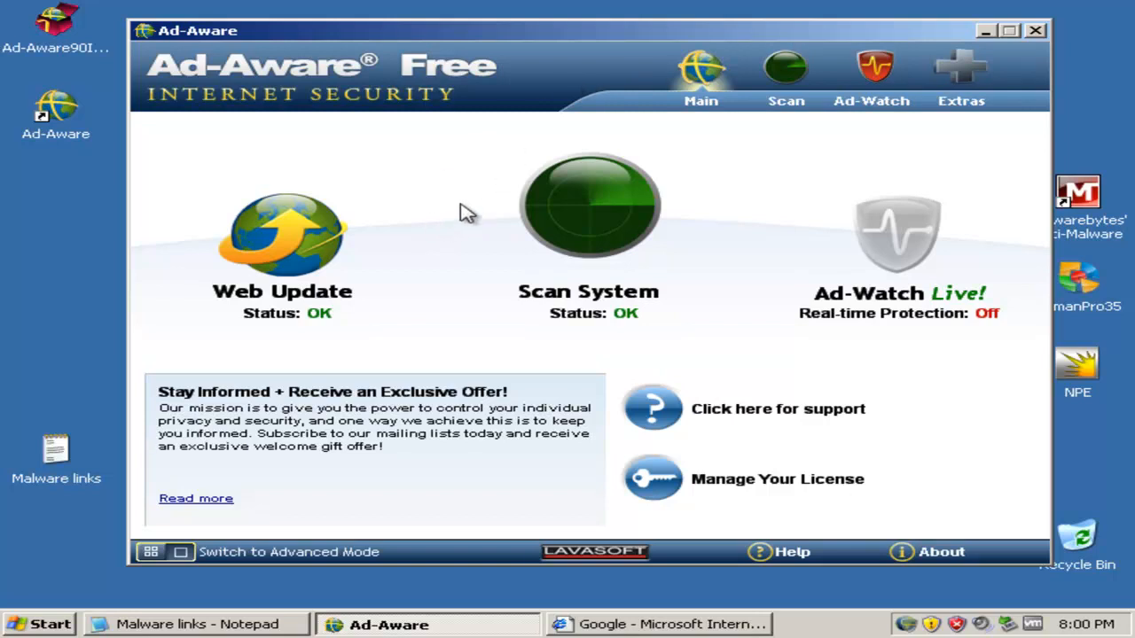
mouse_move(344, 262)
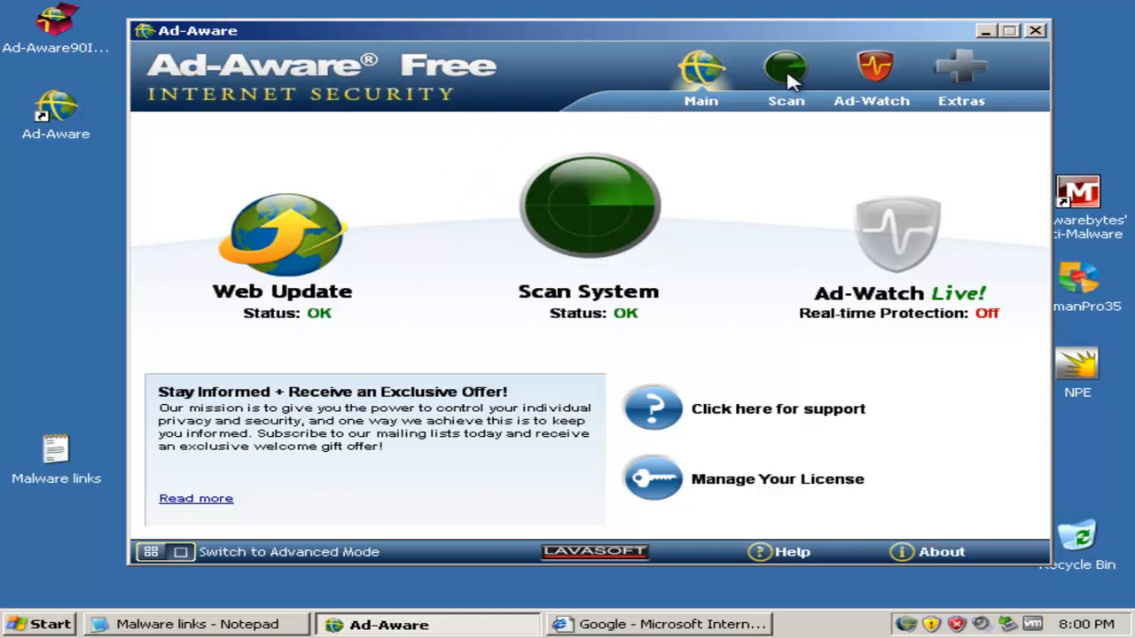
mouse_move(390, 244)
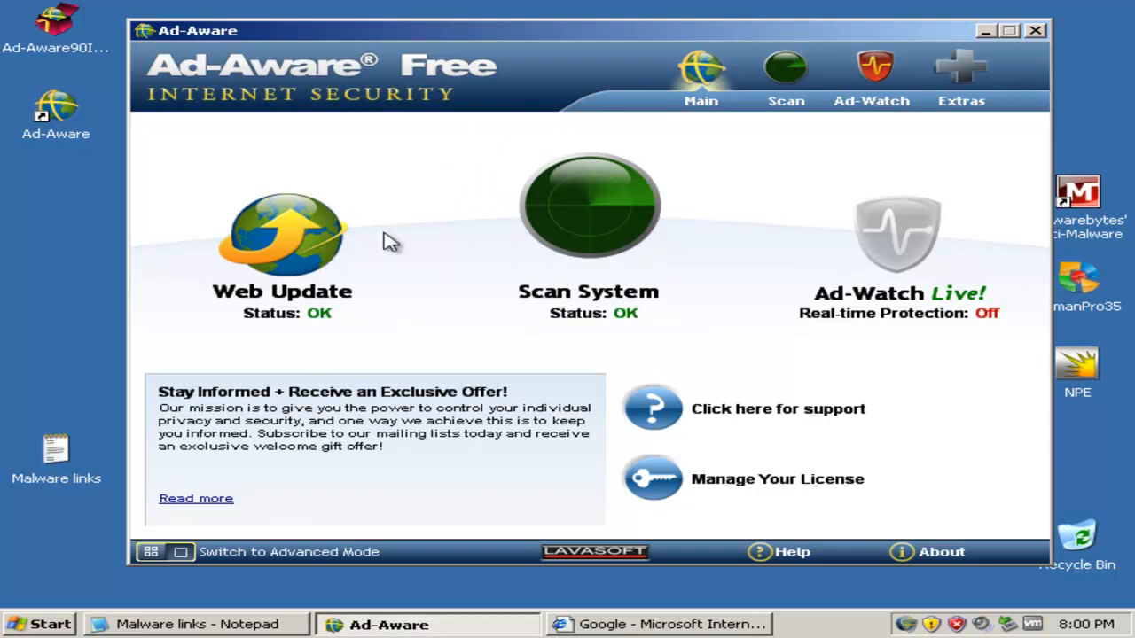
mouse_move(391, 323)
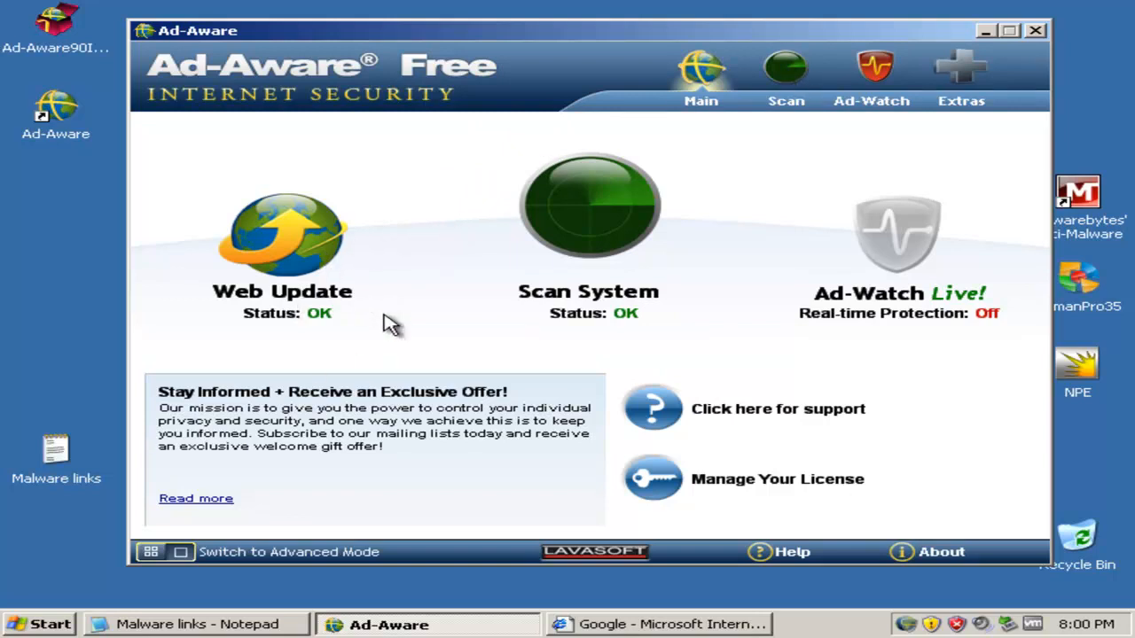
mouse_move(621, 226)
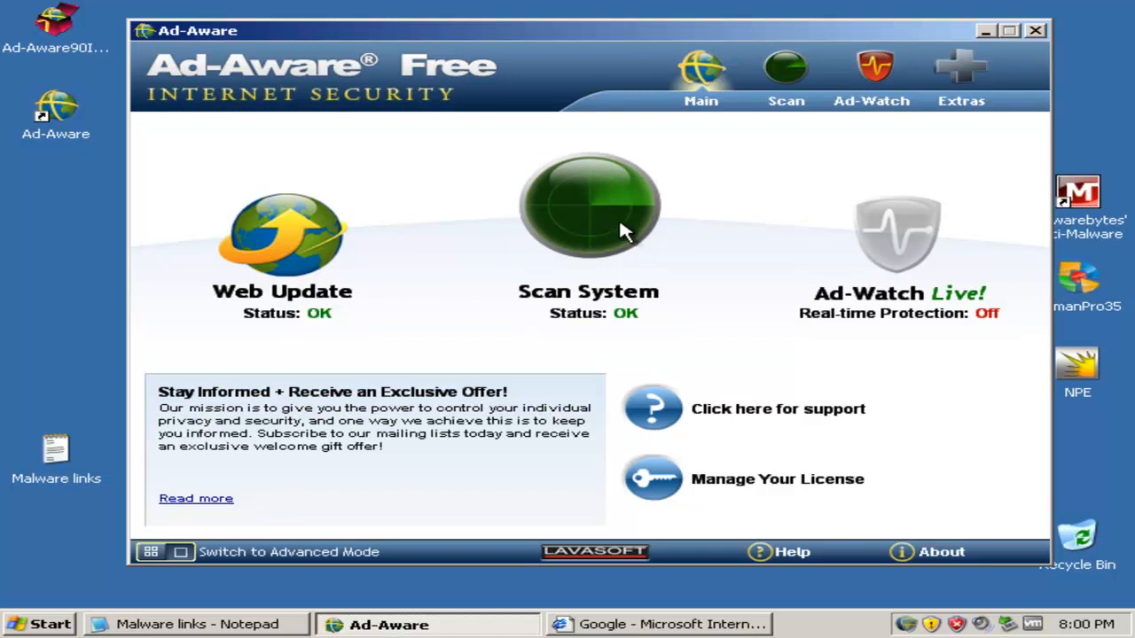
mouse_move(889, 181)
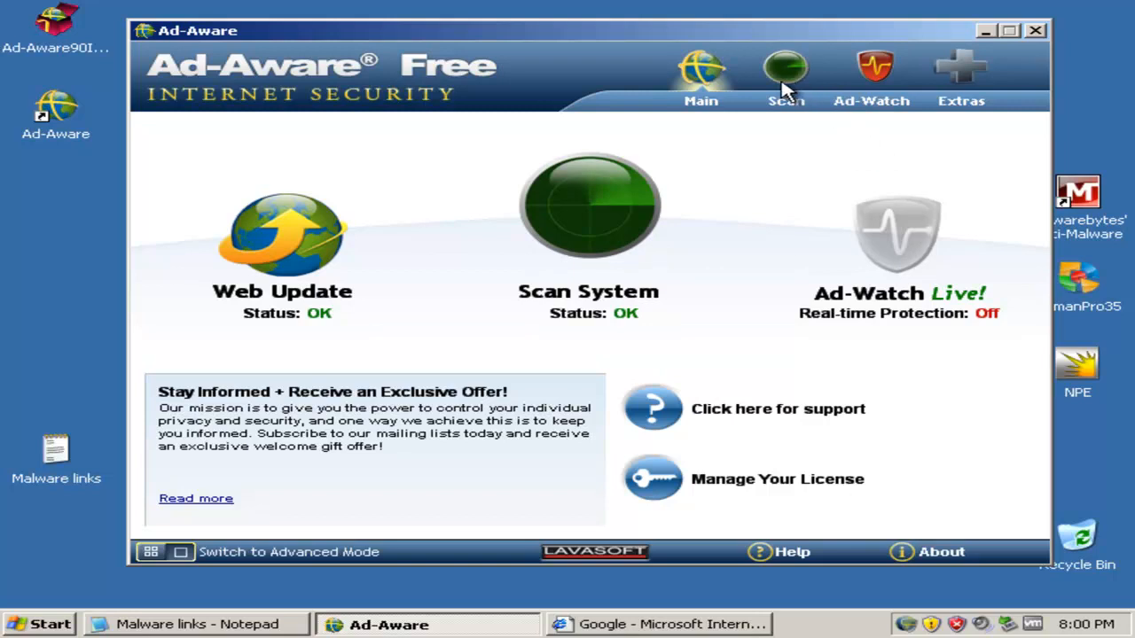
Browse Ad-Aware's scan modes and extra tools, then return to the protection status overview
click(784, 76)
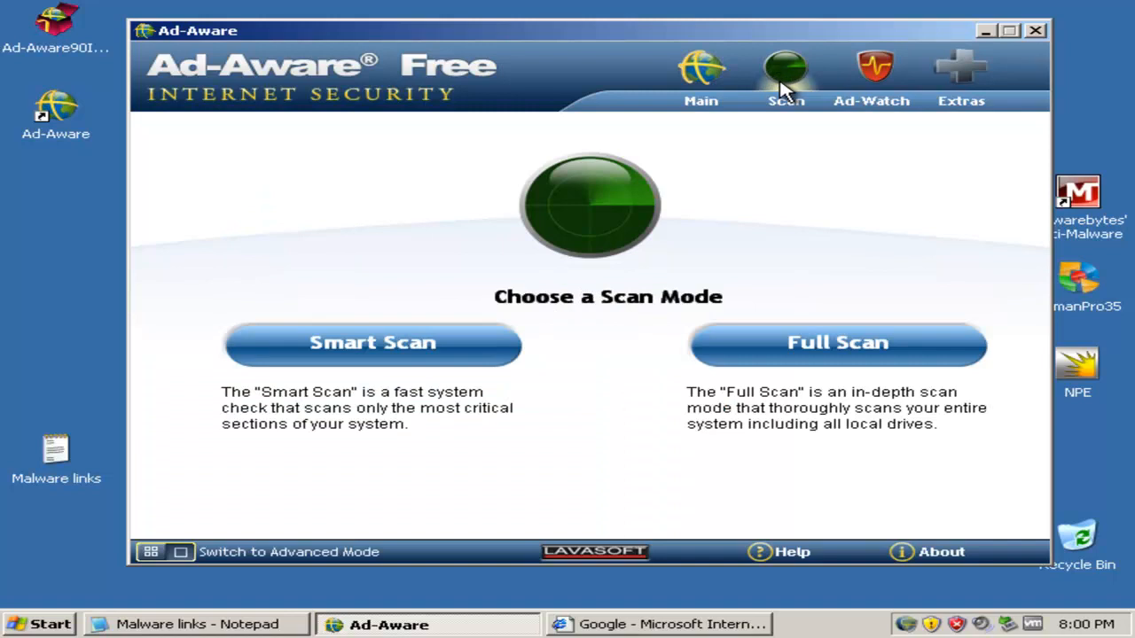
mouse_move(399, 213)
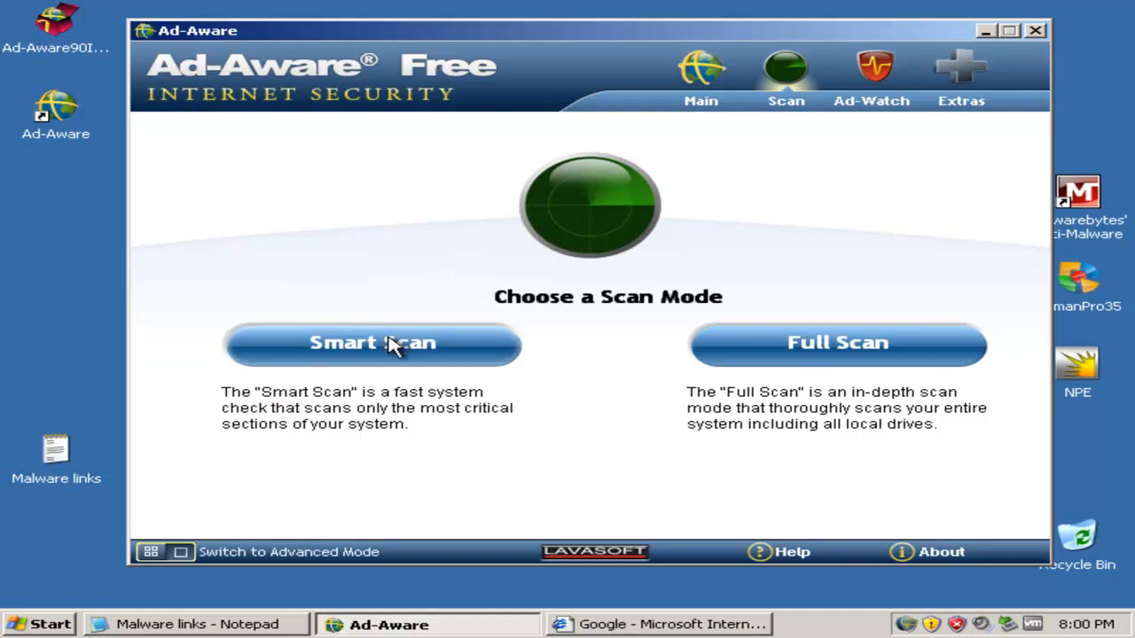
mouse_move(484, 329)
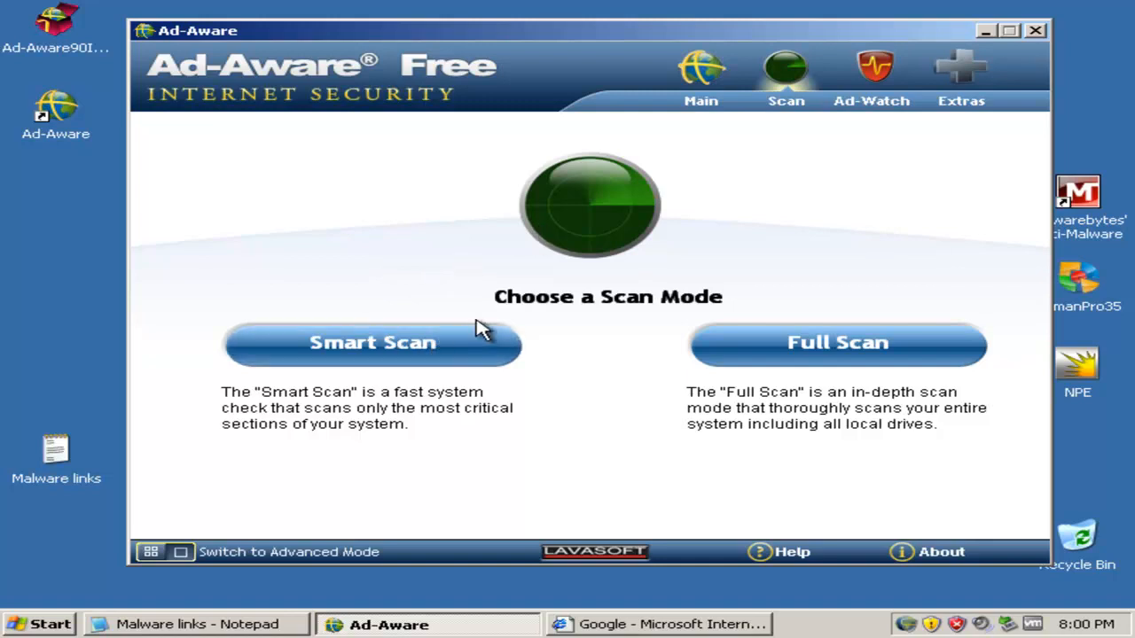
mouse_move(875, 76)
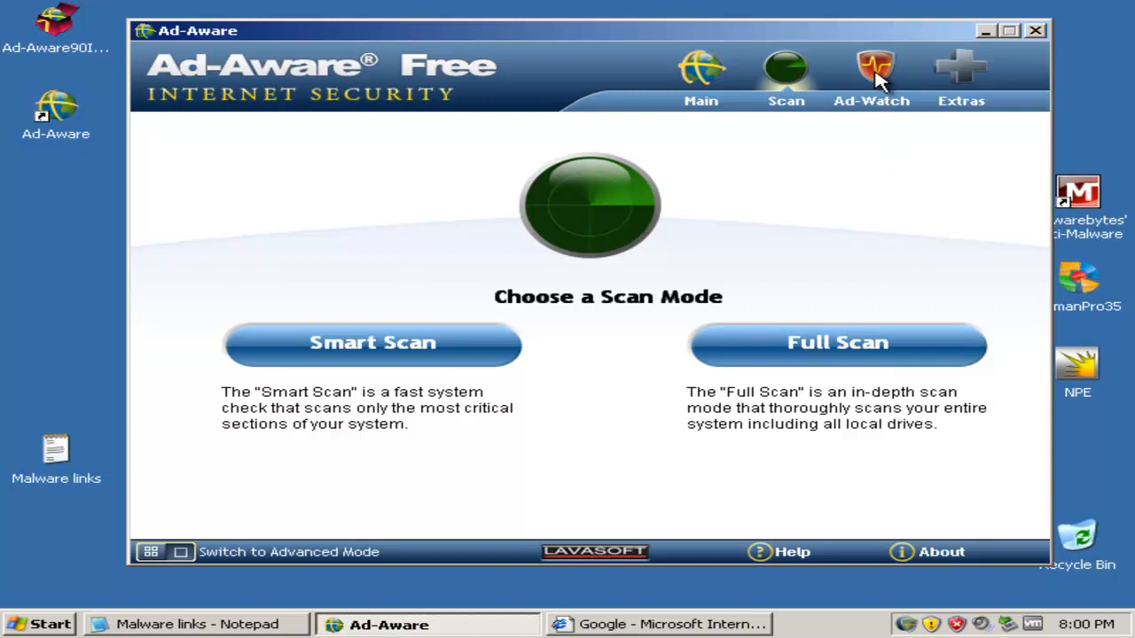
click(961, 75)
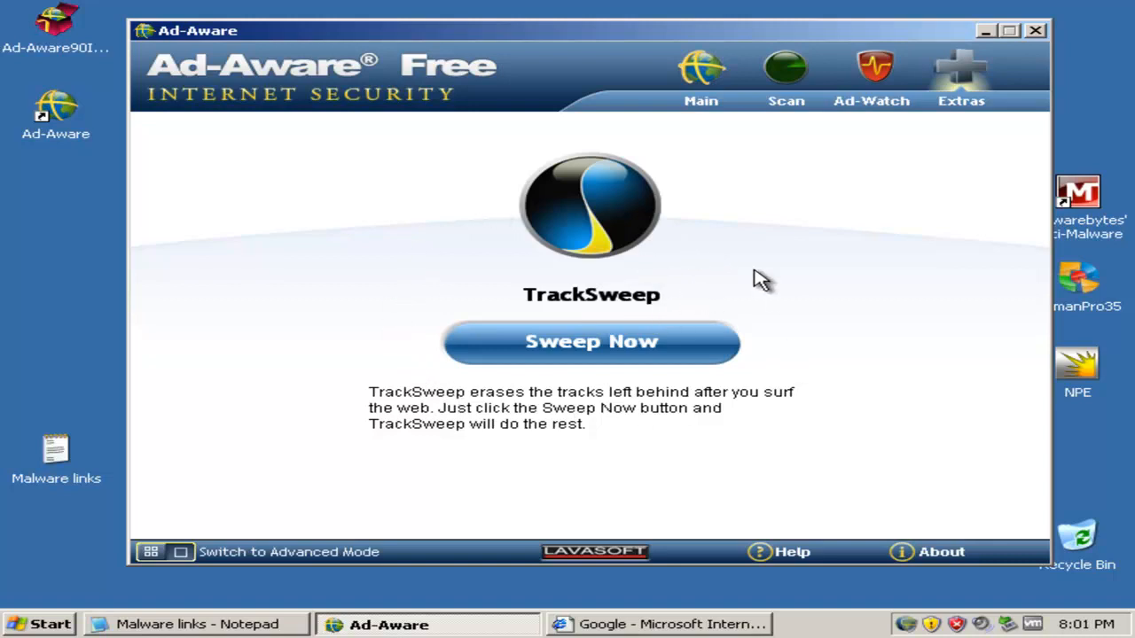
mouse_move(410, 326)
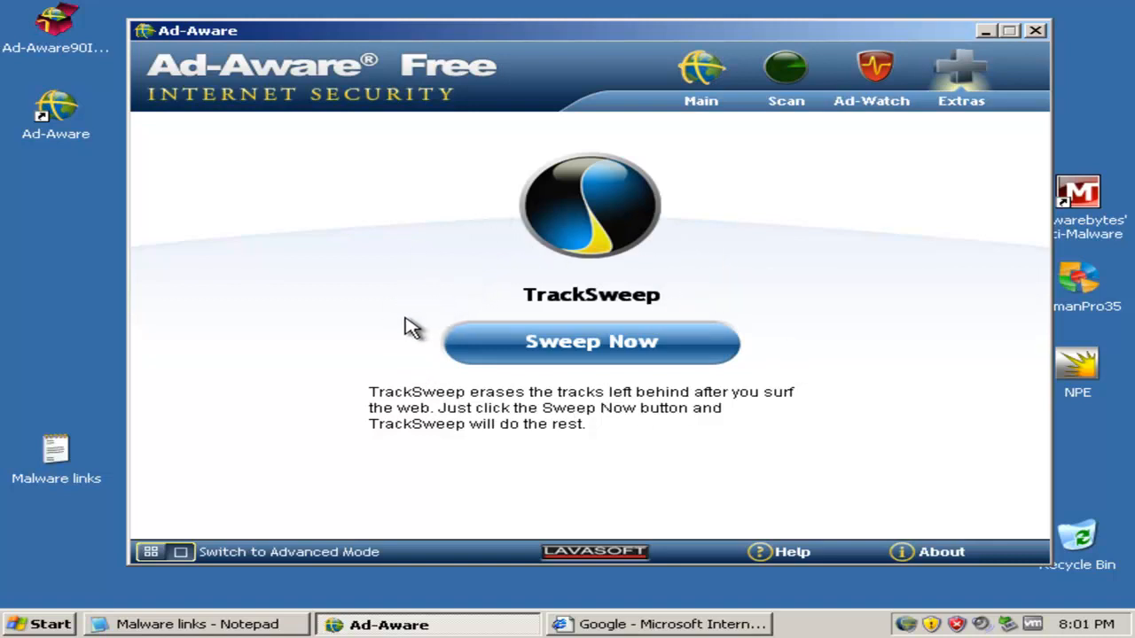
mouse_move(481, 399)
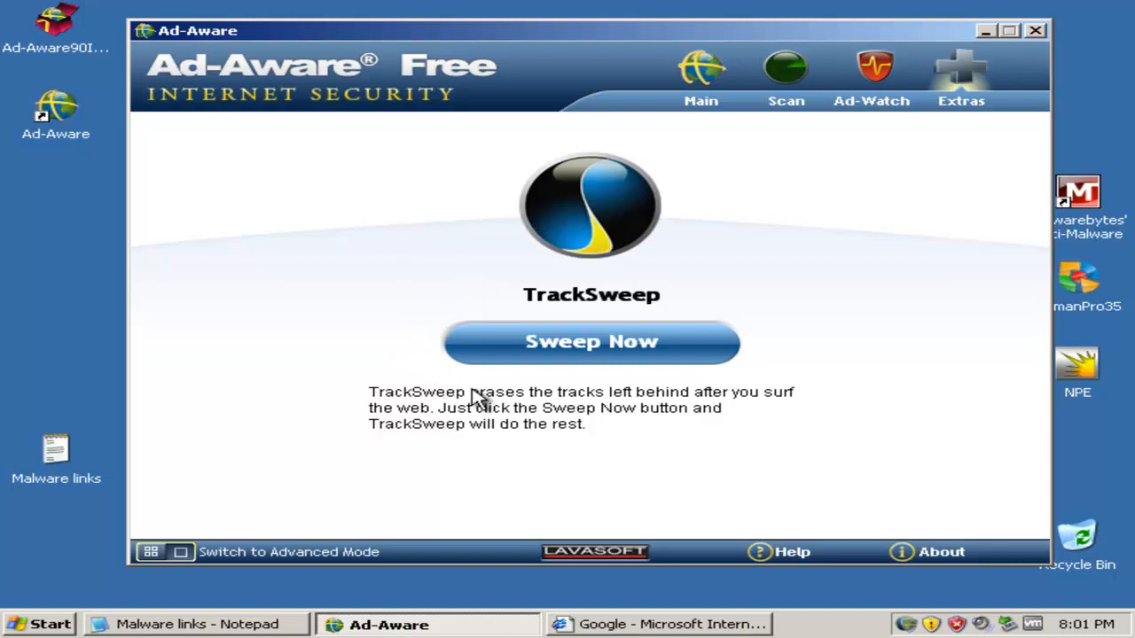
mouse_move(701, 75)
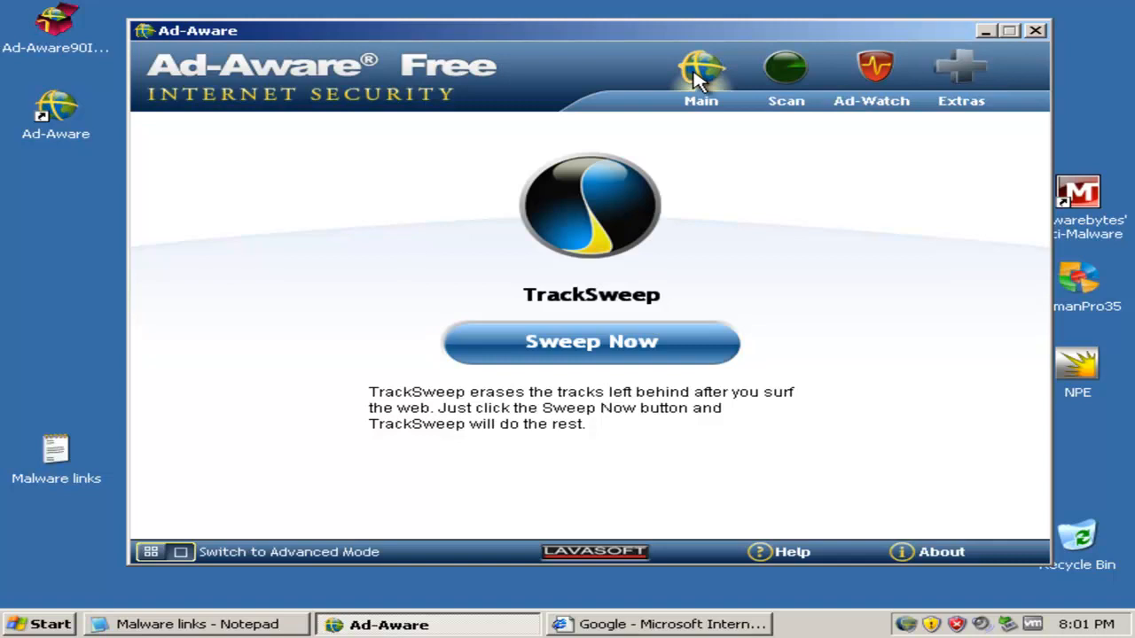
click(700, 76)
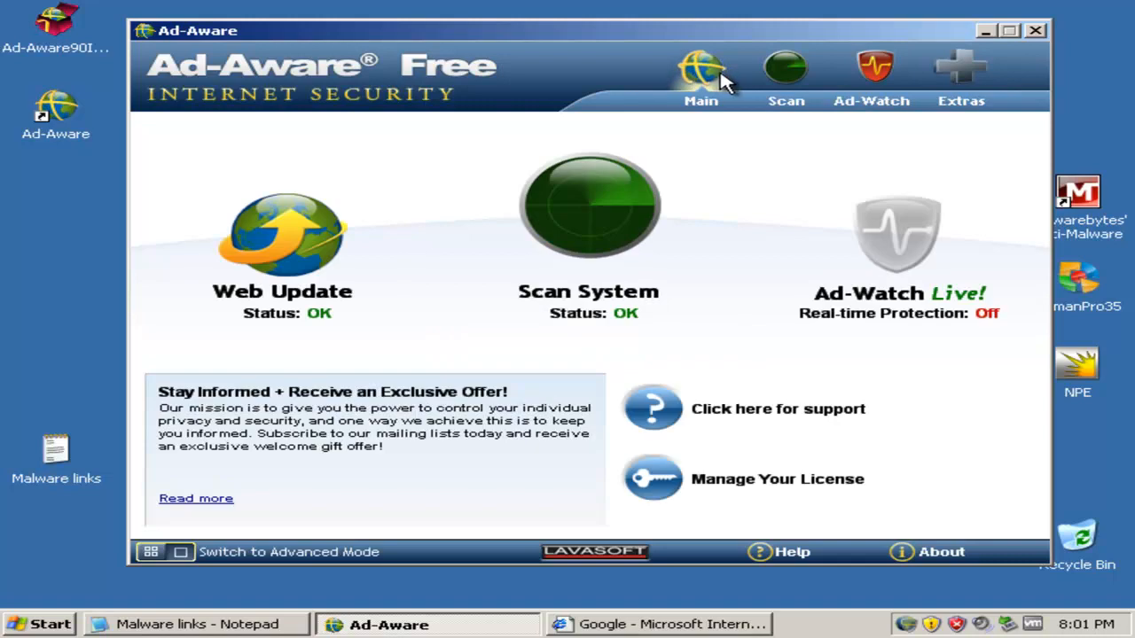
mouse_move(1037, 33)
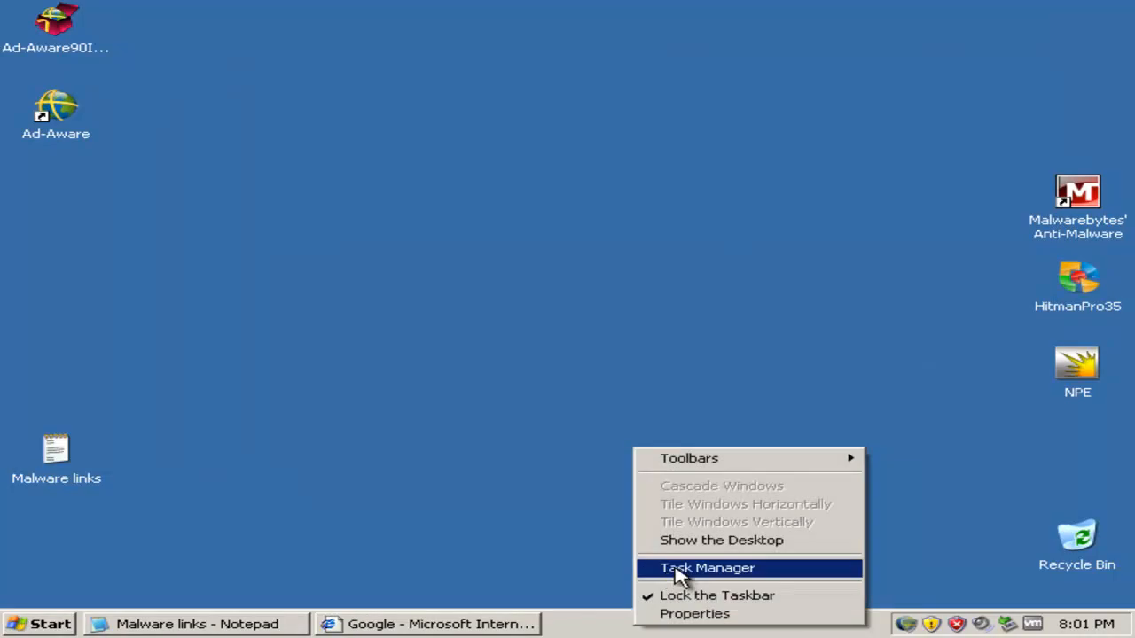
In Task Manager, sort processes by Image Name, select AAWService.exe, then close it
click(706, 567)
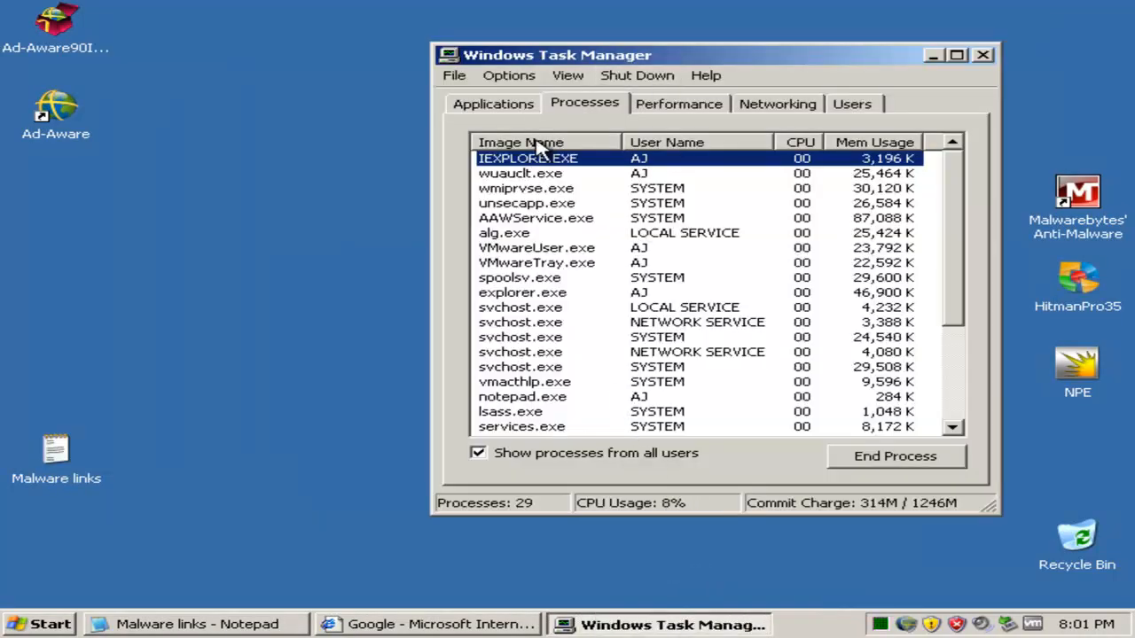
click(521, 142)
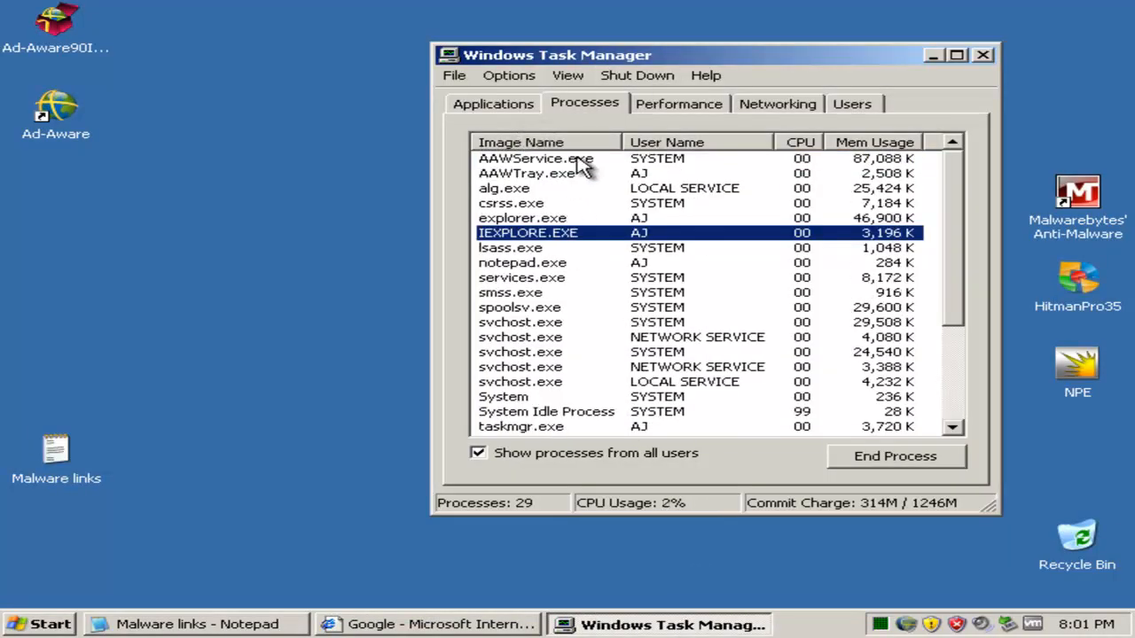
click(535, 158)
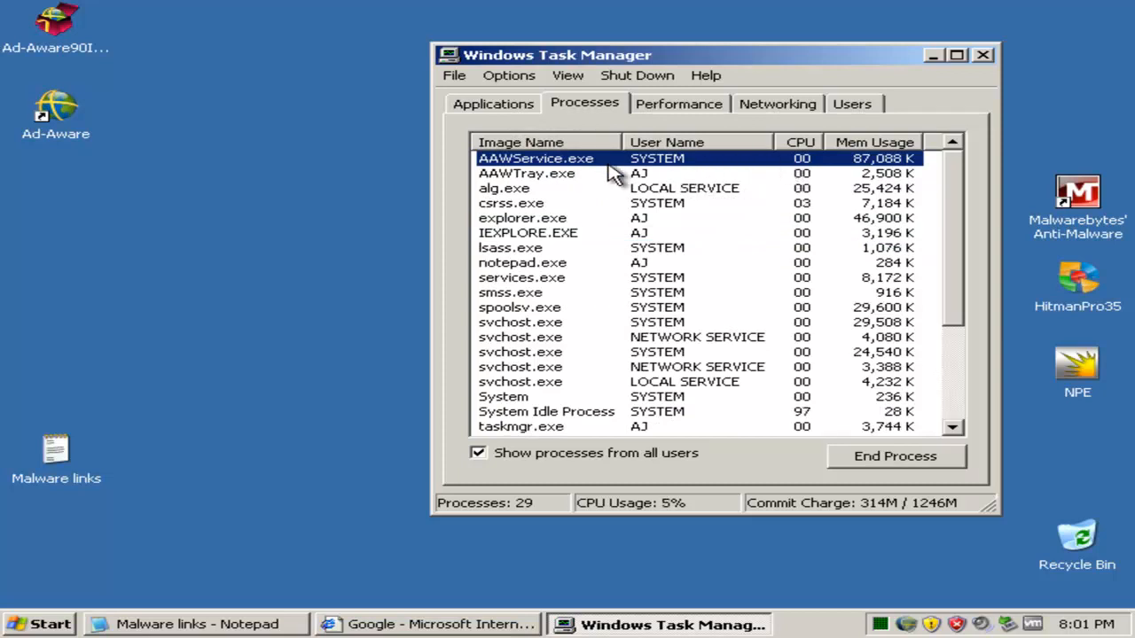
mouse_move(873, 186)
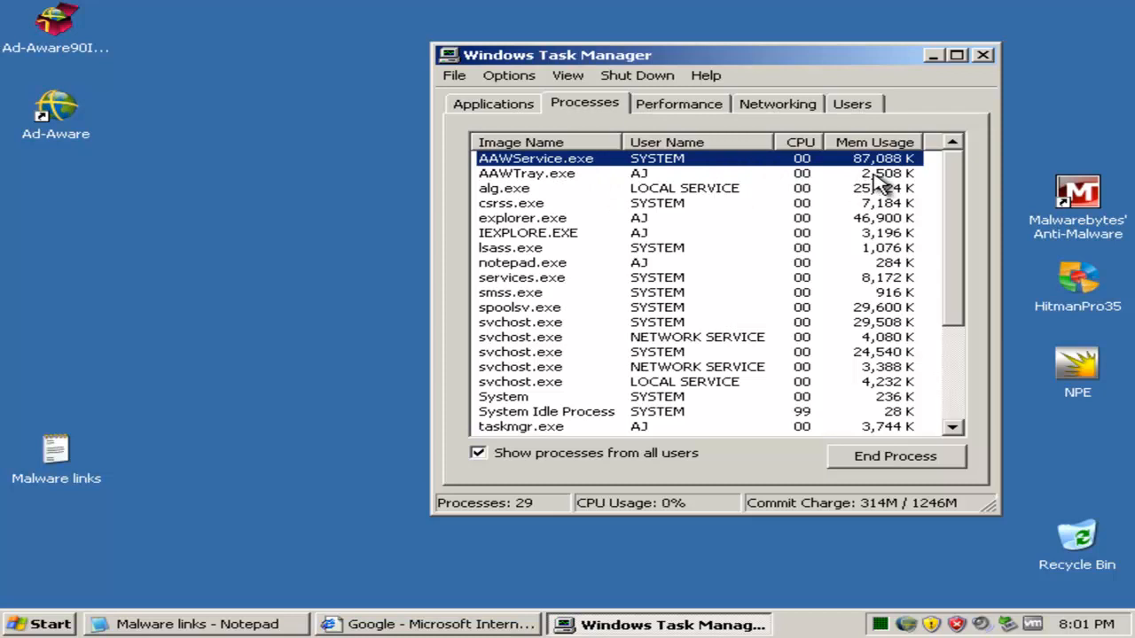
click(982, 54)
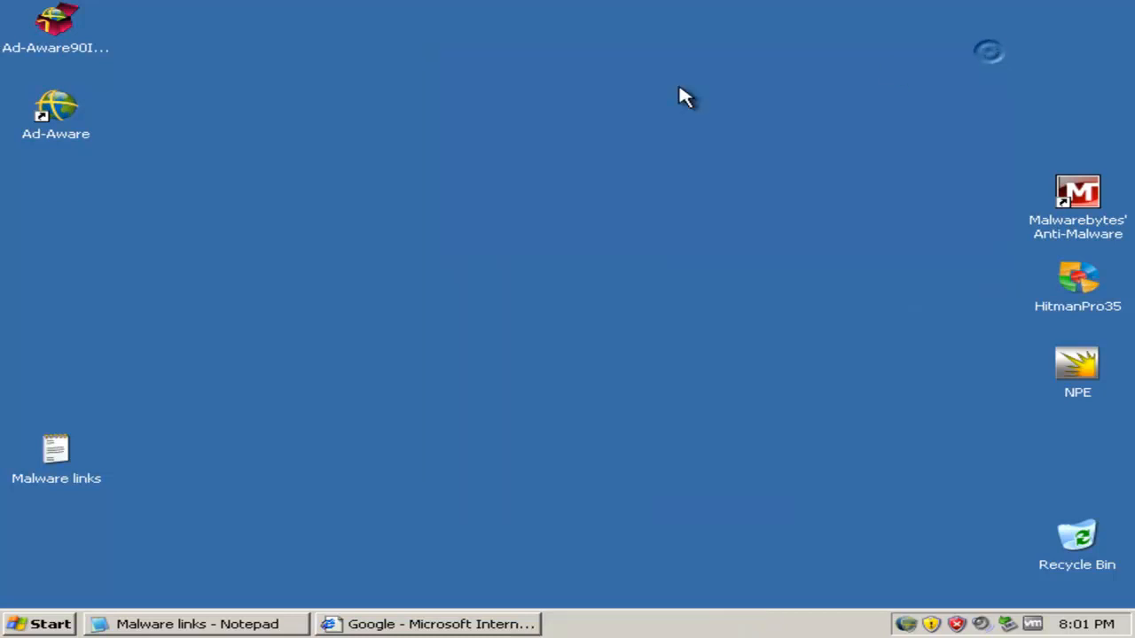
right_click(55, 18)
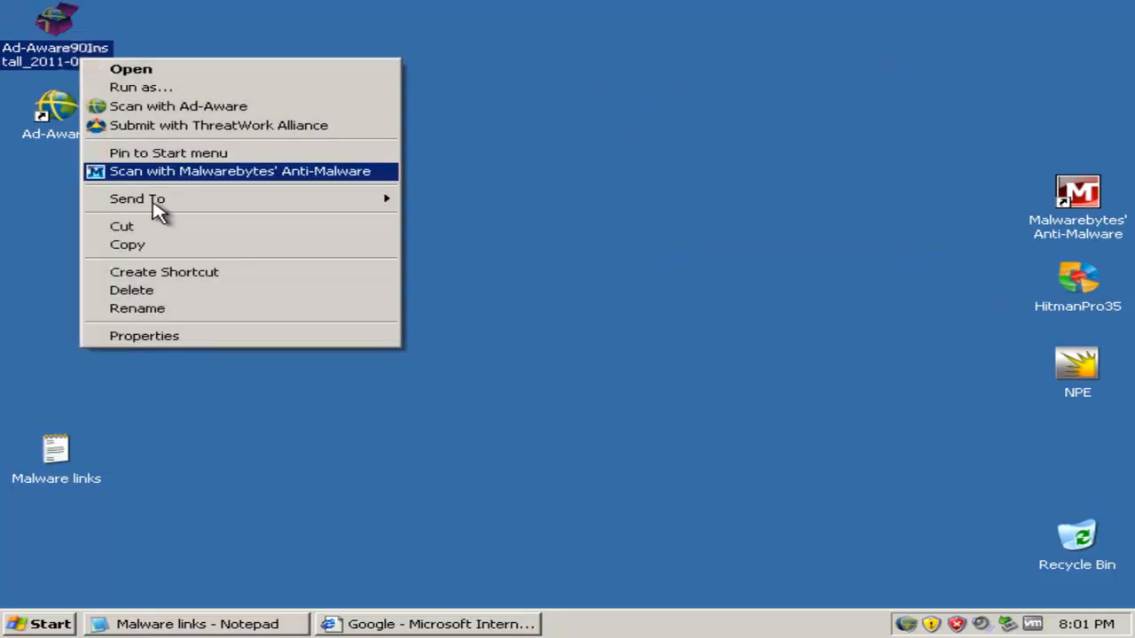
click(144, 335)
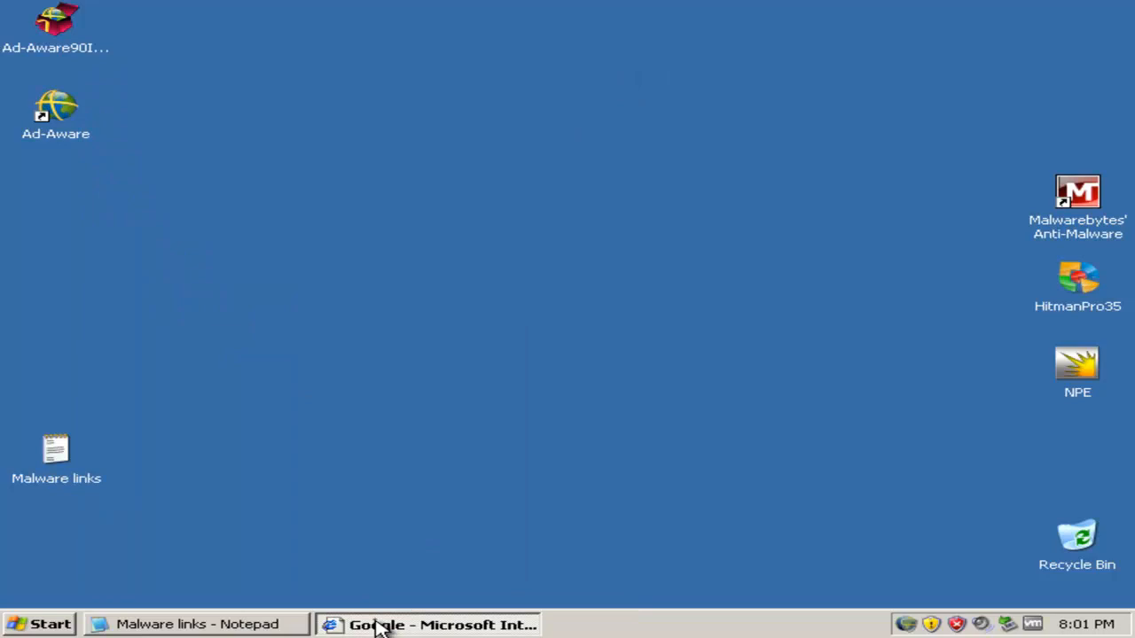
Visit liftnetworkmedia.in/New-Video-Addon.48134.exe, then paste the second malware link as the address
click(428, 625)
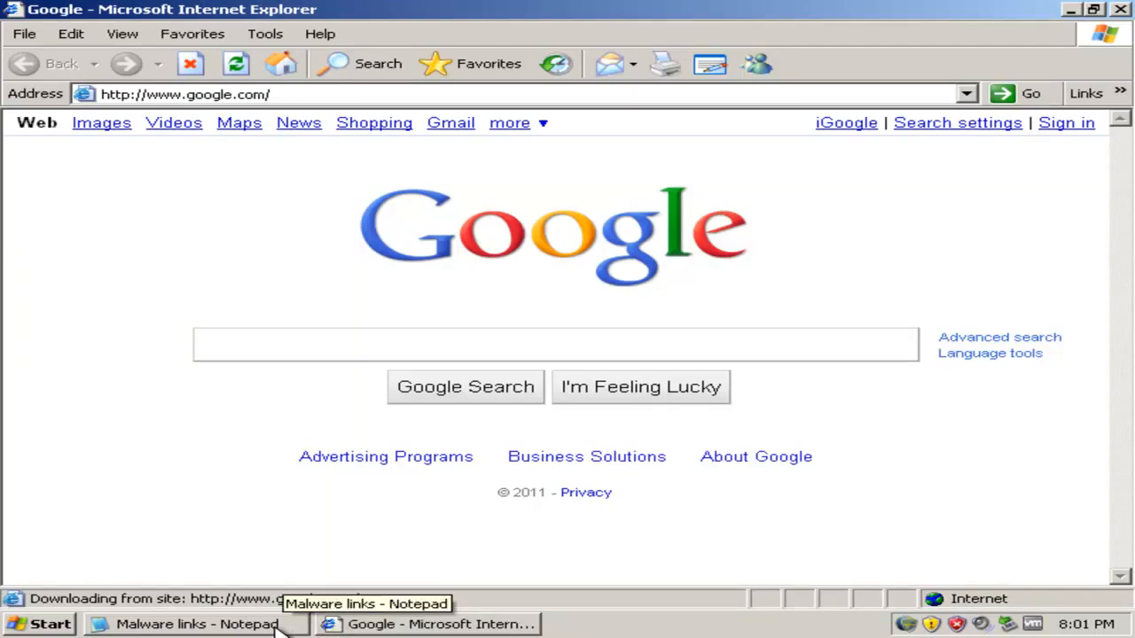
click(195, 624)
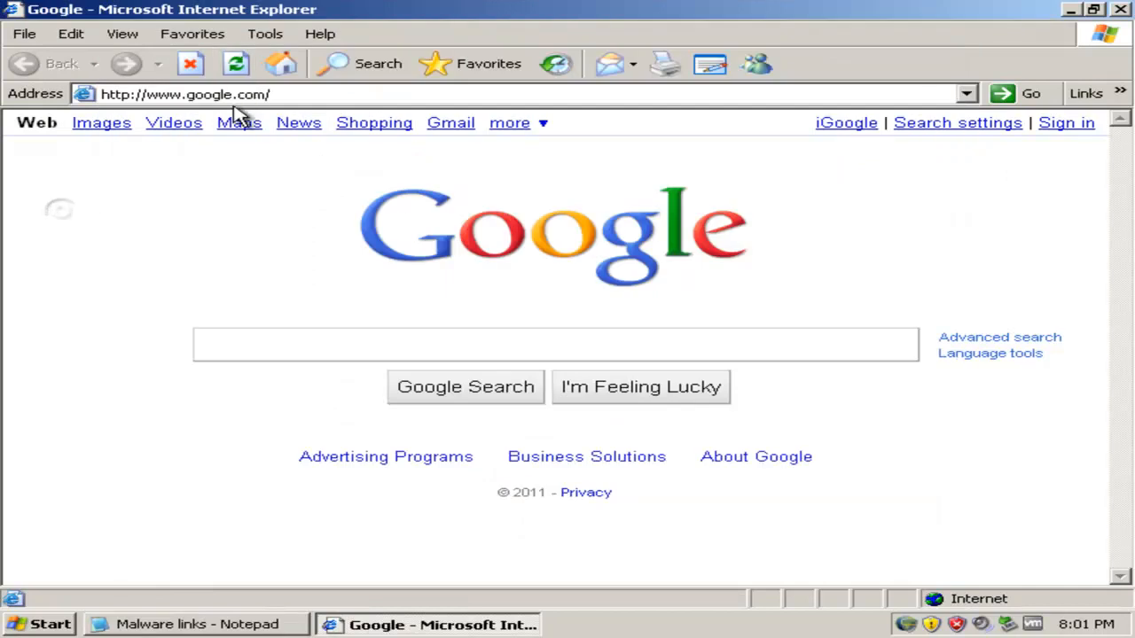
text(liftnetworkmedia.in/New-Video-Addon.48134.exe)
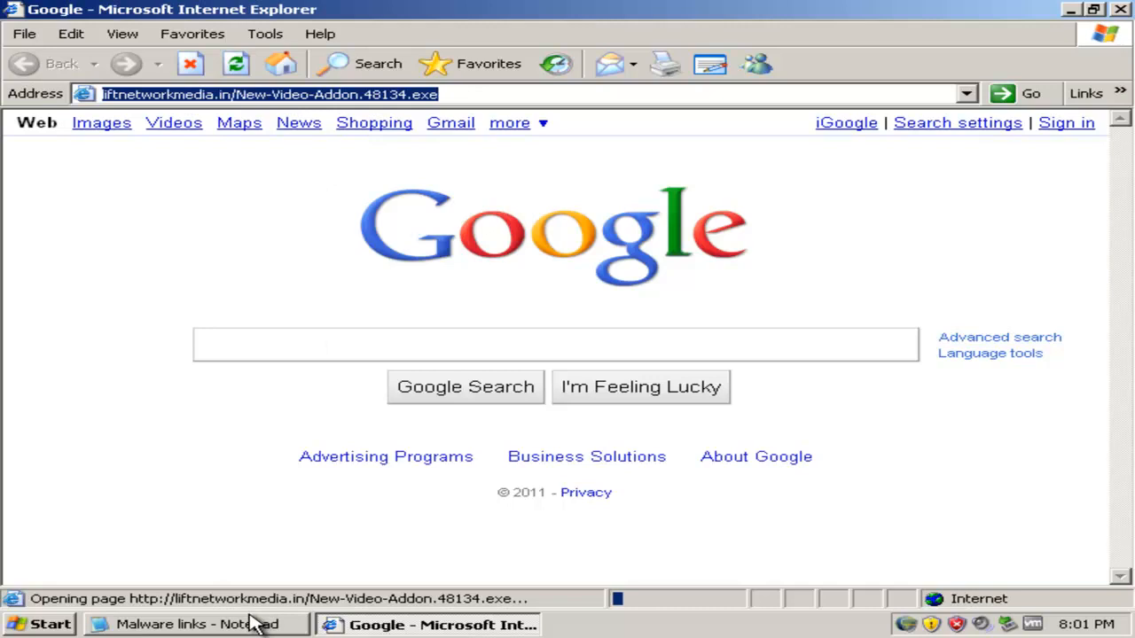
click(203, 624)
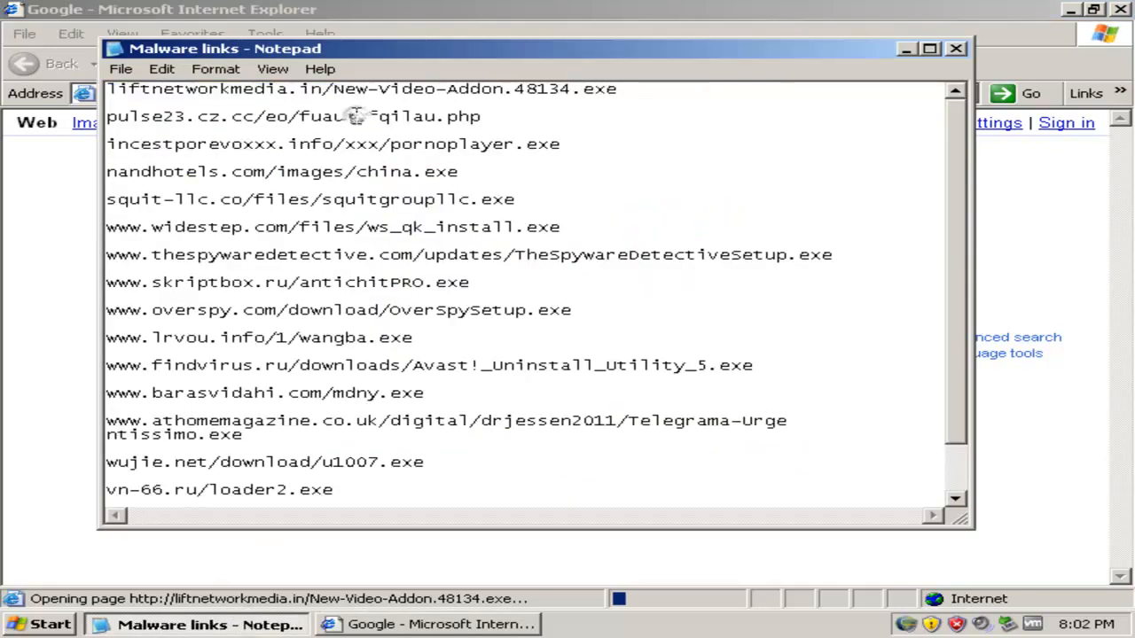
right_click(292, 116)
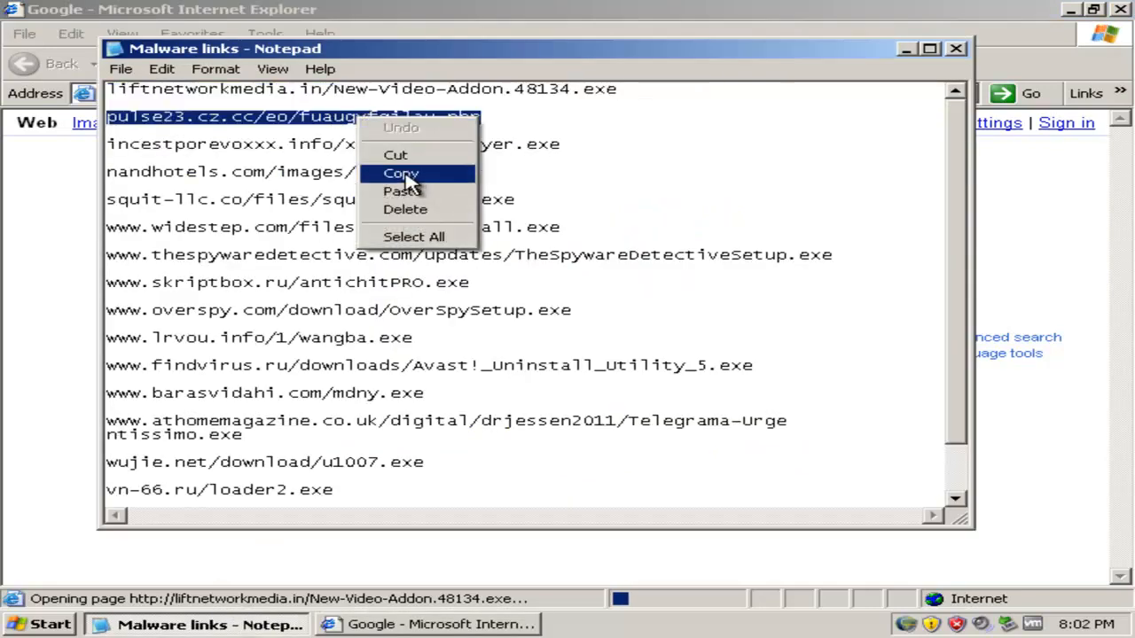
click(401, 173)
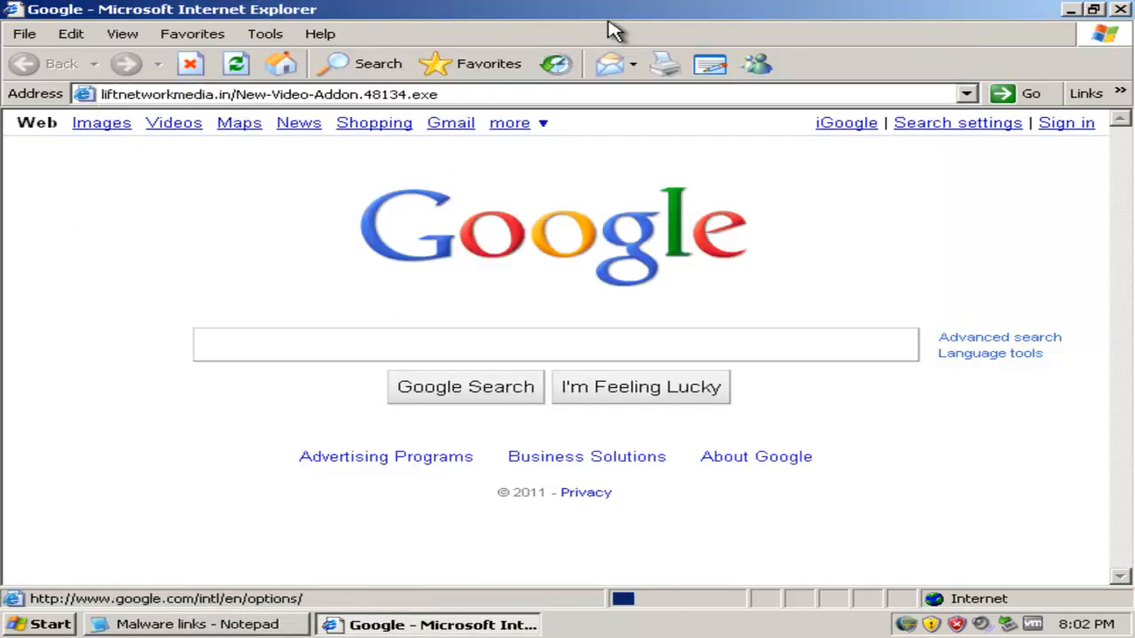
mouse_move(470, 102)
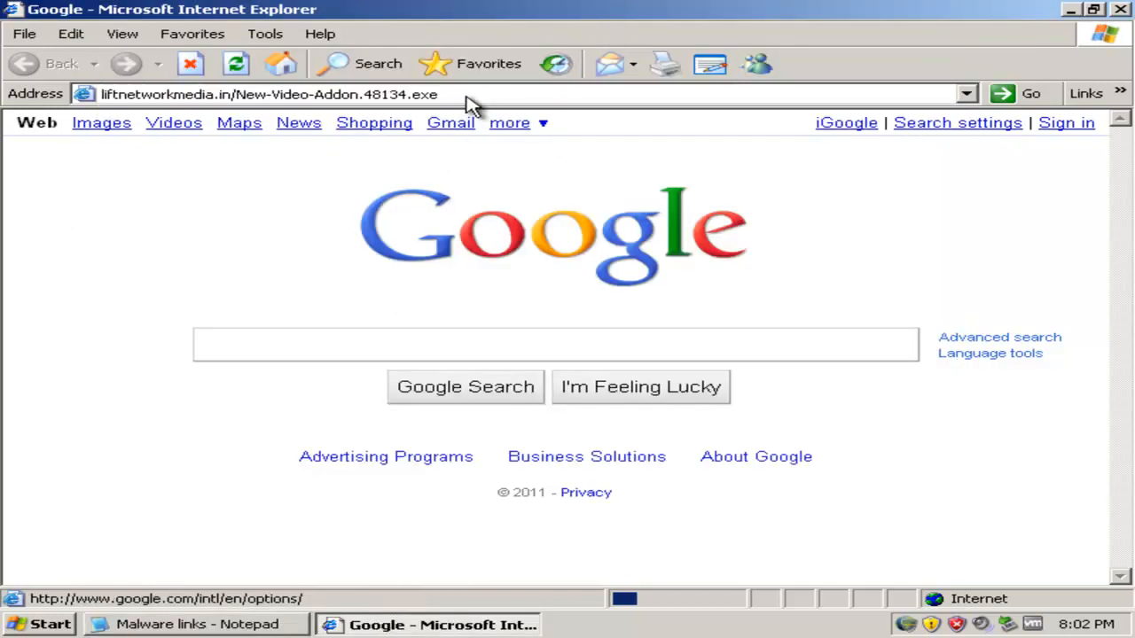
right_click(266, 94)
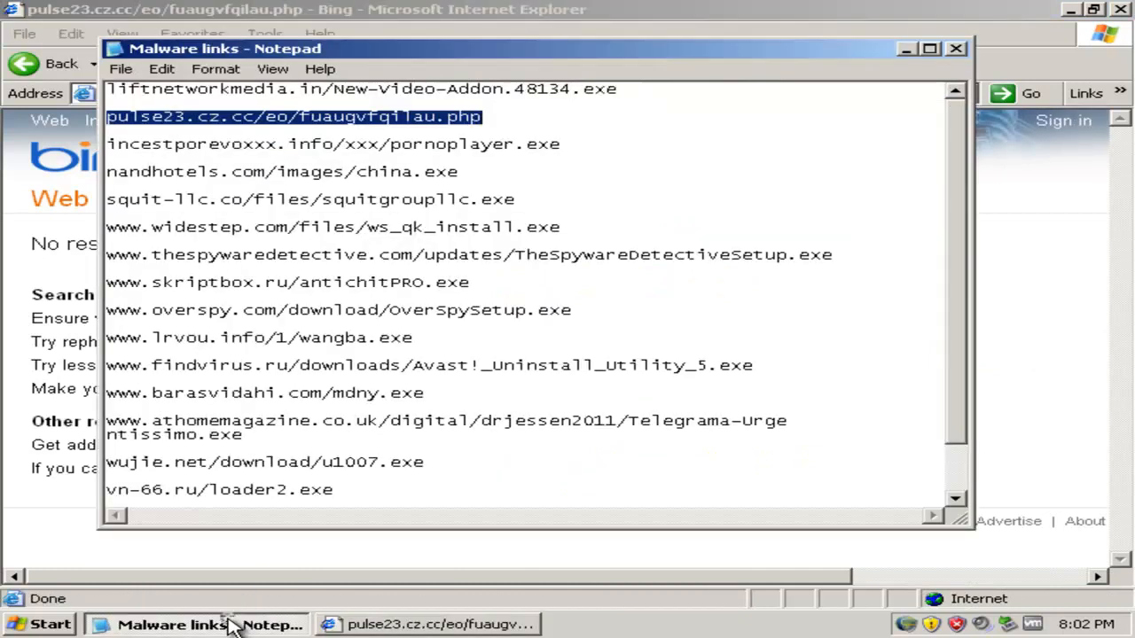
Try the incestporevoxxx.info and nandhotels.com malware links from the Notepad list
right_click(382, 144)
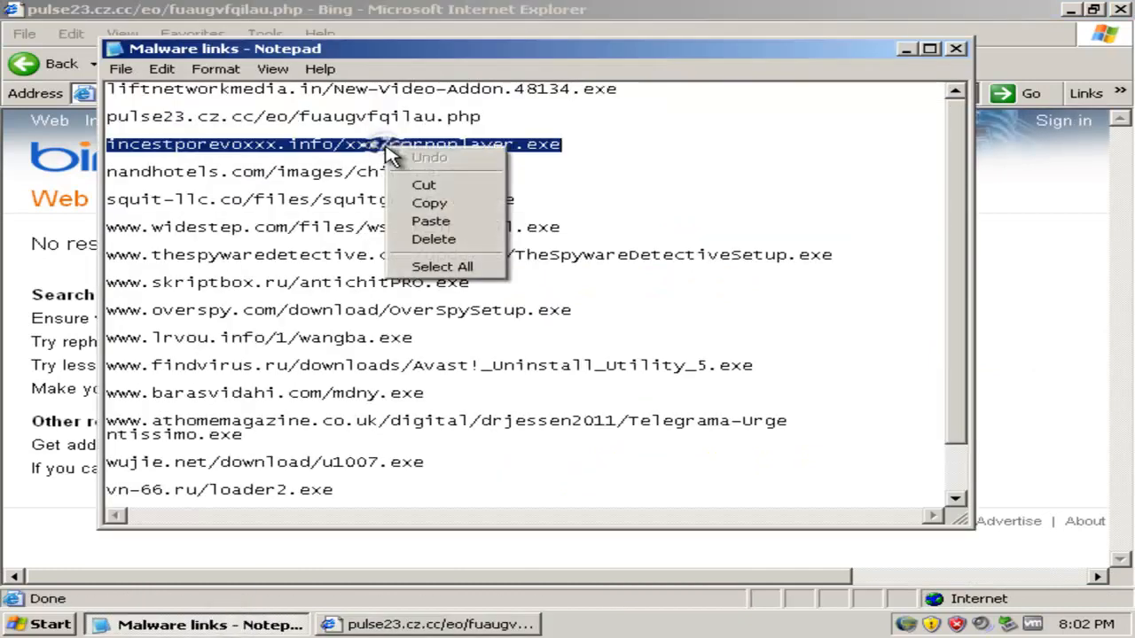
click(1042, 233)
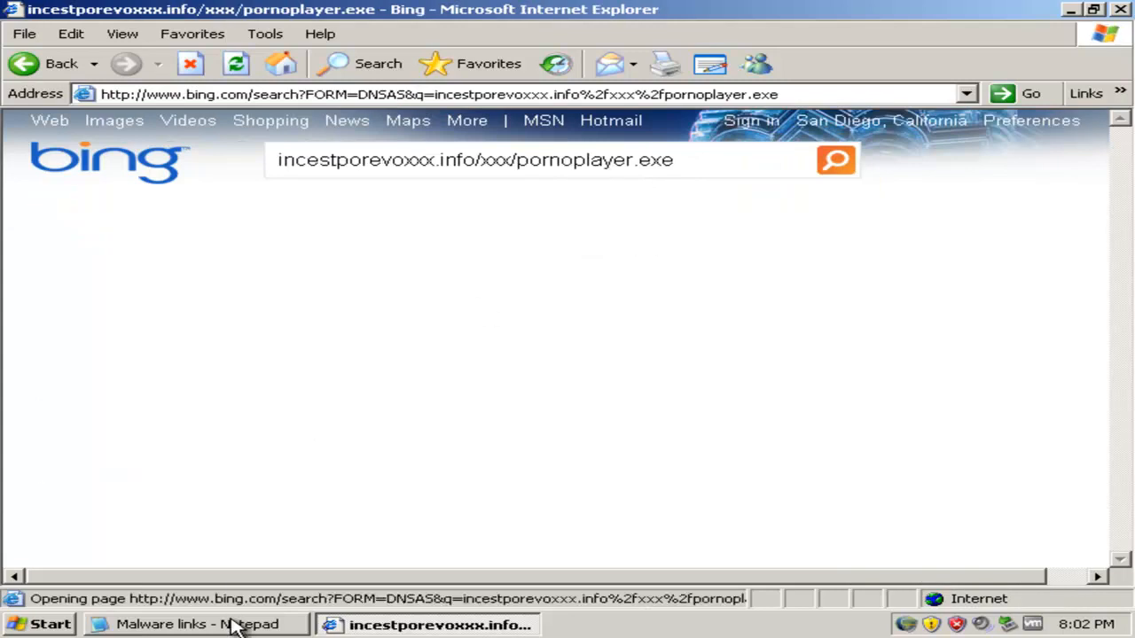
click(200, 624)
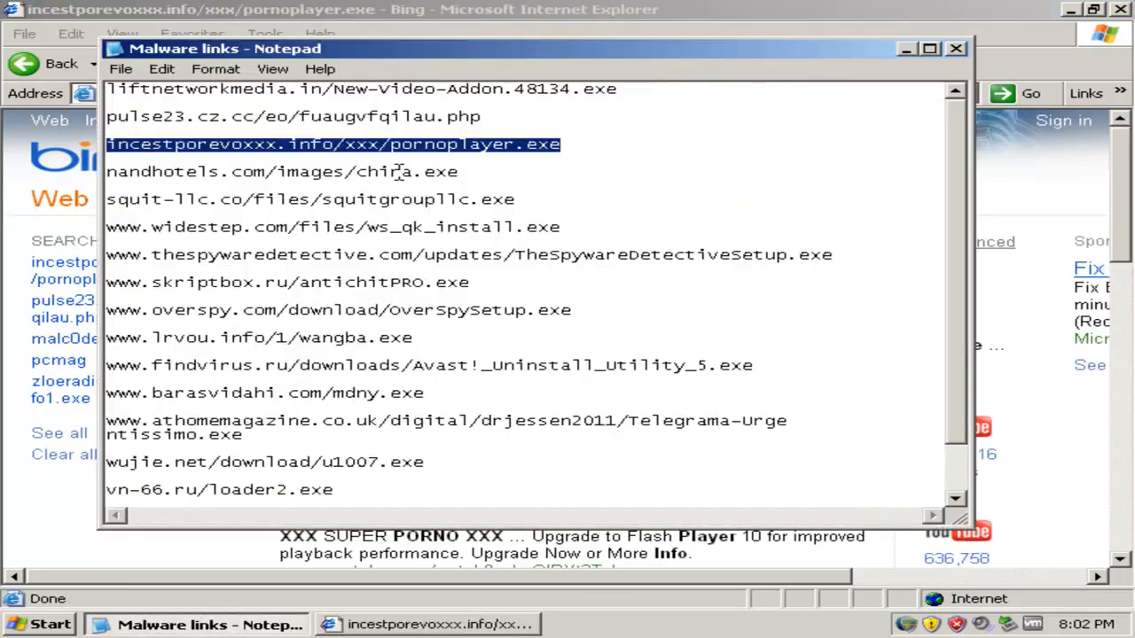
right_click(281, 171)
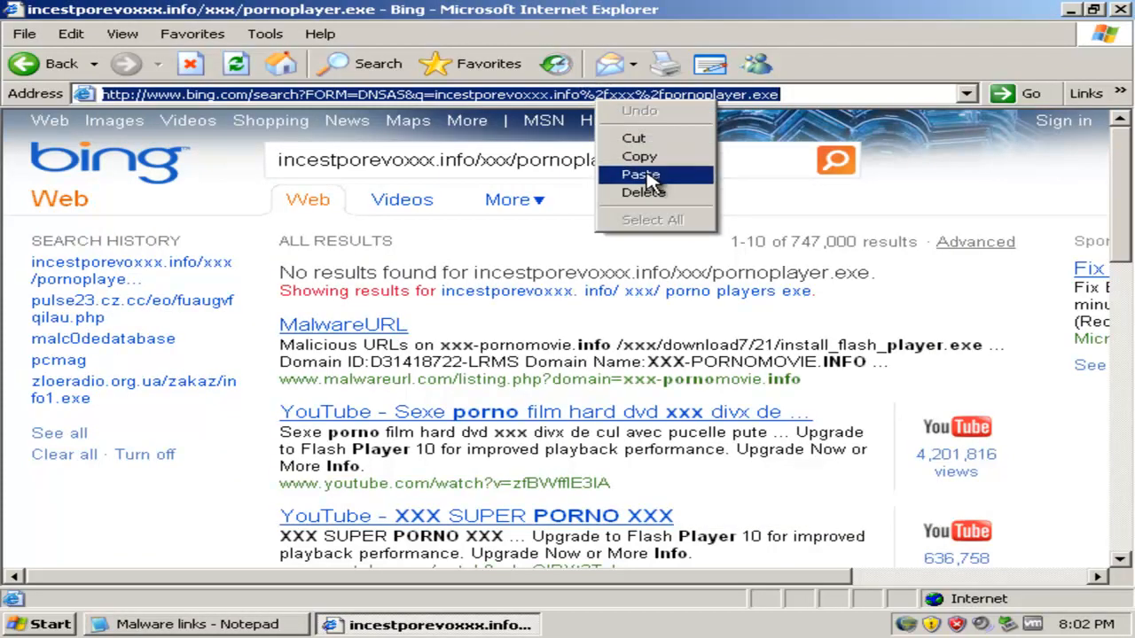
click(640, 174)
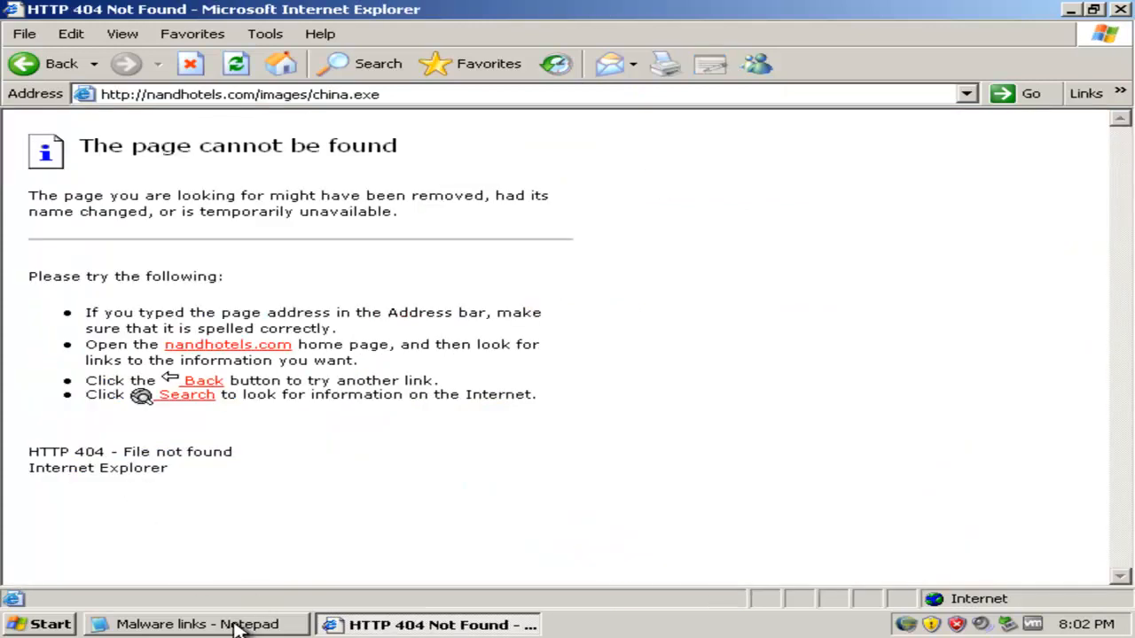
Try the squit-llc.co link and return to the malware links list for the next entries
click(197, 624)
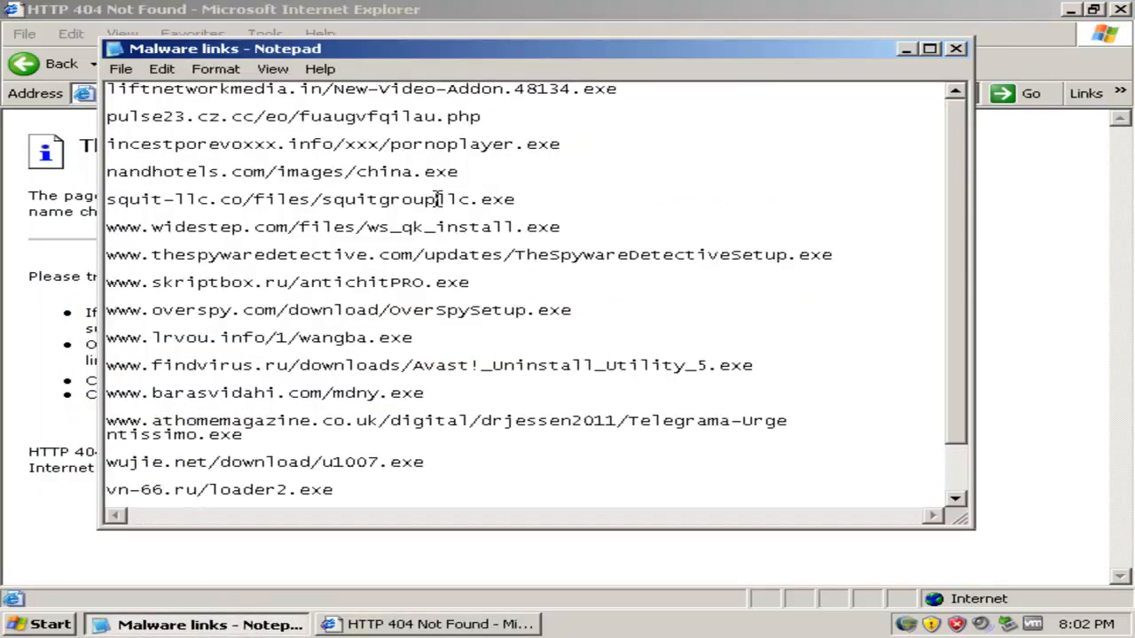
right_click(435, 199)
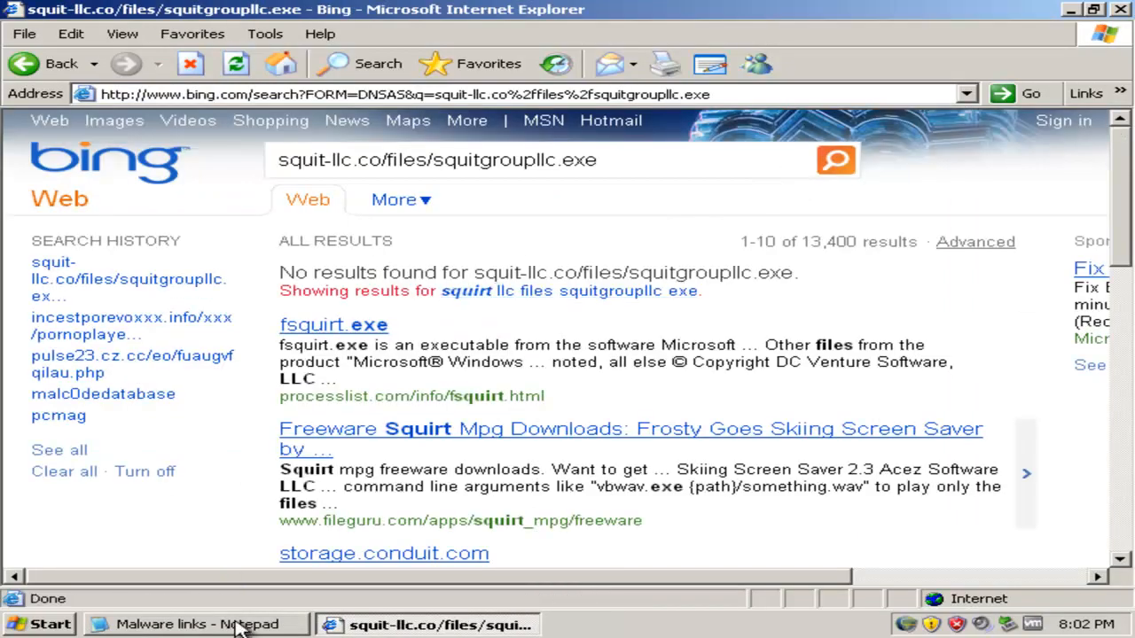
click(197, 624)
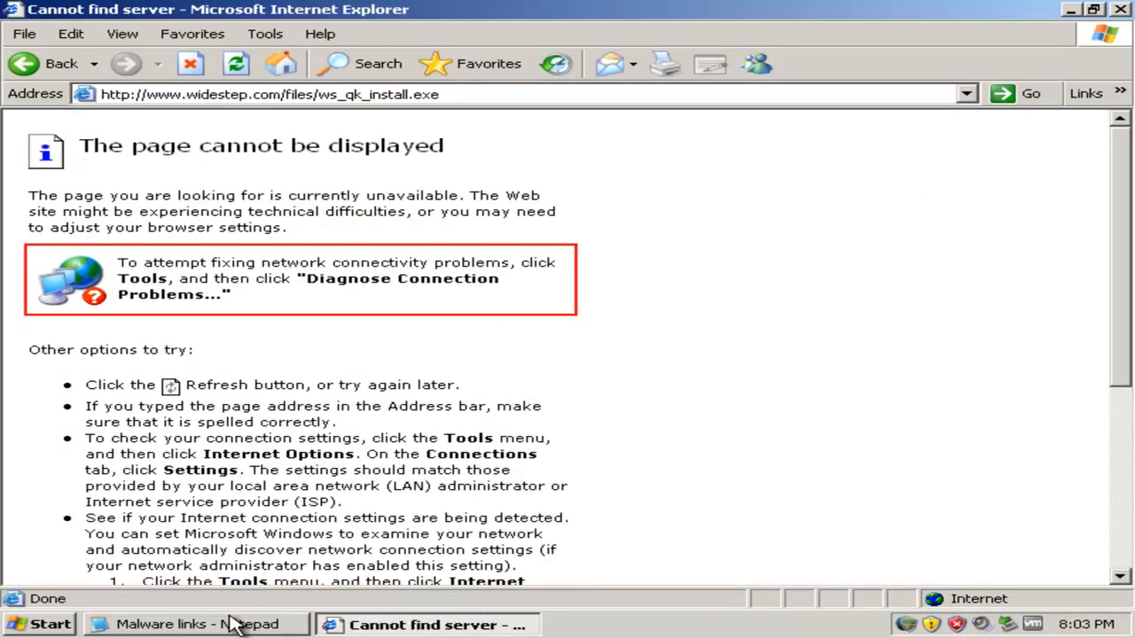
click(193, 624)
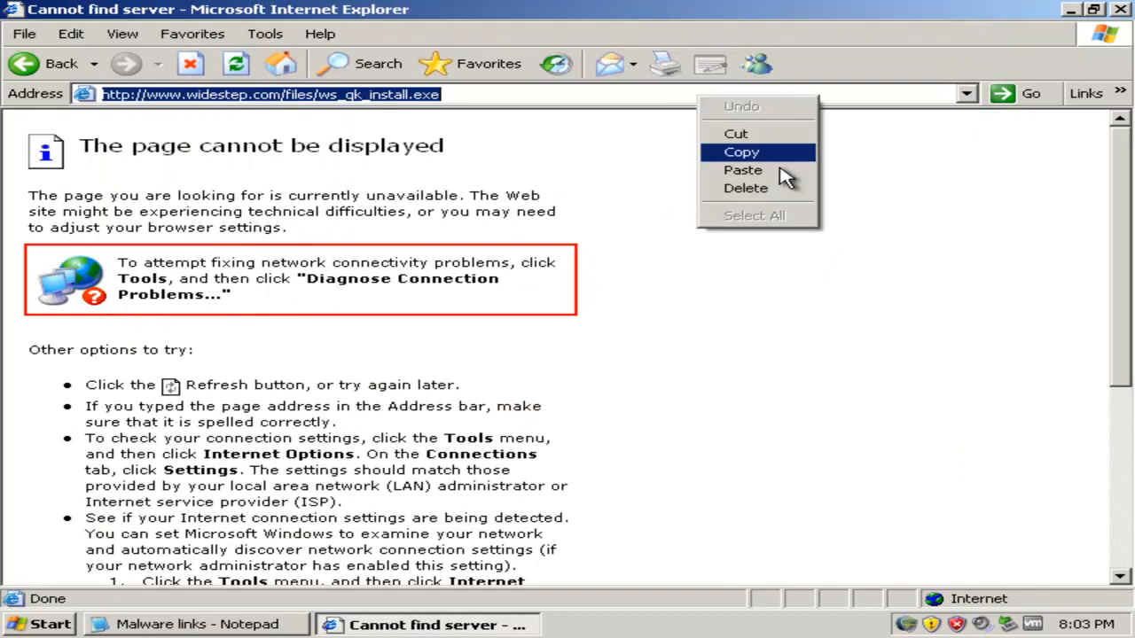
Load the thespywaredetective.com link and run its unverified installer download
click(743, 169)
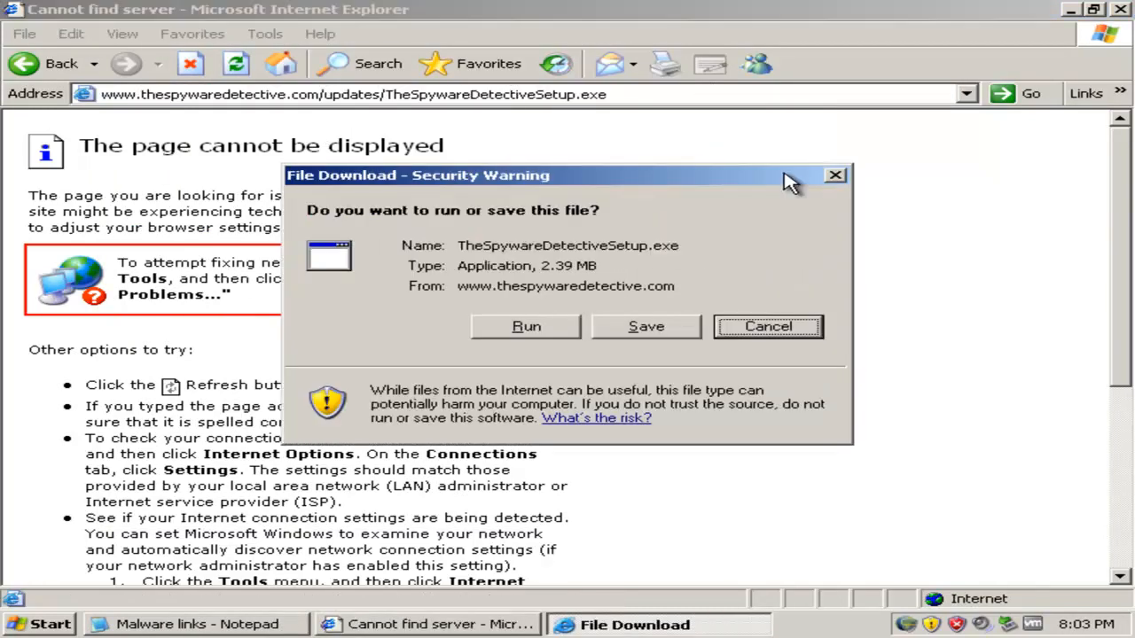
click(525, 326)
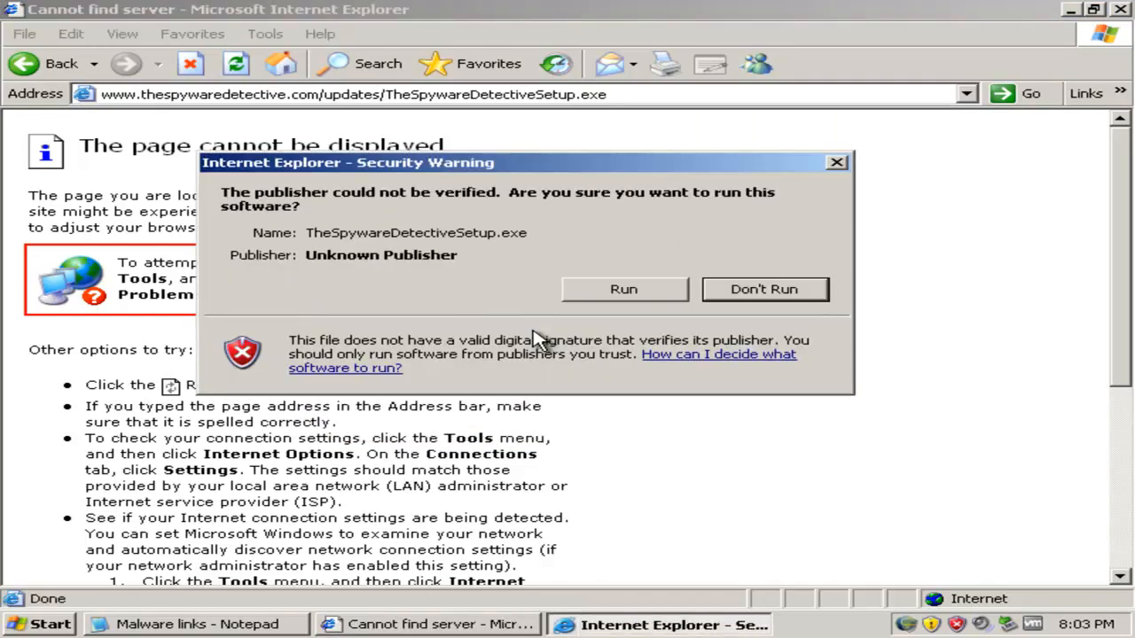
click(623, 289)
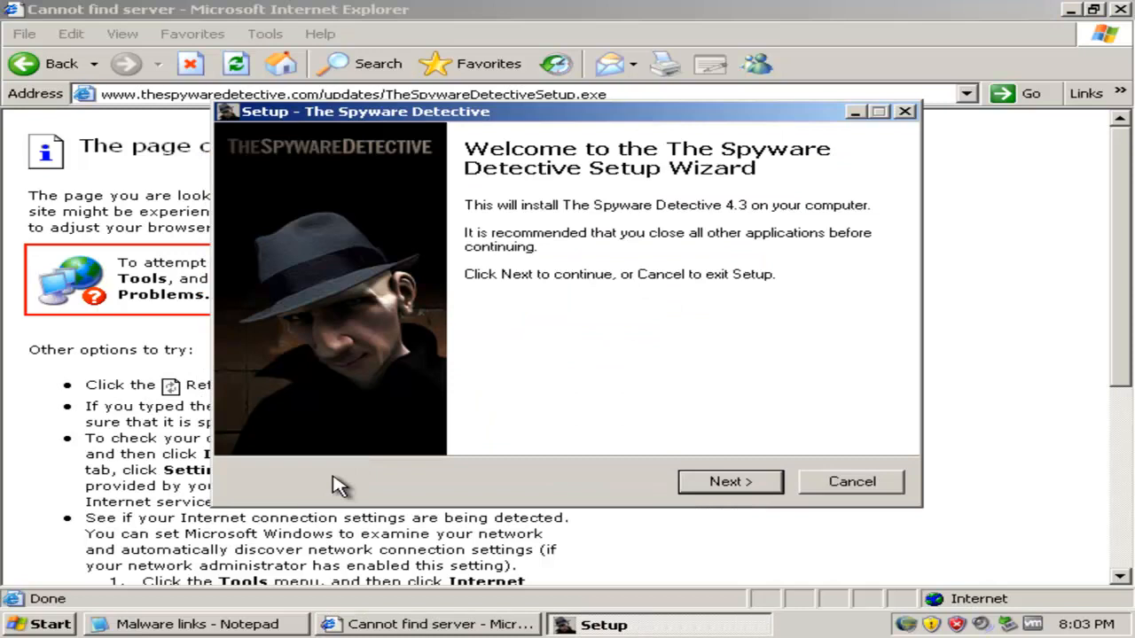
Complete Spyware Detective setup with the accepted license and default shortcuts, launching it at finish
click(729, 481)
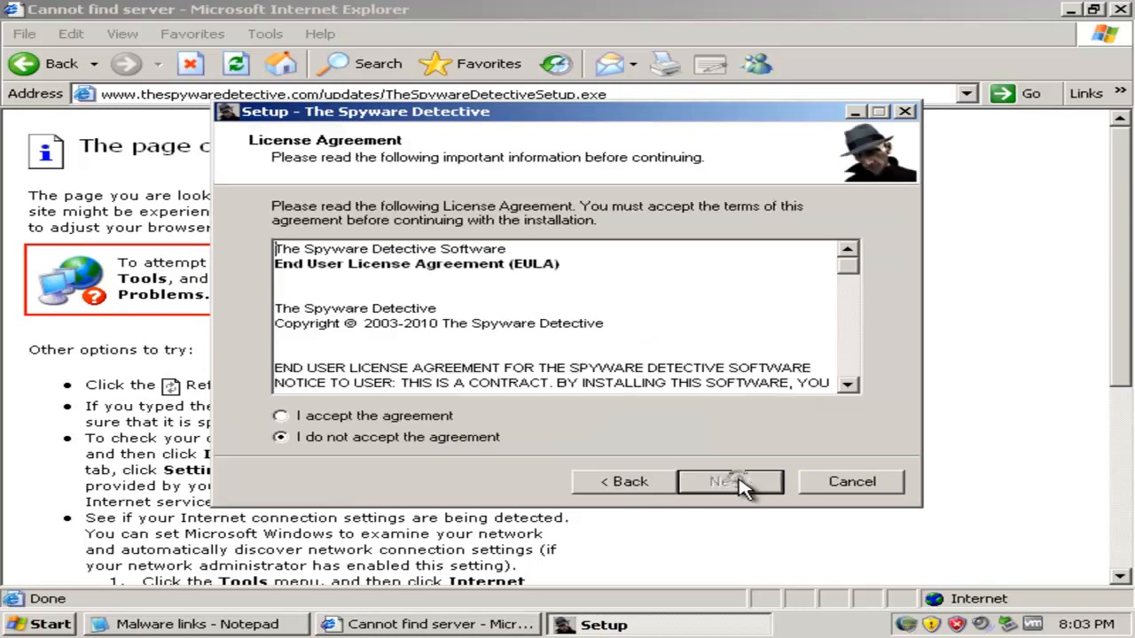
click(280, 416)
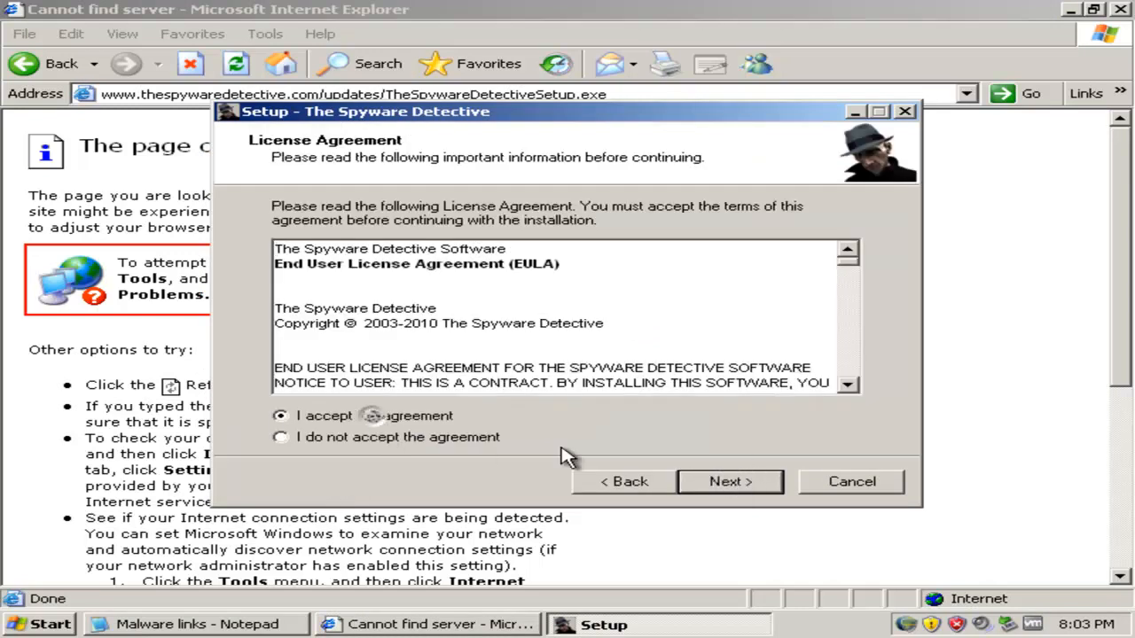
click(730, 481)
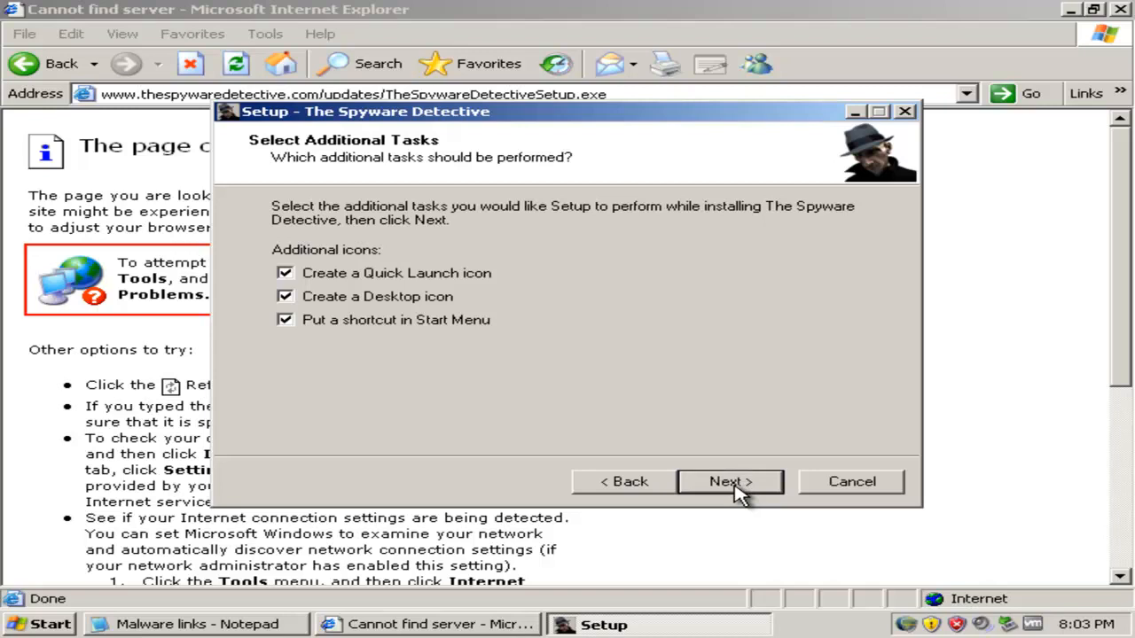
click(730, 481)
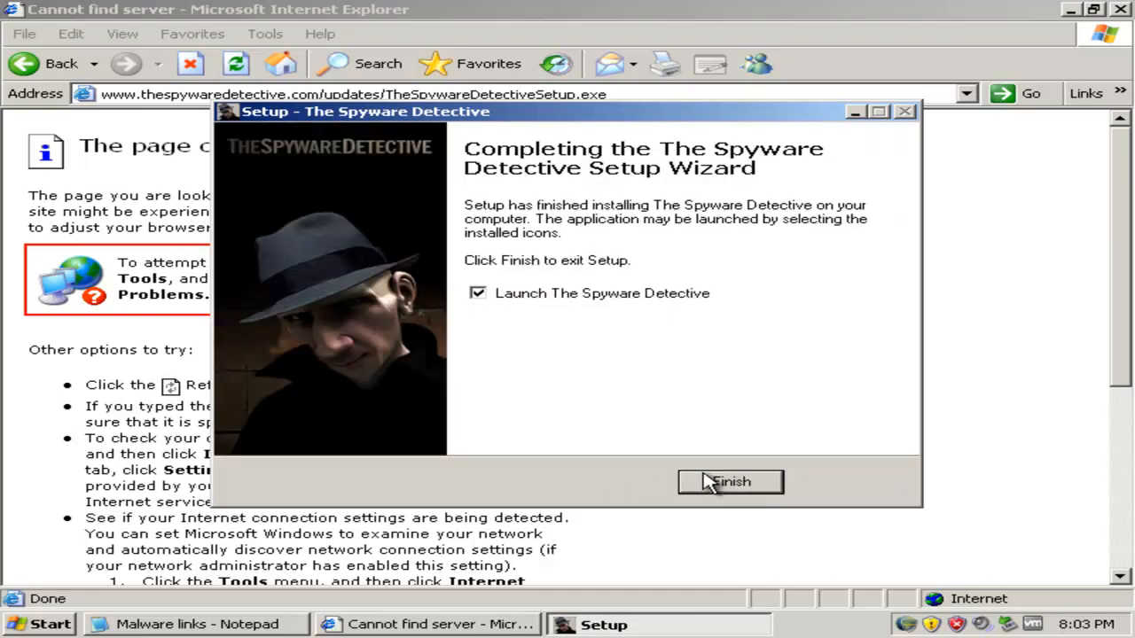
click(730, 481)
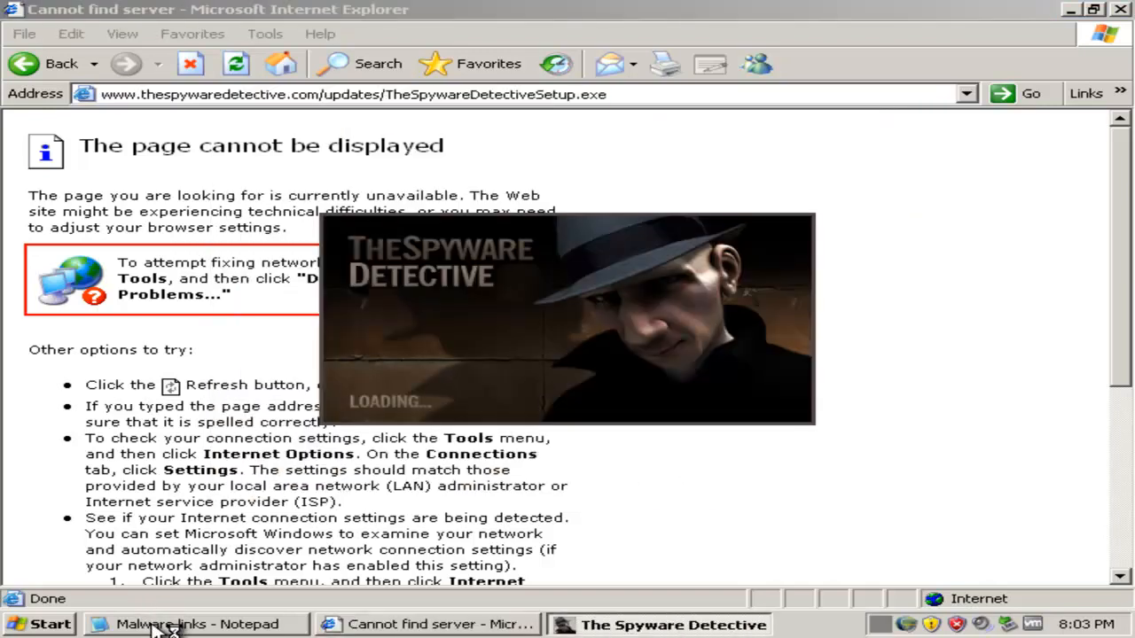
click(187, 624)
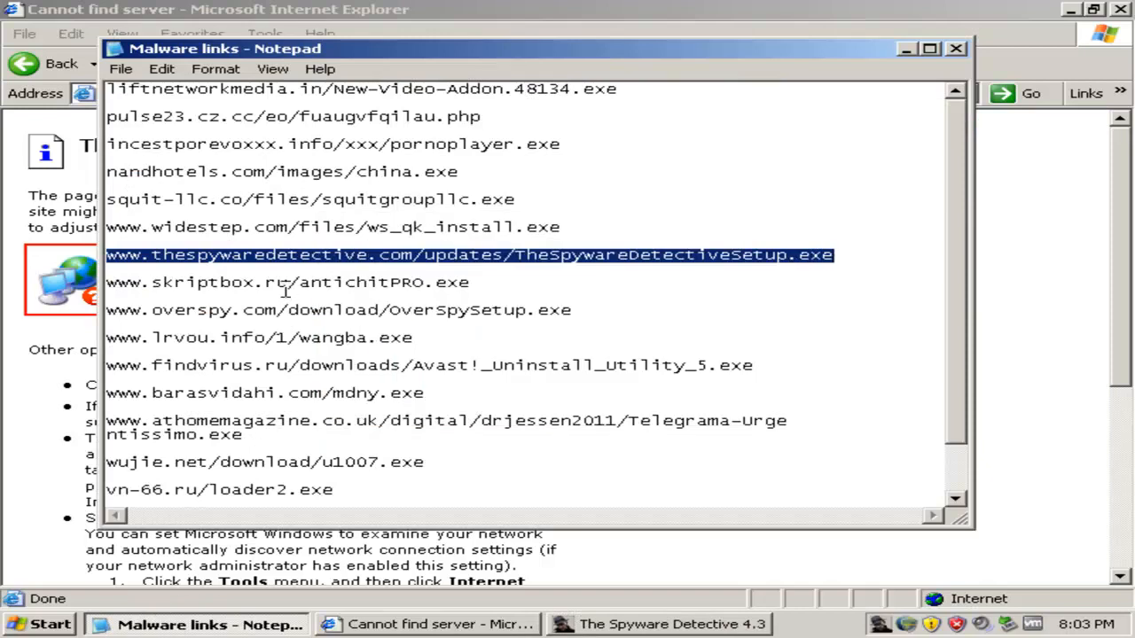
mouse_move(441, 624)
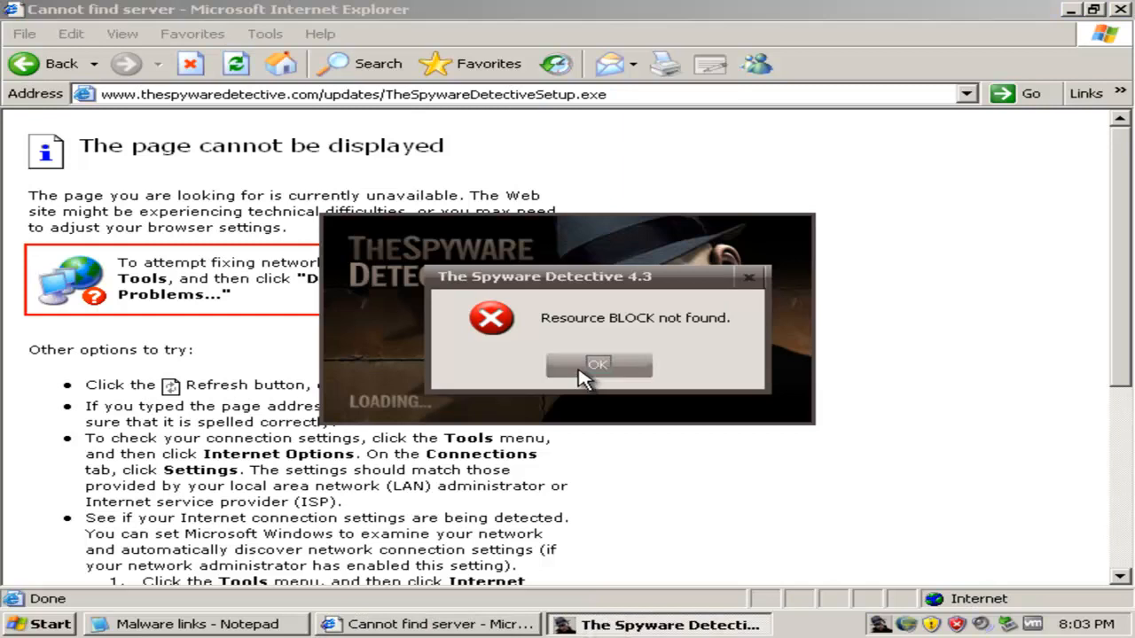
Dismiss the Resource BLOCK not found error and return to the malware links list
click(598, 365)
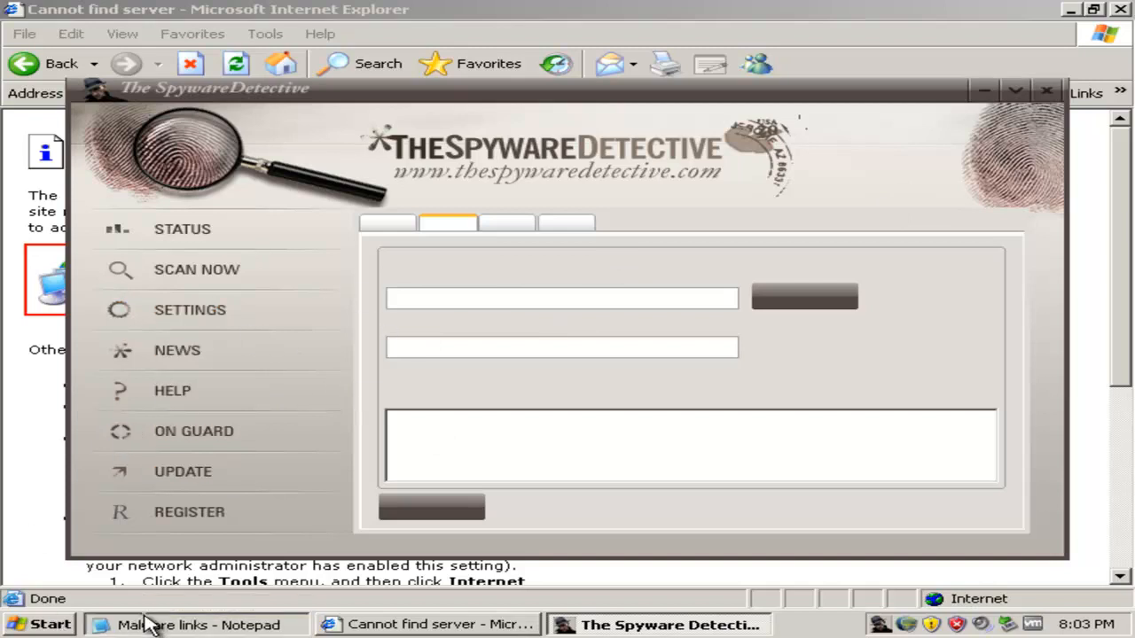
click(195, 624)
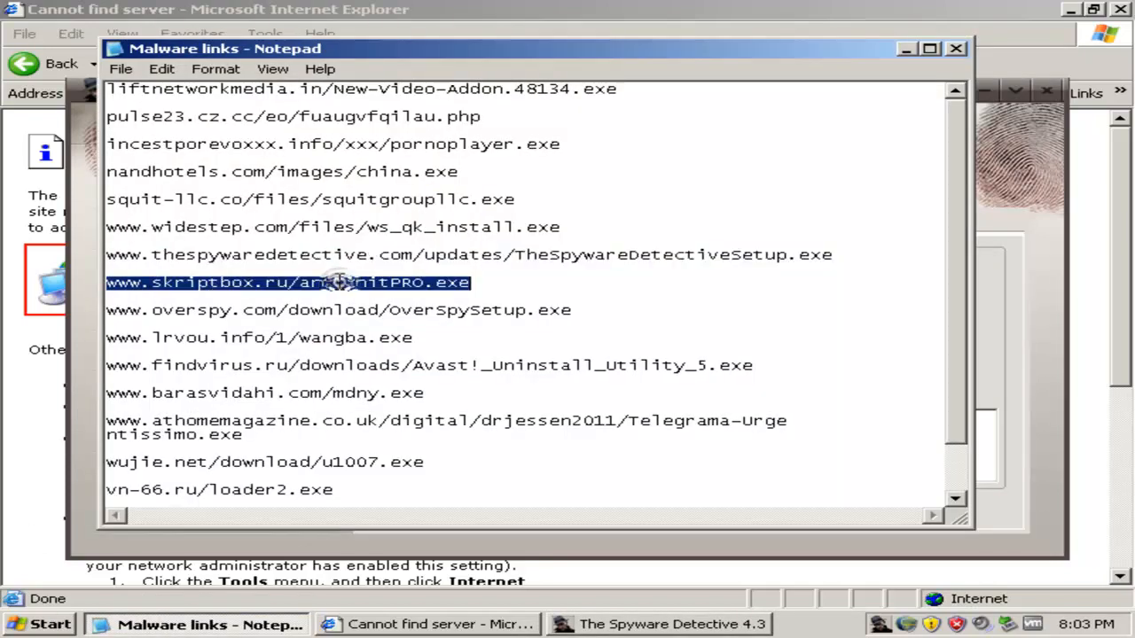
mouse_move(967, 20)
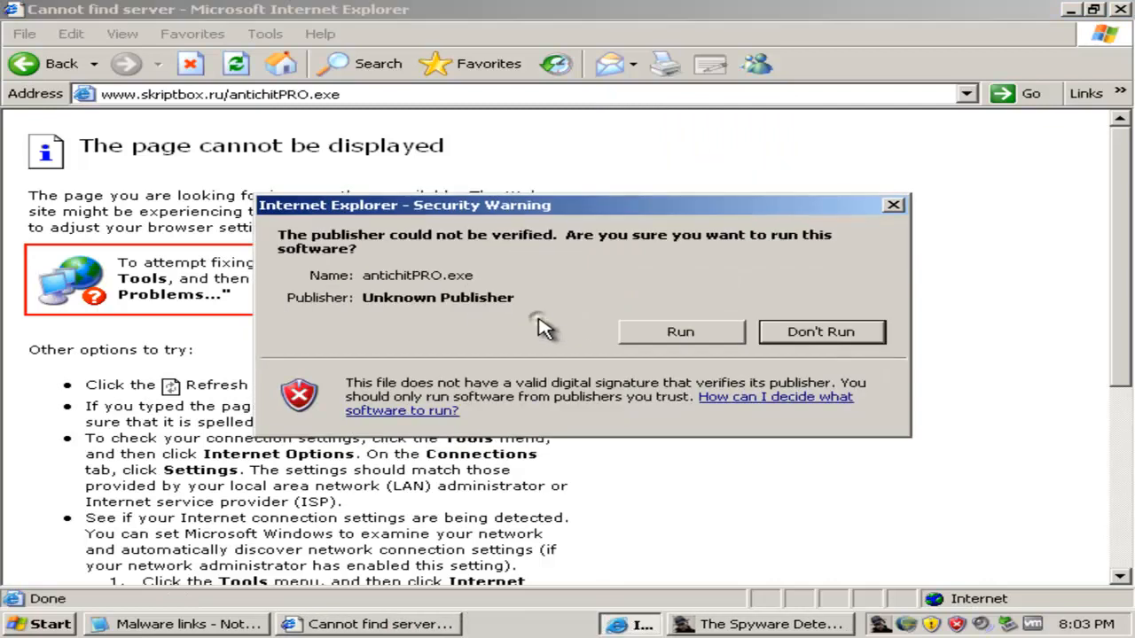
Allow the unverified antichitPRO.exe and dwm.exe to run, then return to the links list
click(680, 331)
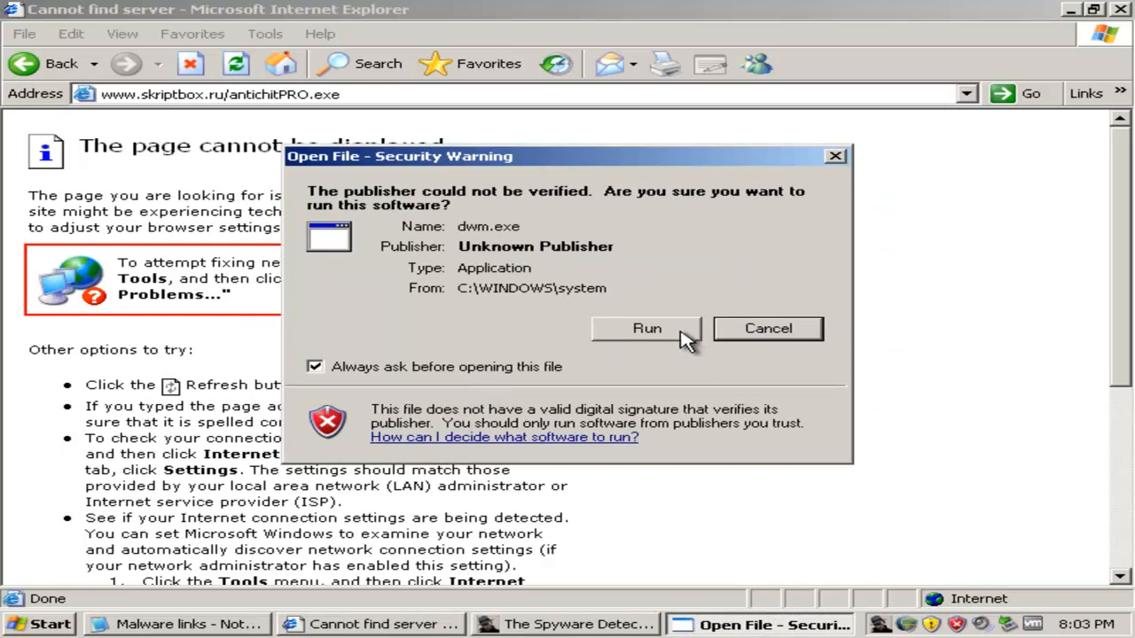
click(646, 328)
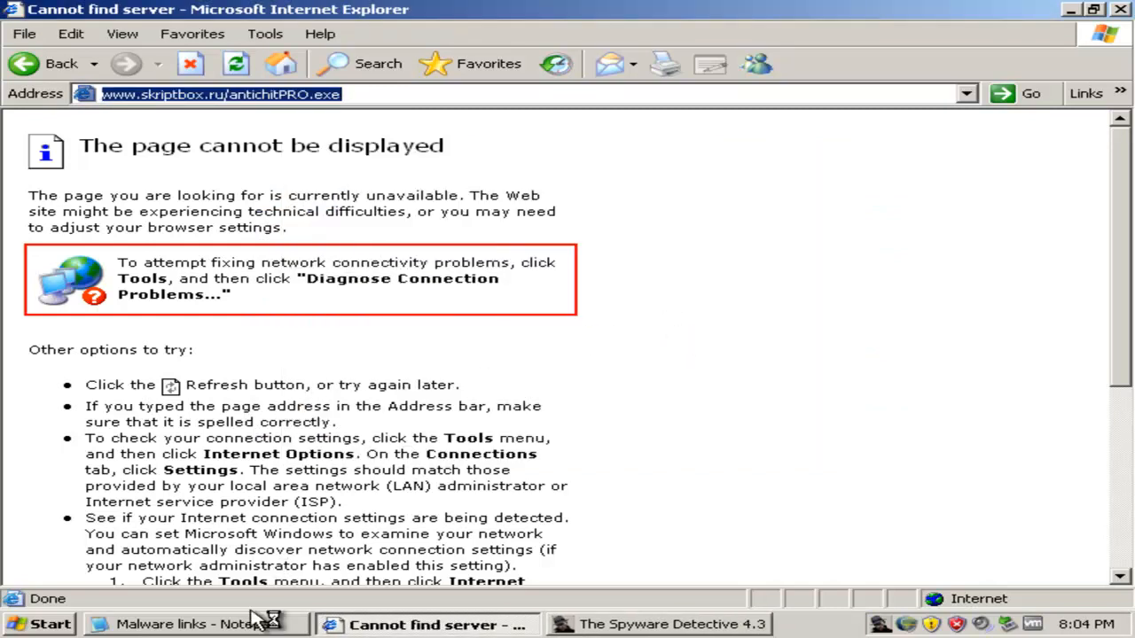
mouse_move(258, 624)
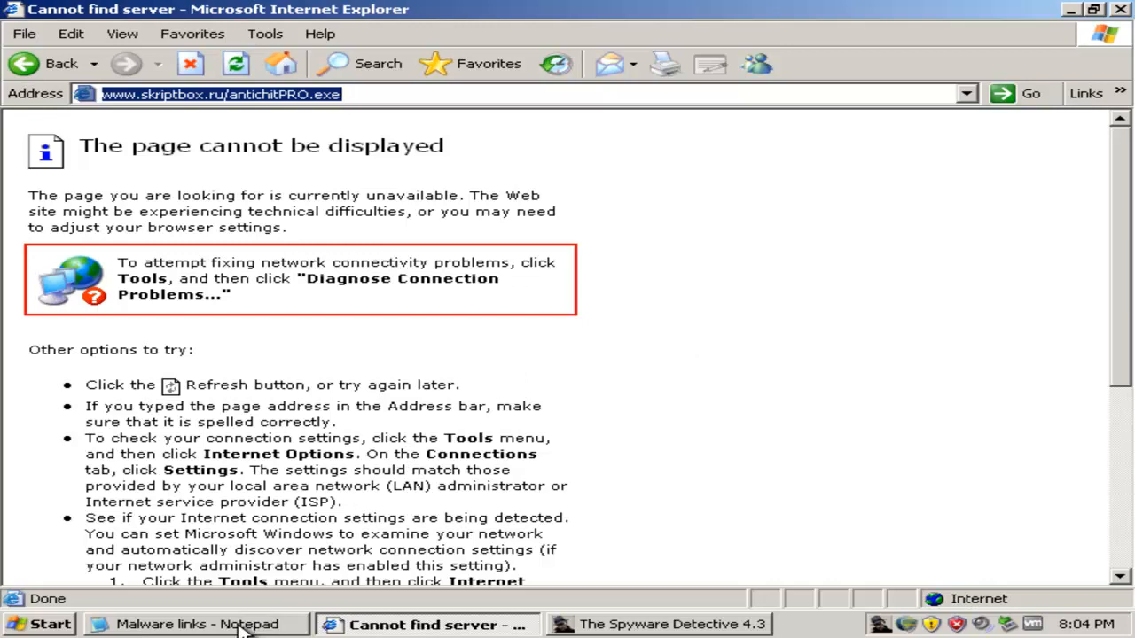
click(200, 624)
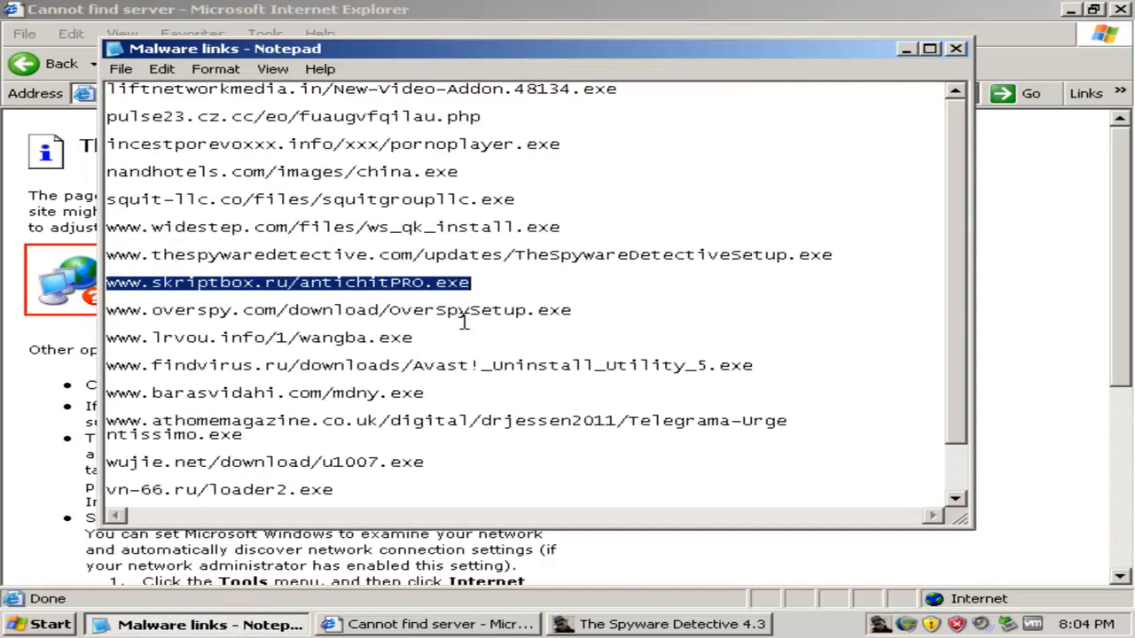
Visit the overspy.com link, then copy the lrvou.info wangba.exe link to load next
right_click(337, 309)
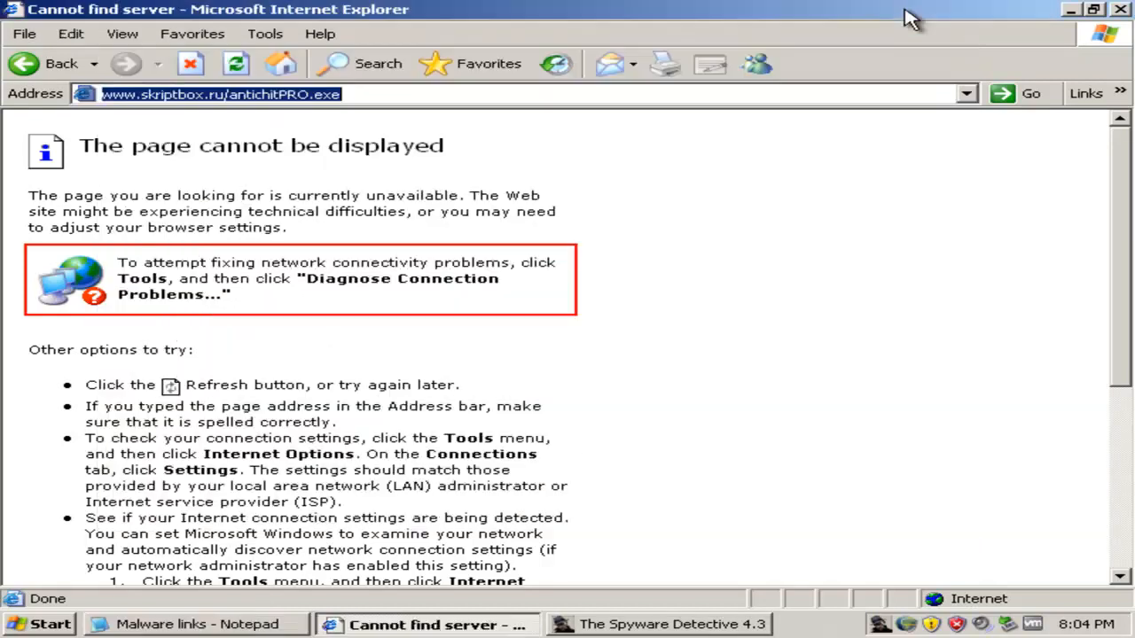
right_click(221, 94)
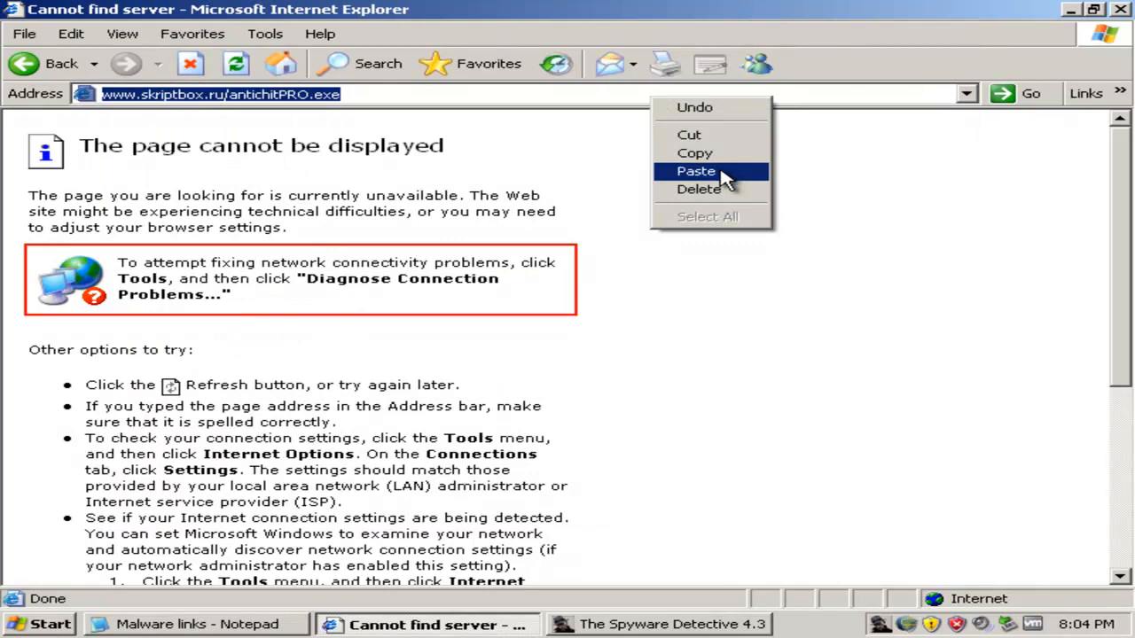
click(696, 171)
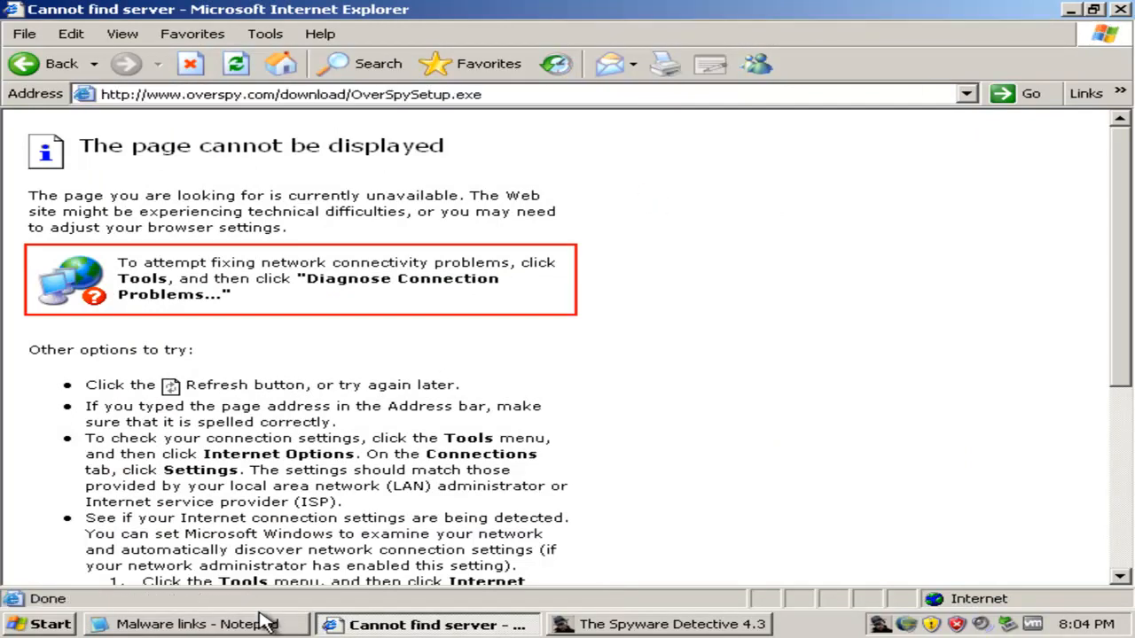
click(195, 624)
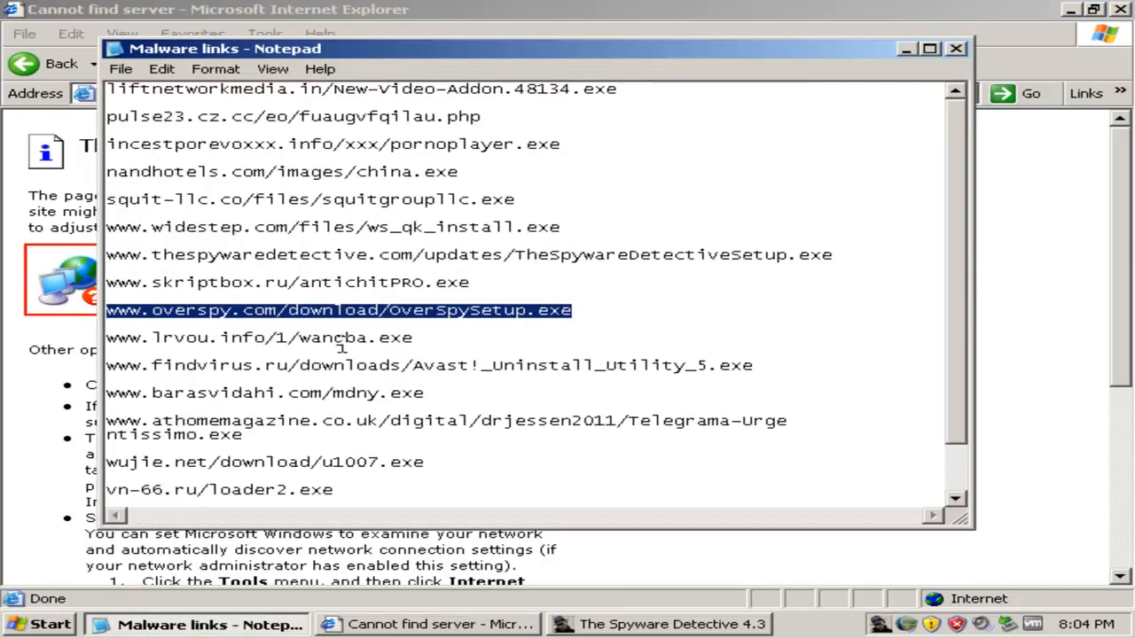
right_click(258, 337)
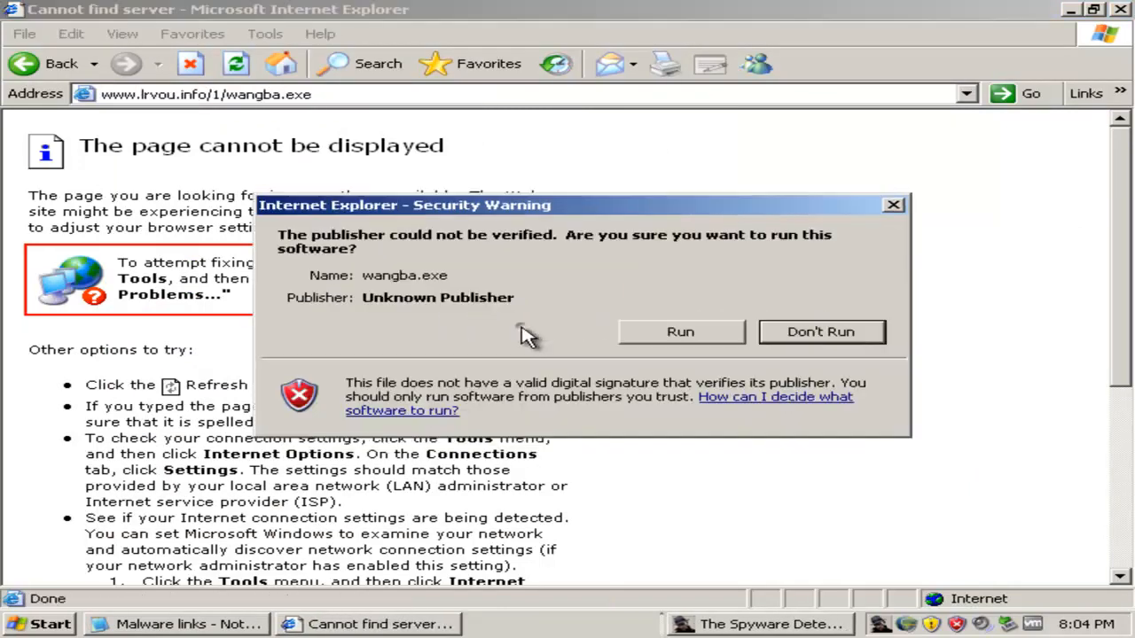
Run the unverified wangba.exe download and copy the findvirus.ru Avast utility link
click(819, 332)
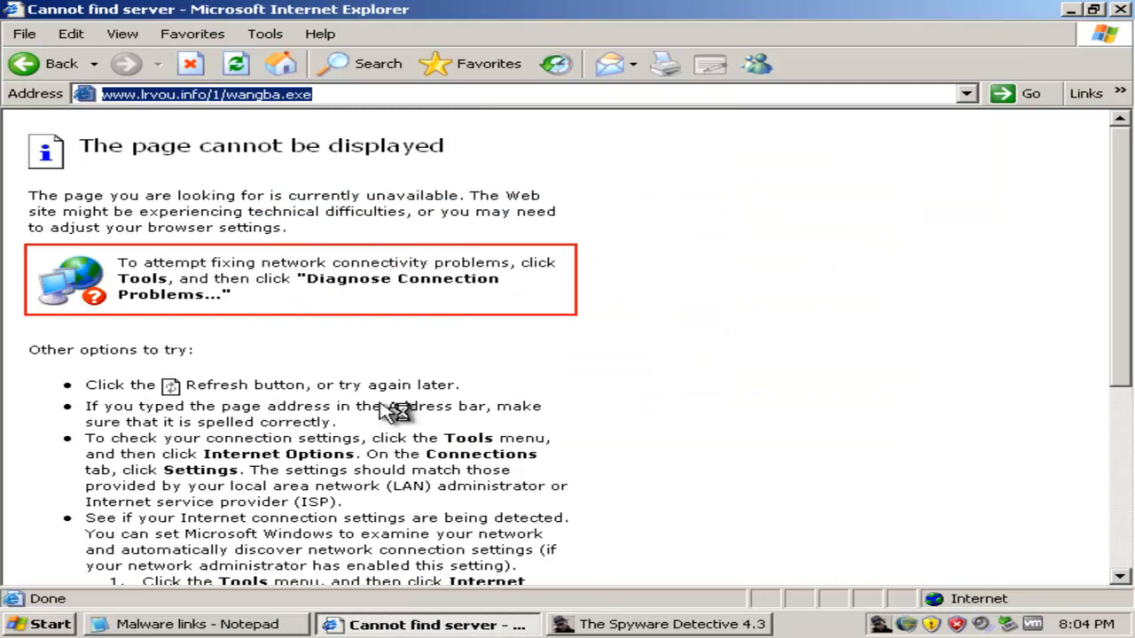
mouse_move(198, 530)
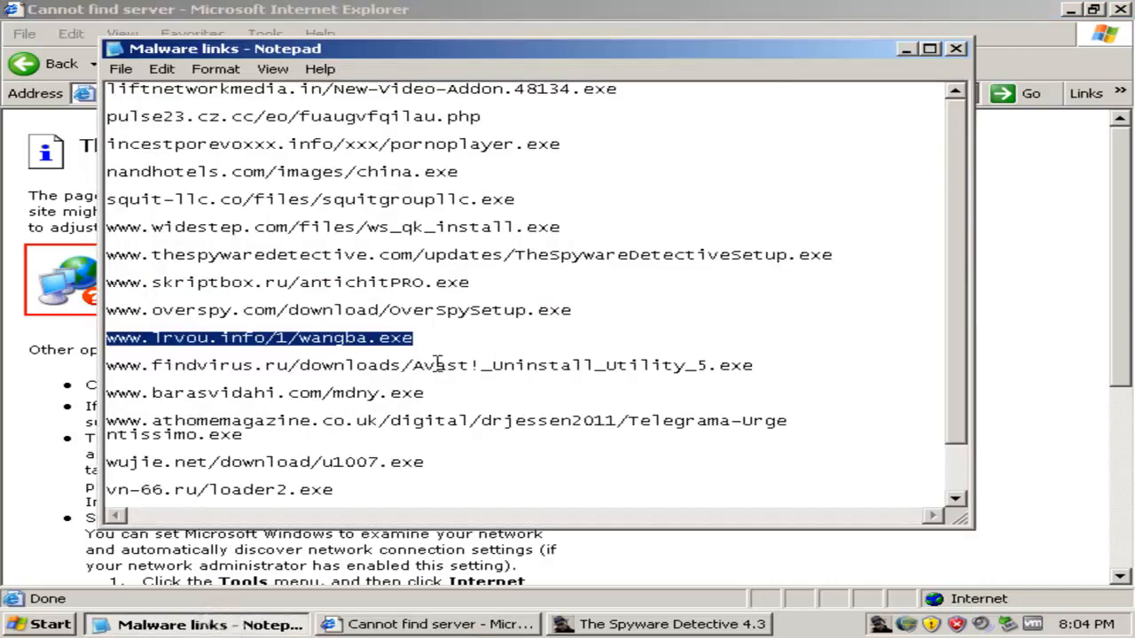
right_click(430, 365)
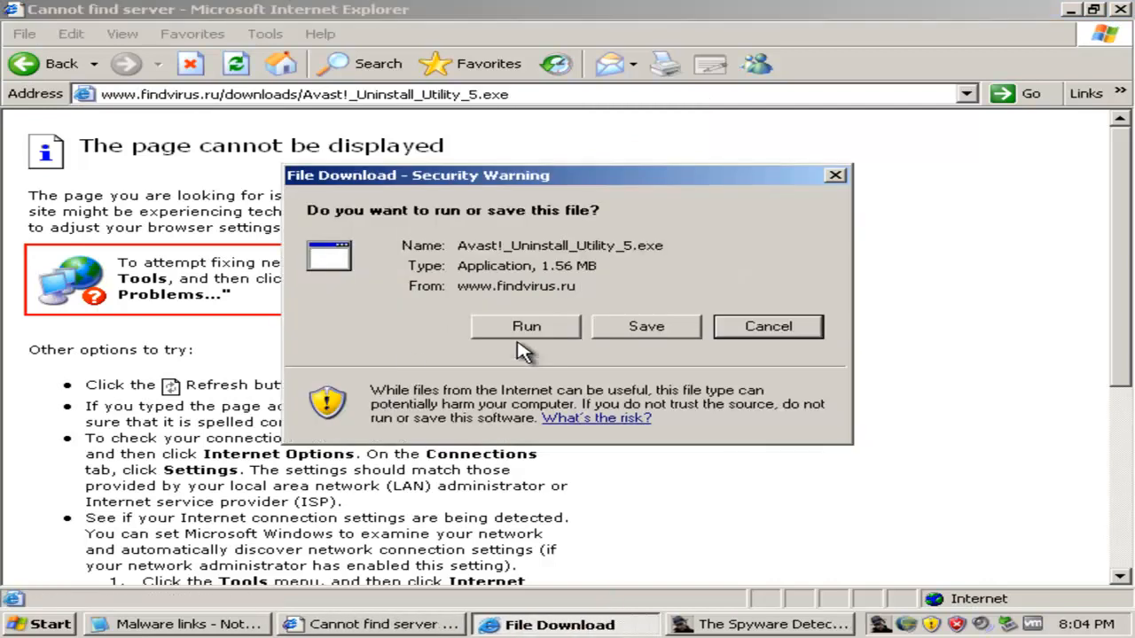
Run the Avast uninstall utility download in English and proceed through its installer
click(526, 326)
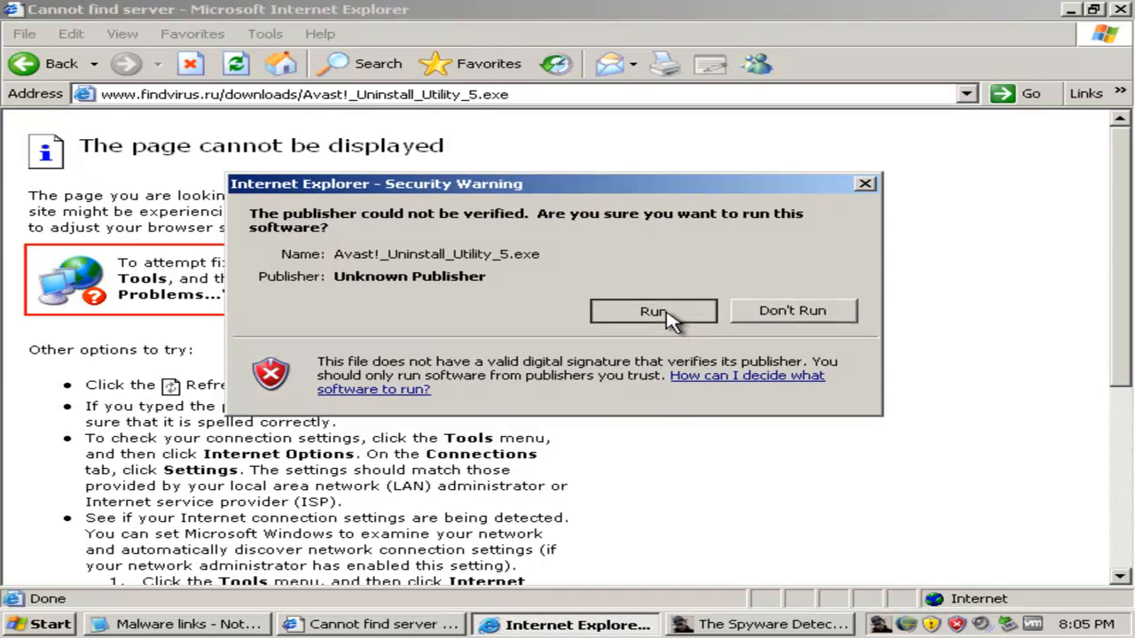
click(654, 312)
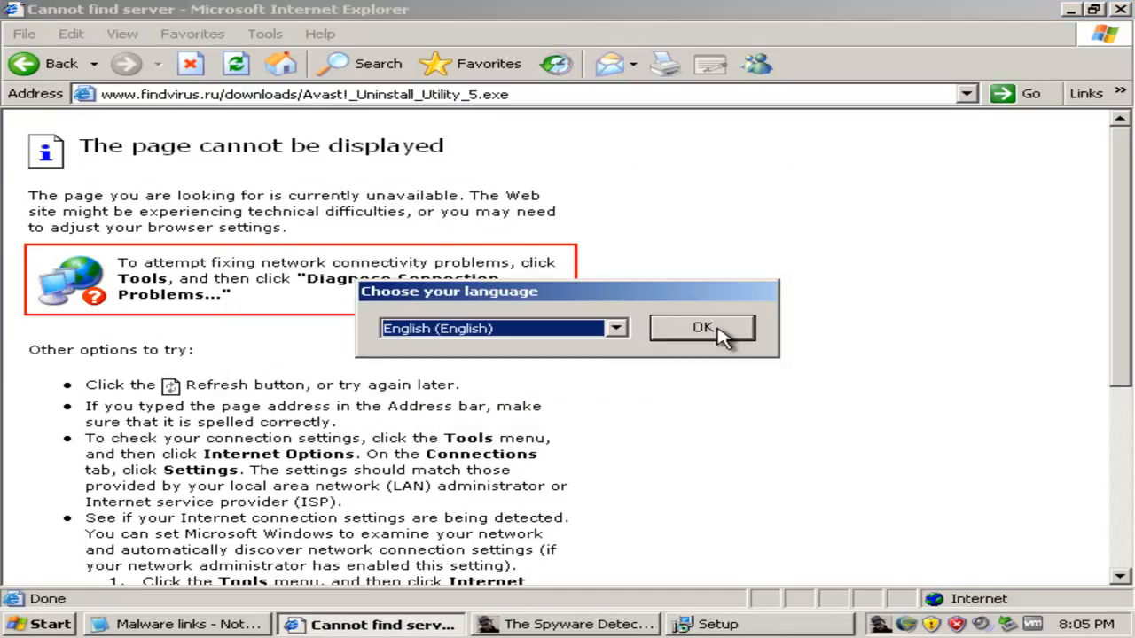
click(702, 327)
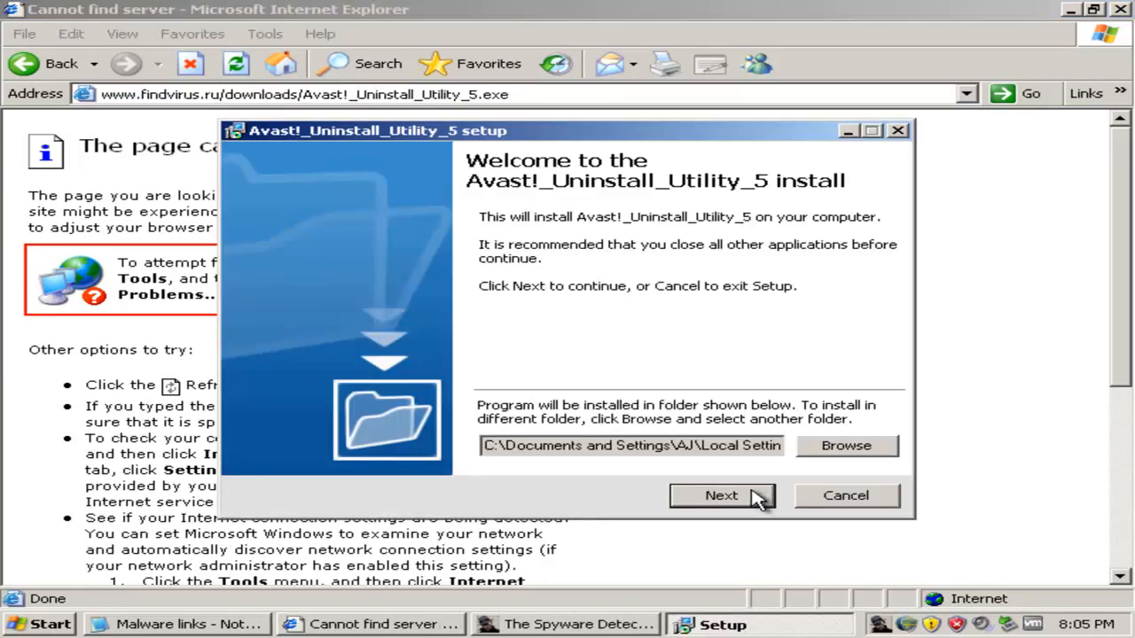
click(721, 495)
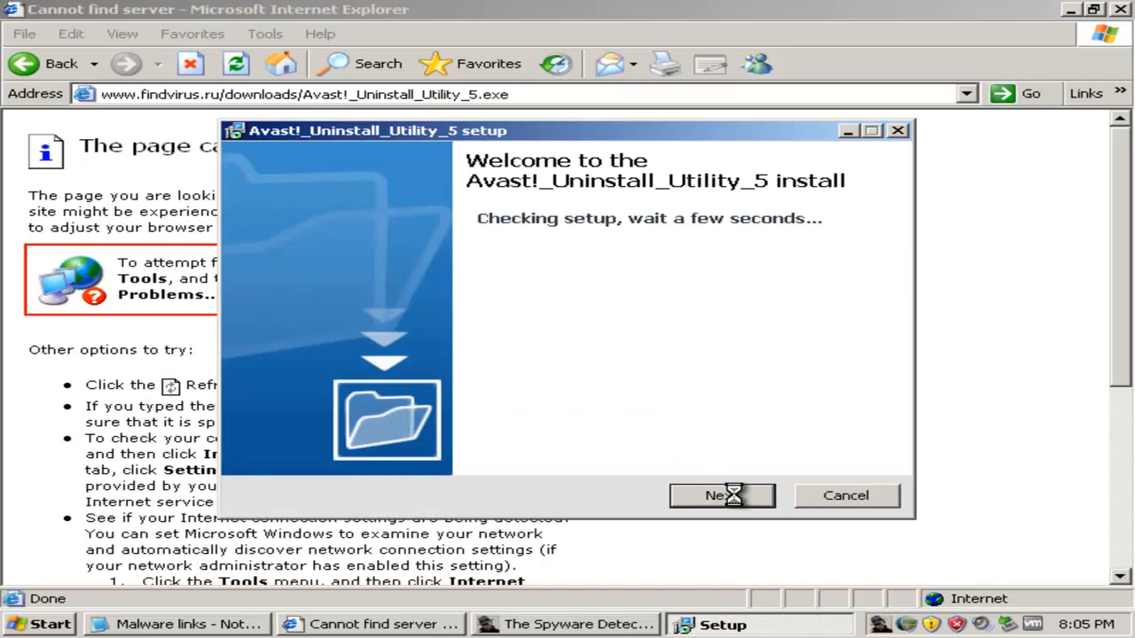
click(720, 495)
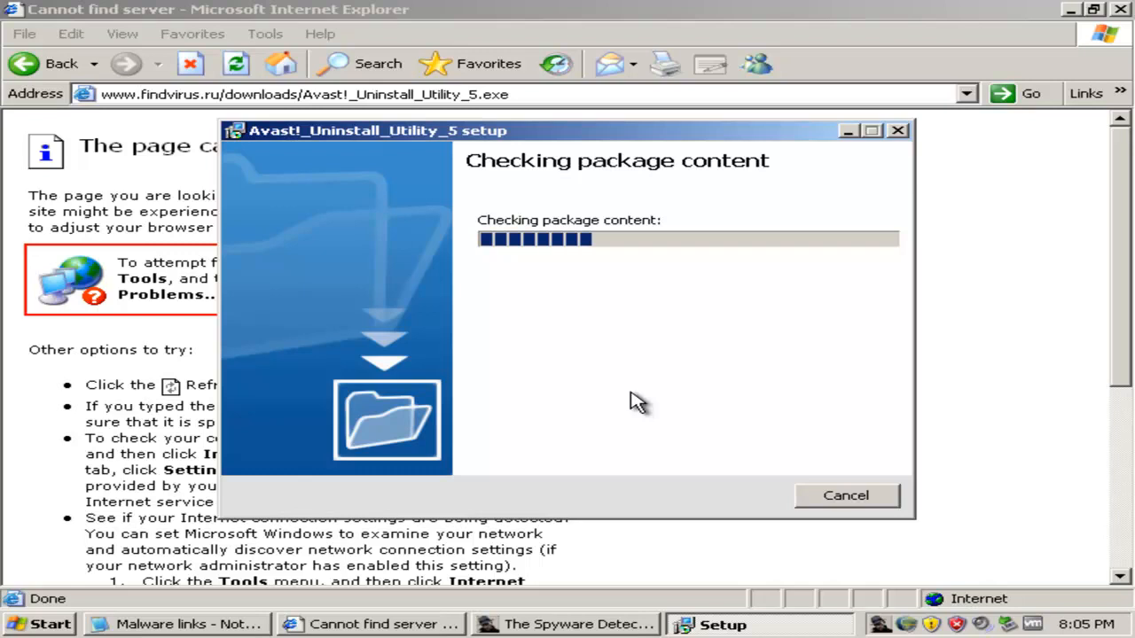
mouse_move(601, 403)
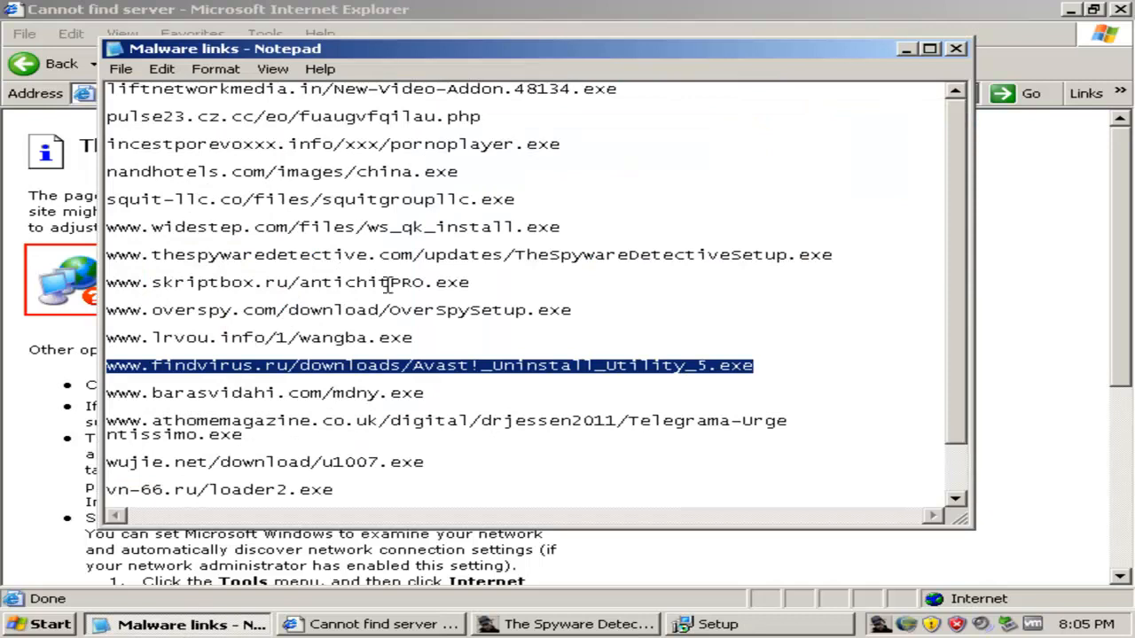
right_click(264, 393)
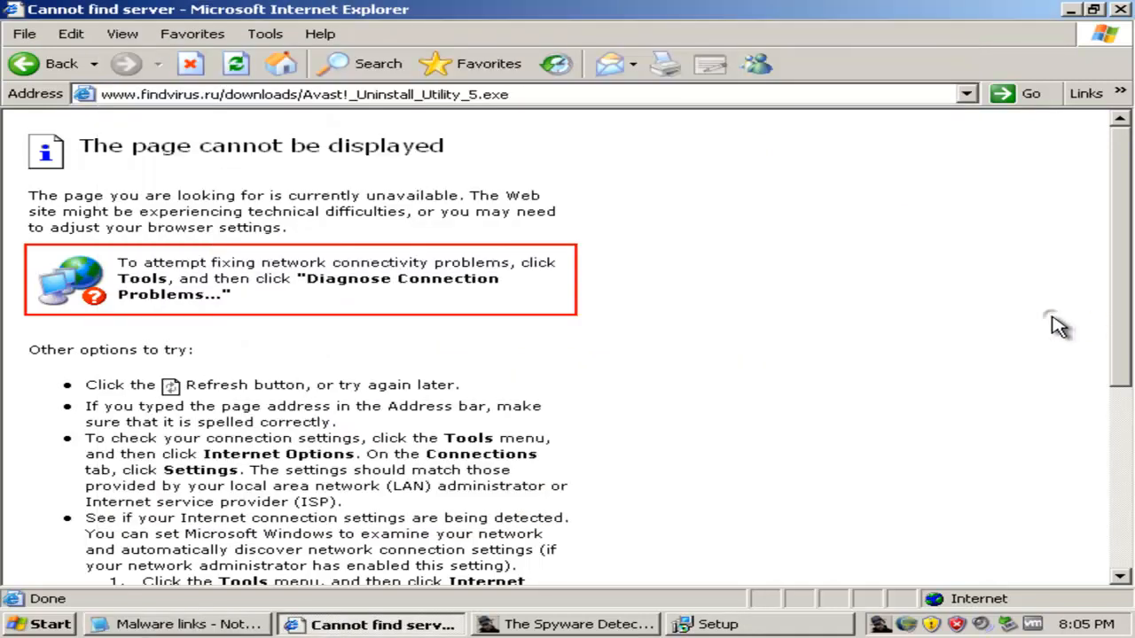
click(301, 94)
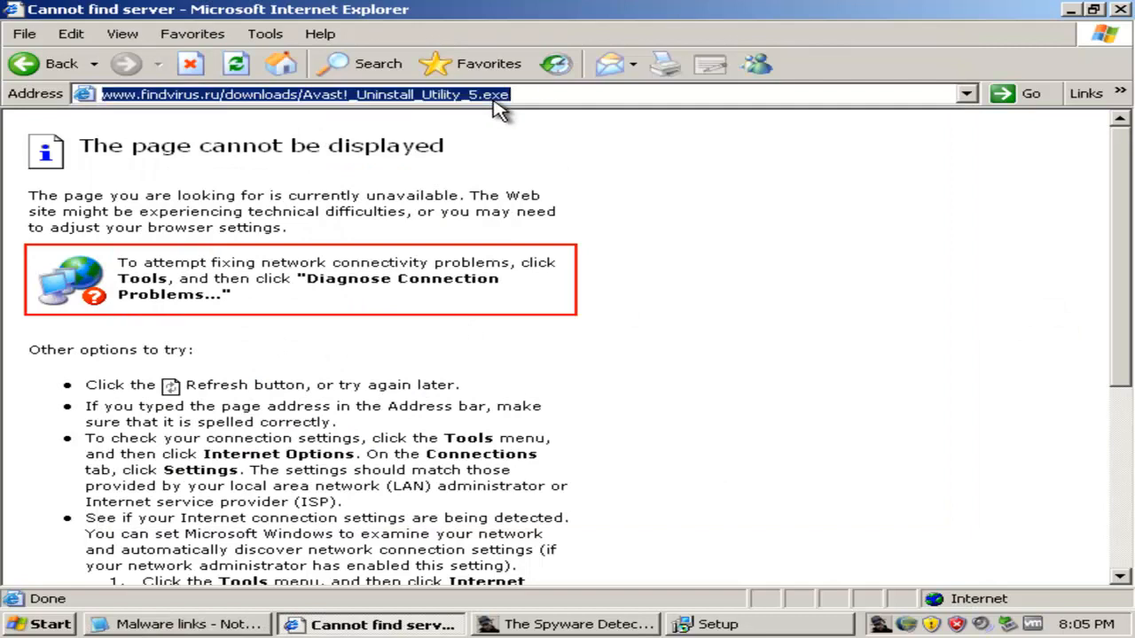
text(www.barasvidahi.com/mdny.exe')
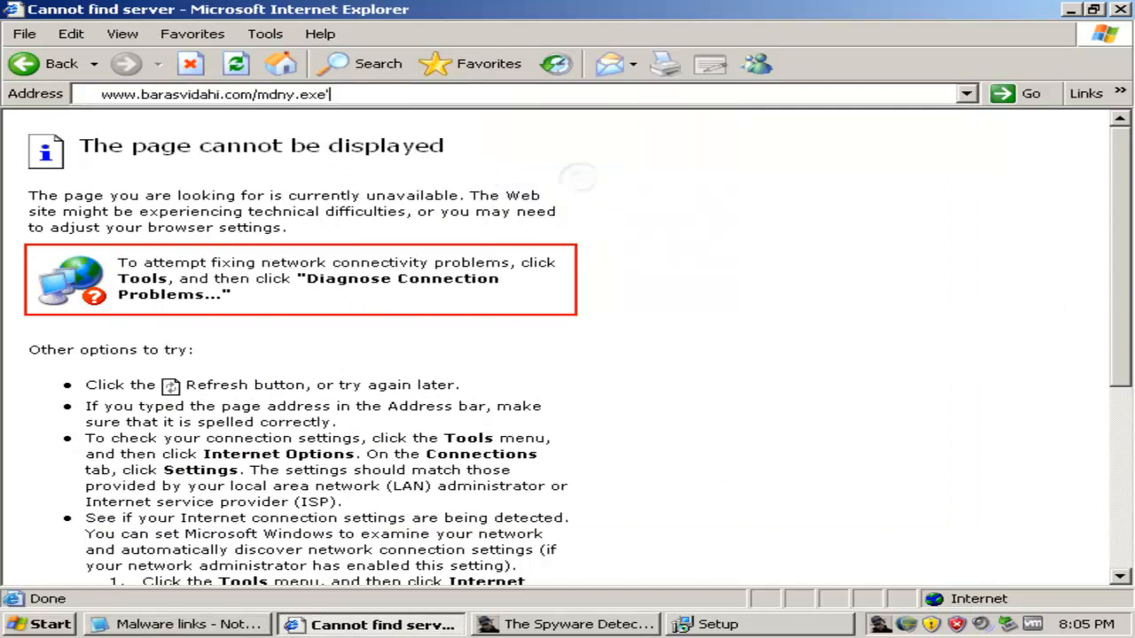
click(1030, 93)
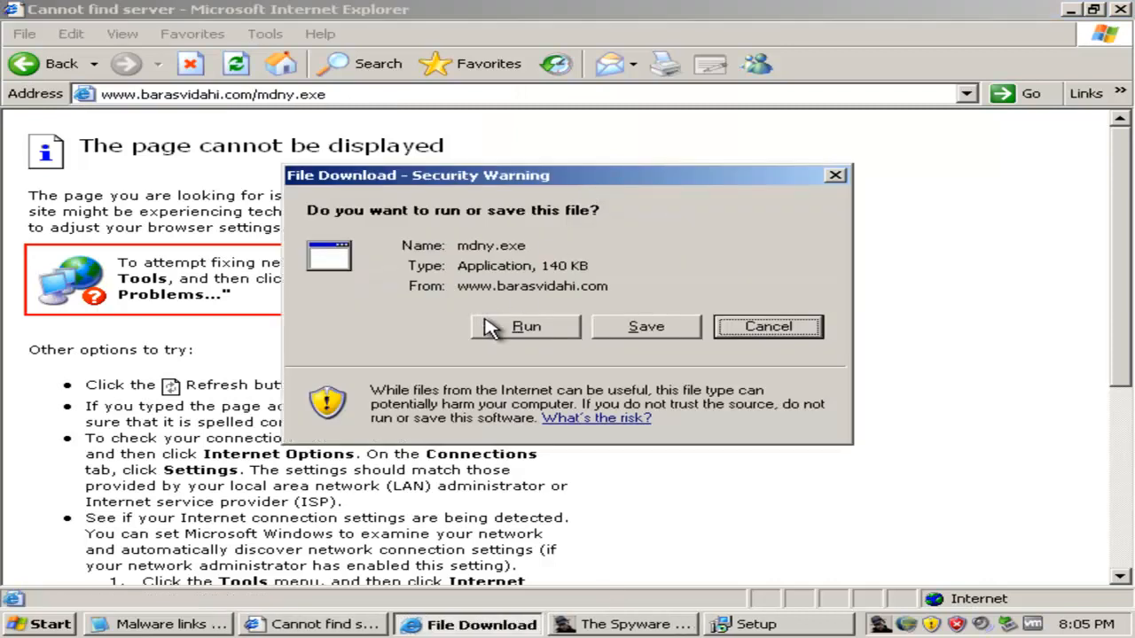
click(768, 326)
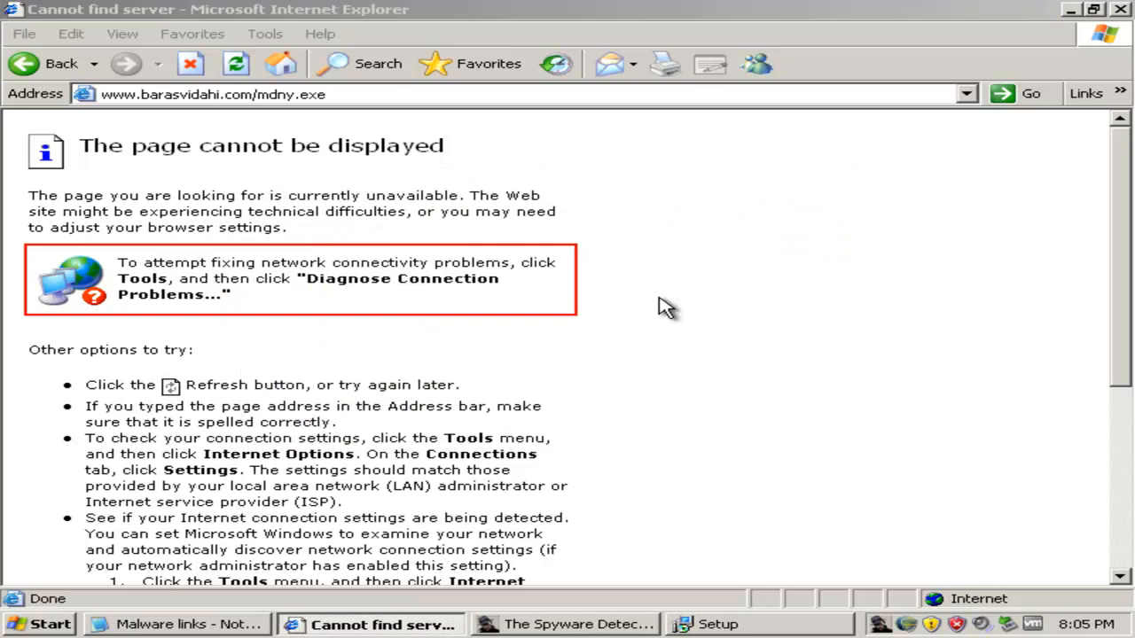
mouse_move(606, 535)
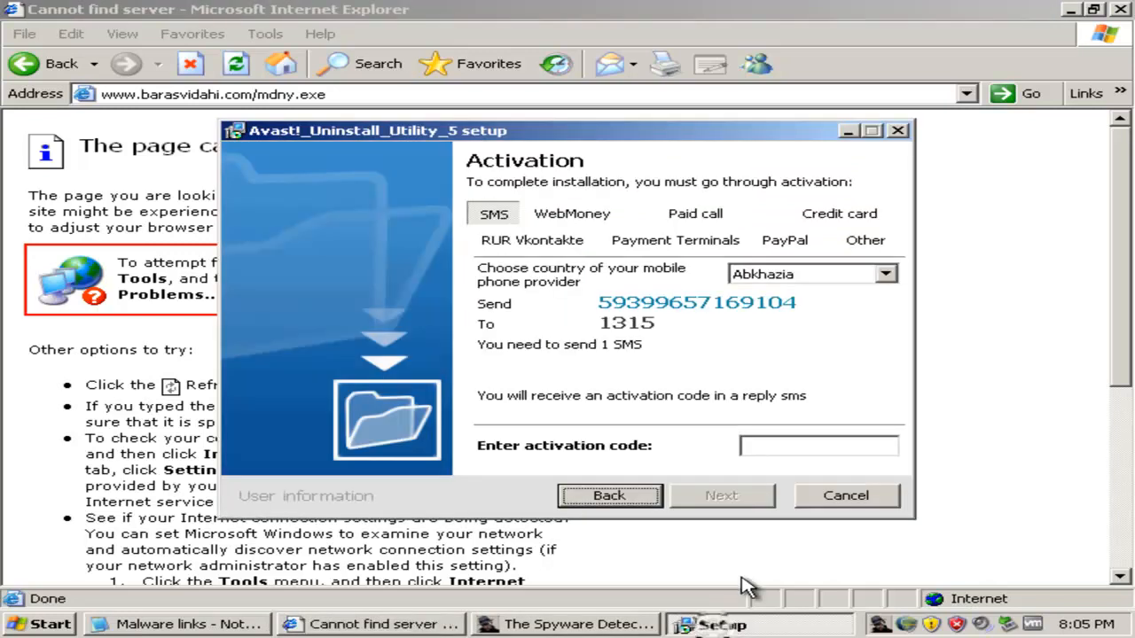
Enter a bogus activation code 'fhg' in the fake Avast setup, then quit and confirm
text(F)
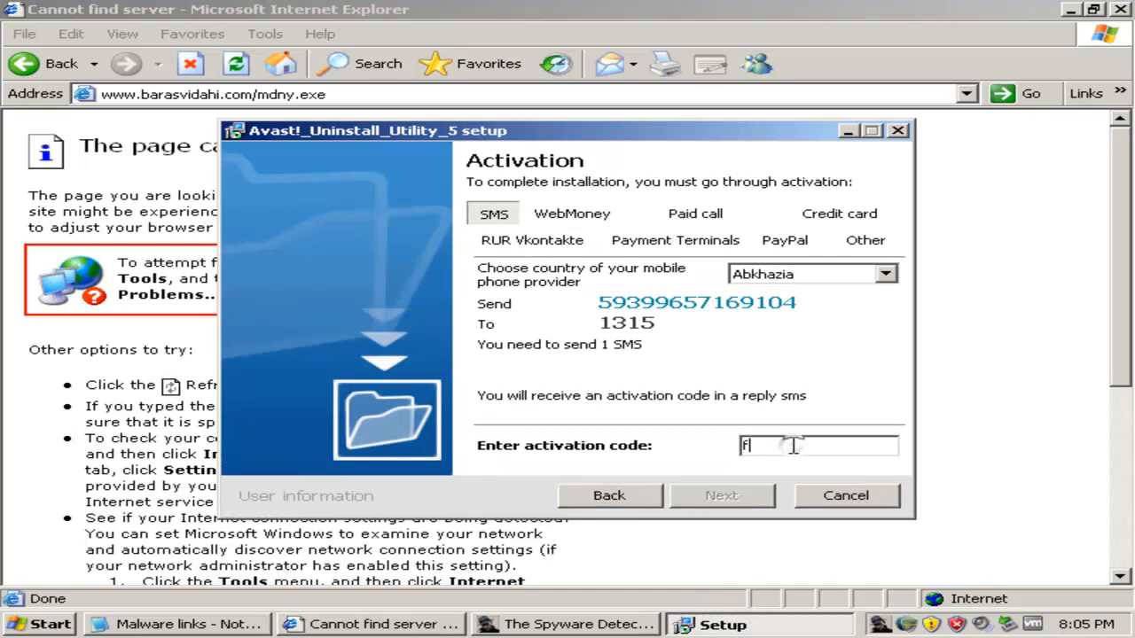
text(fhgfdgf)
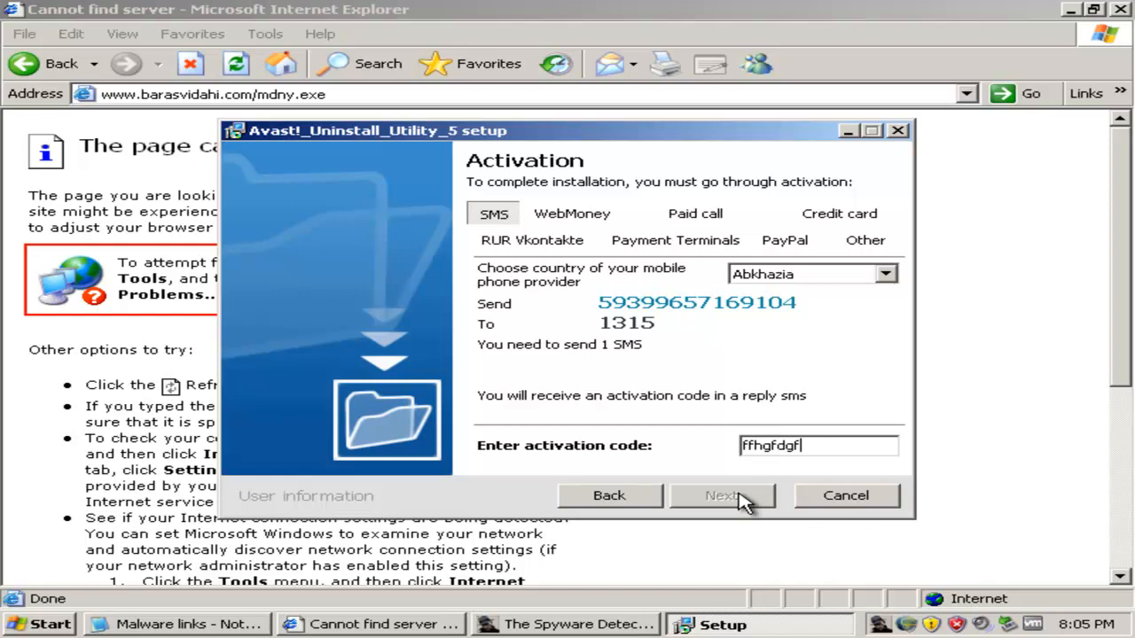
click(845, 495)
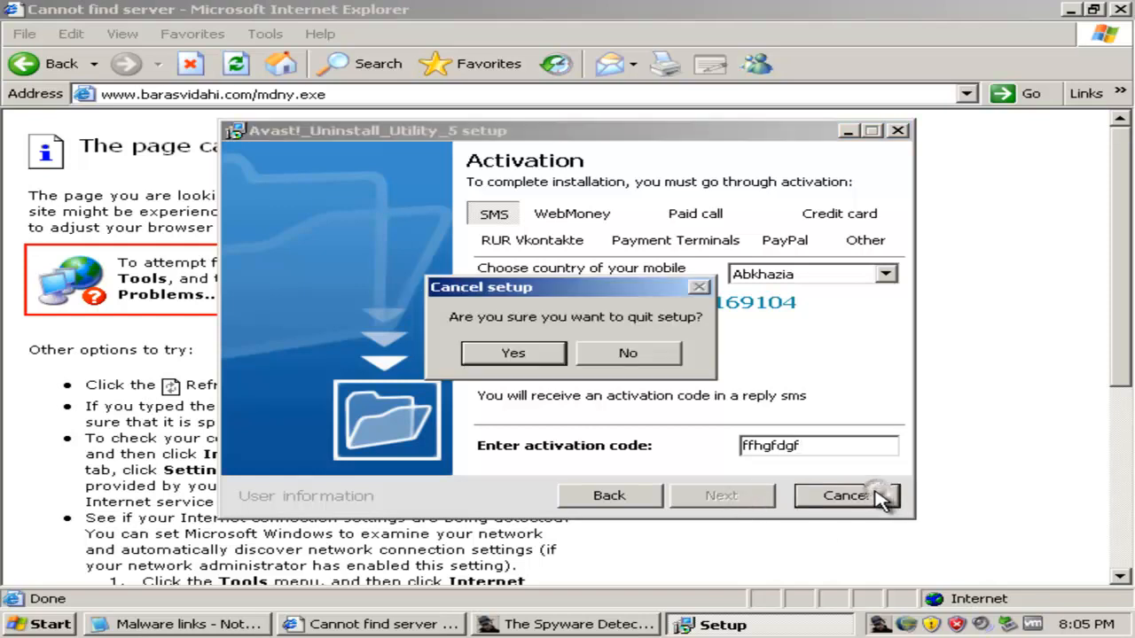
click(513, 352)
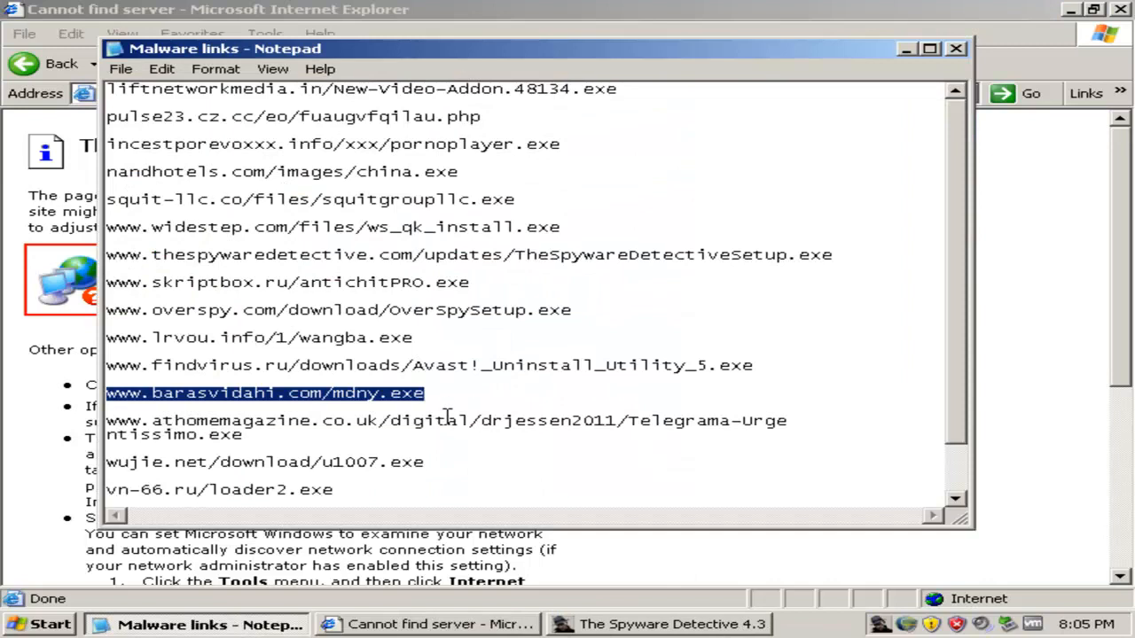
Try the athomemagazine link, then load wujie.net's u1007.exe and run the download
click(129, 447)
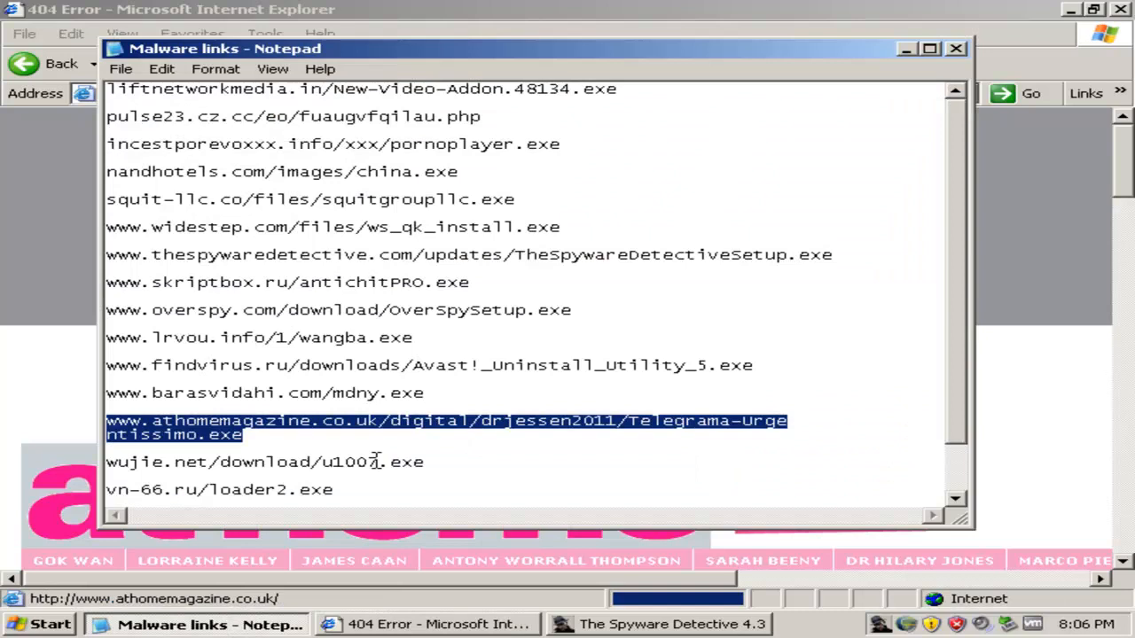
right_click(266, 461)
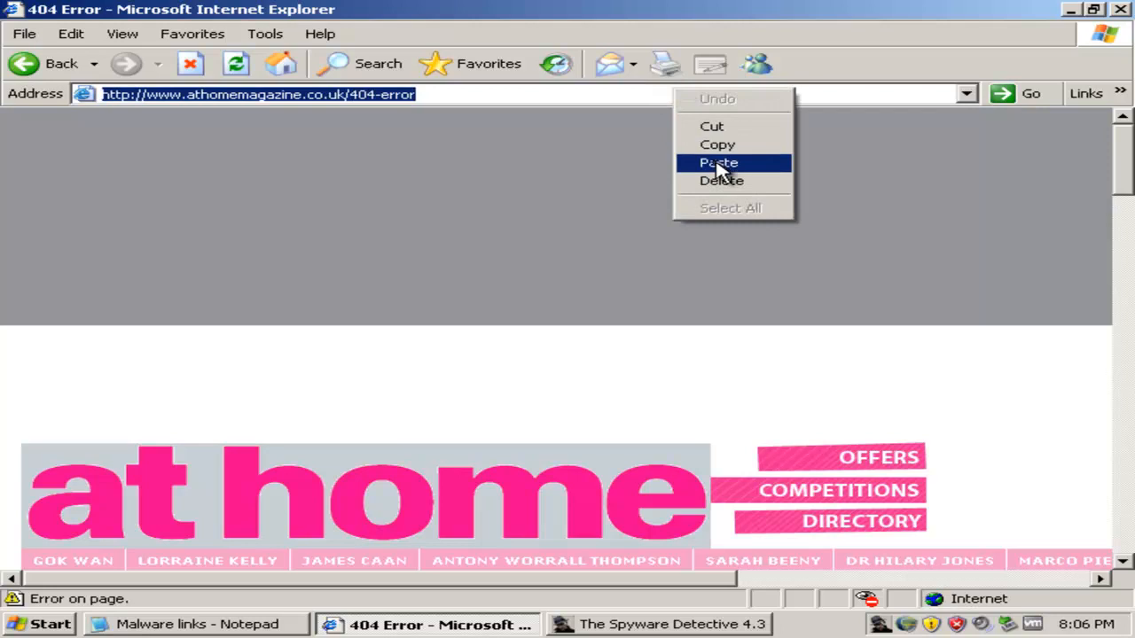
click(718, 163)
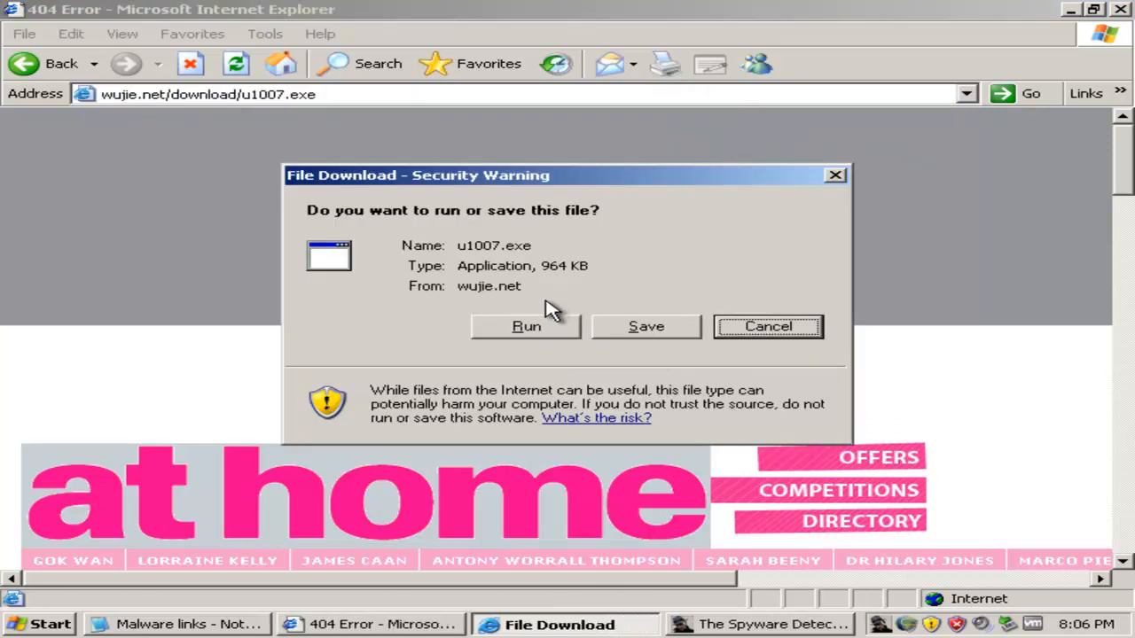
click(526, 326)
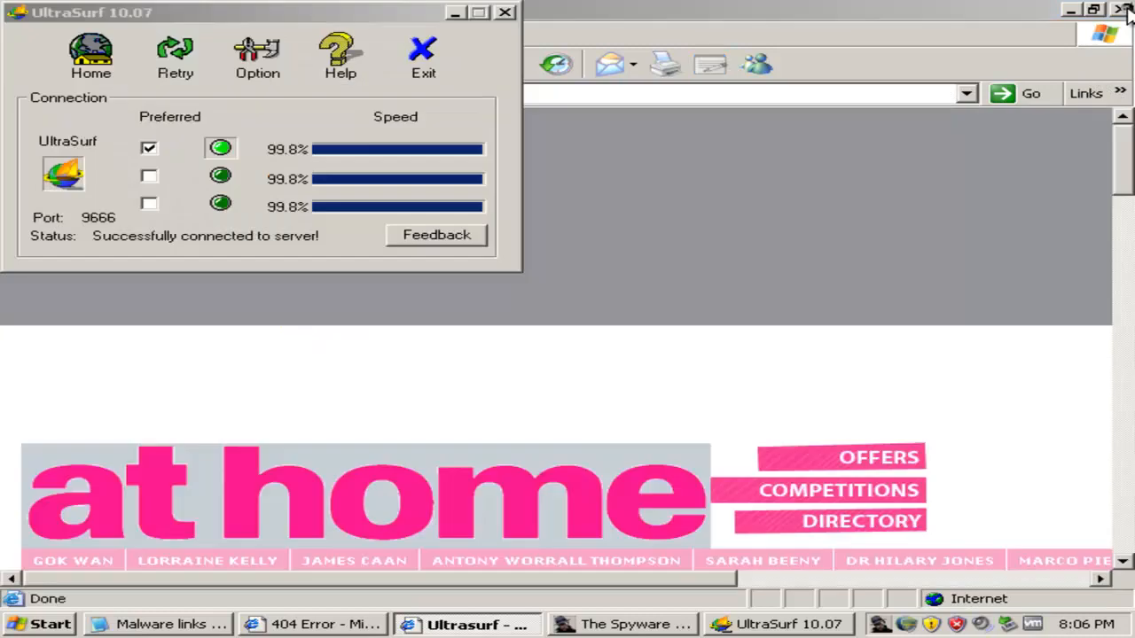
Close UltraSurf's browser window and exit UltraSurf choosing Keep IE and Exit
click(174, 56)
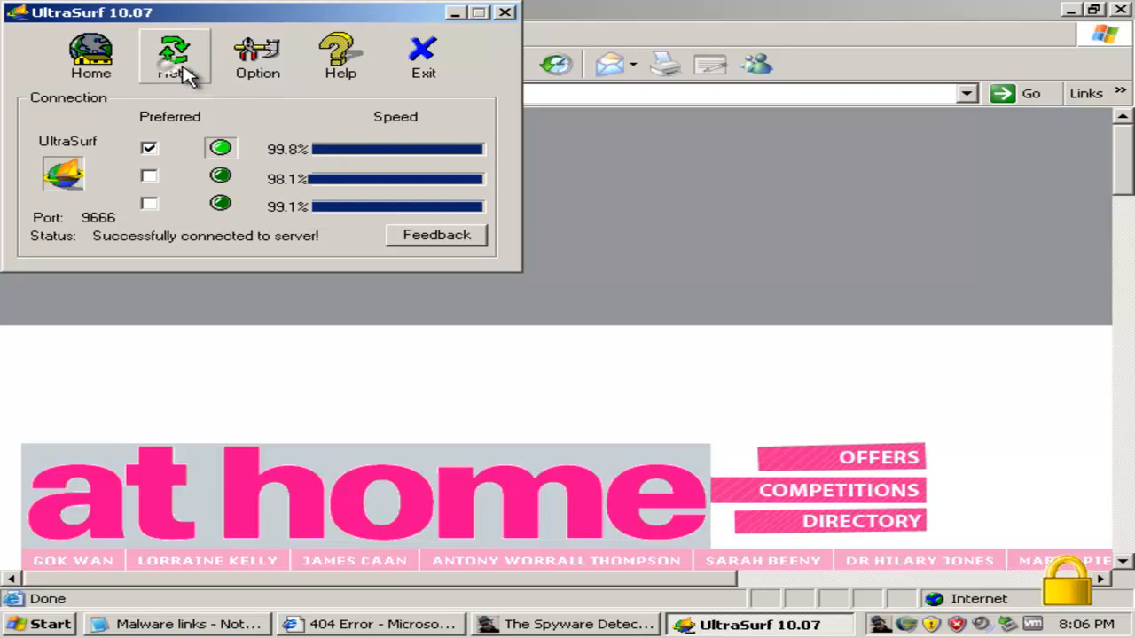
click(423, 56)
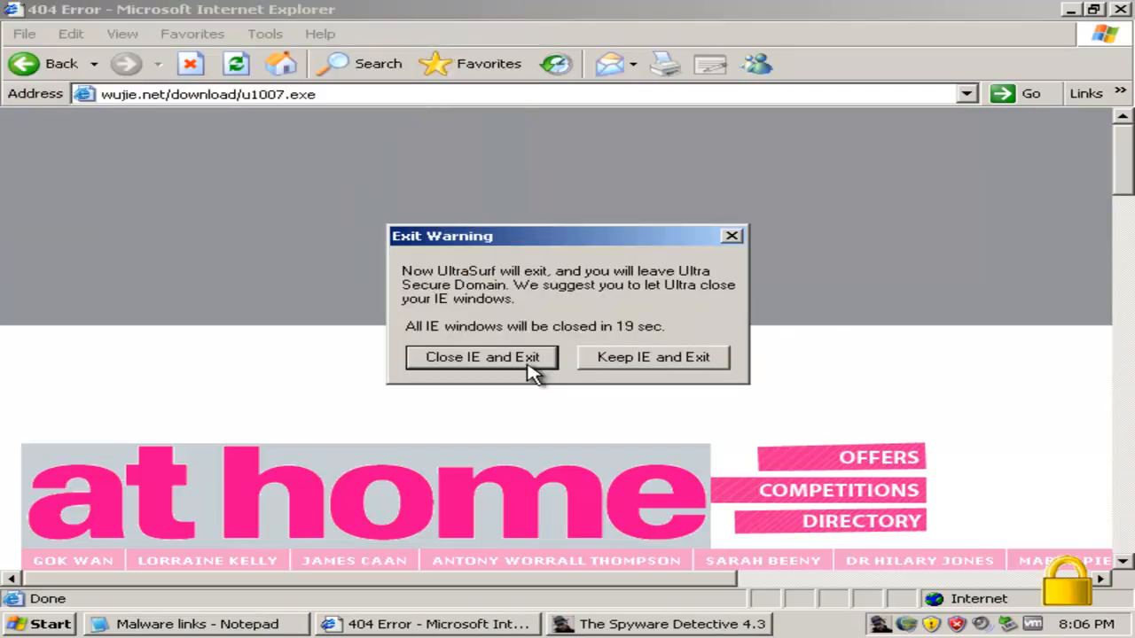
mouse_move(593, 363)
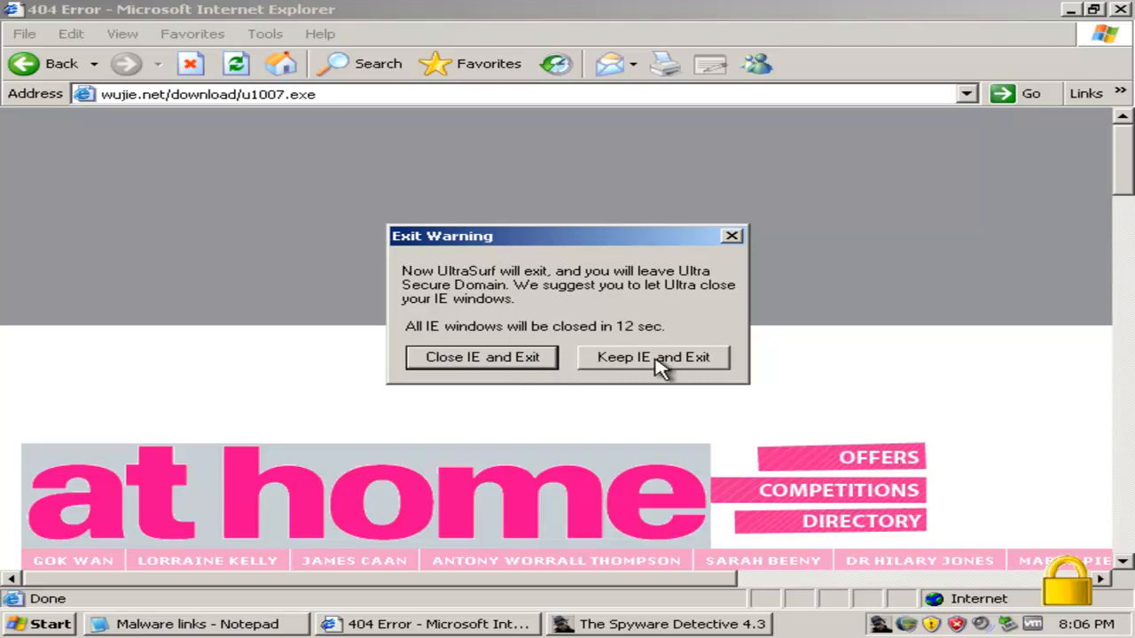
click(654, 357)
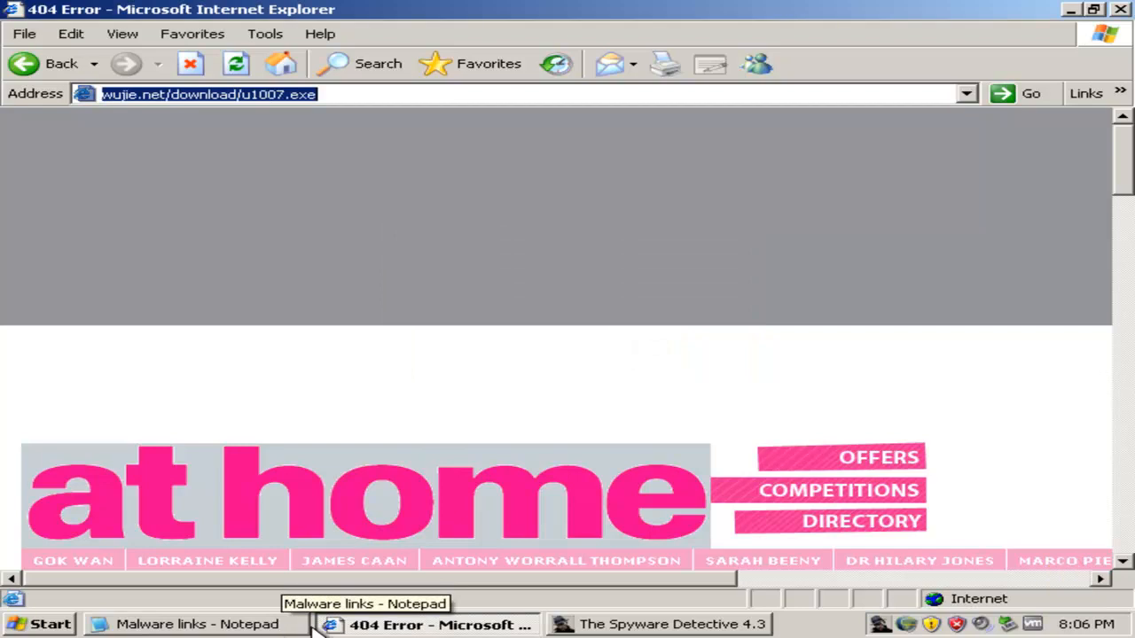
Paste vn-66.ru/loader2.exe as the address, then scroll the links list to the next entries
click(197, 624)
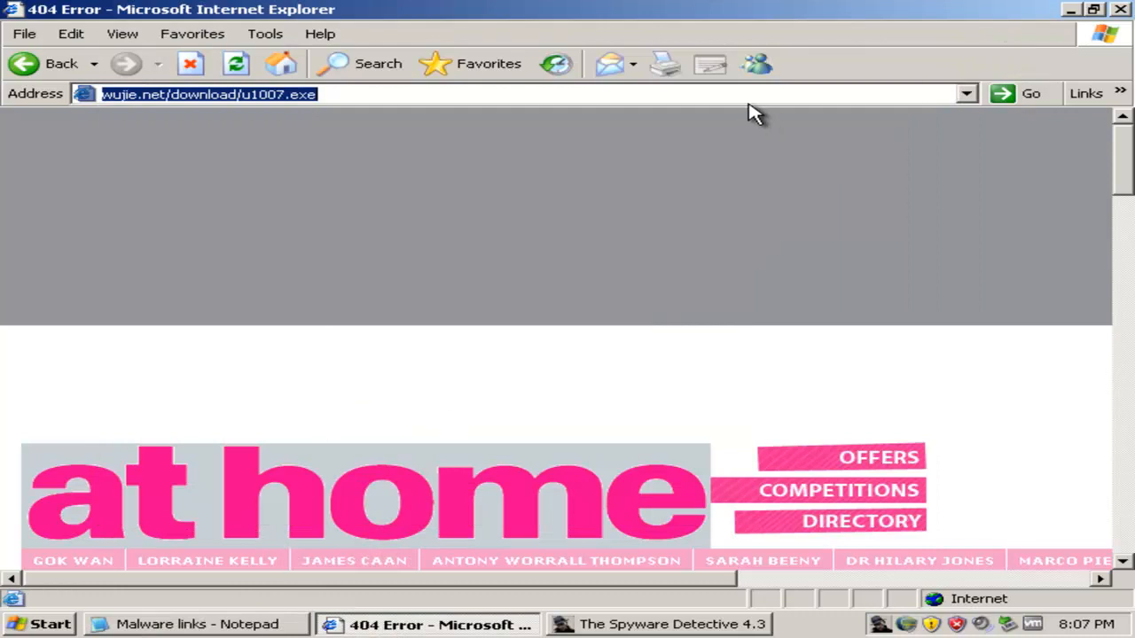
right_click(753, 111)
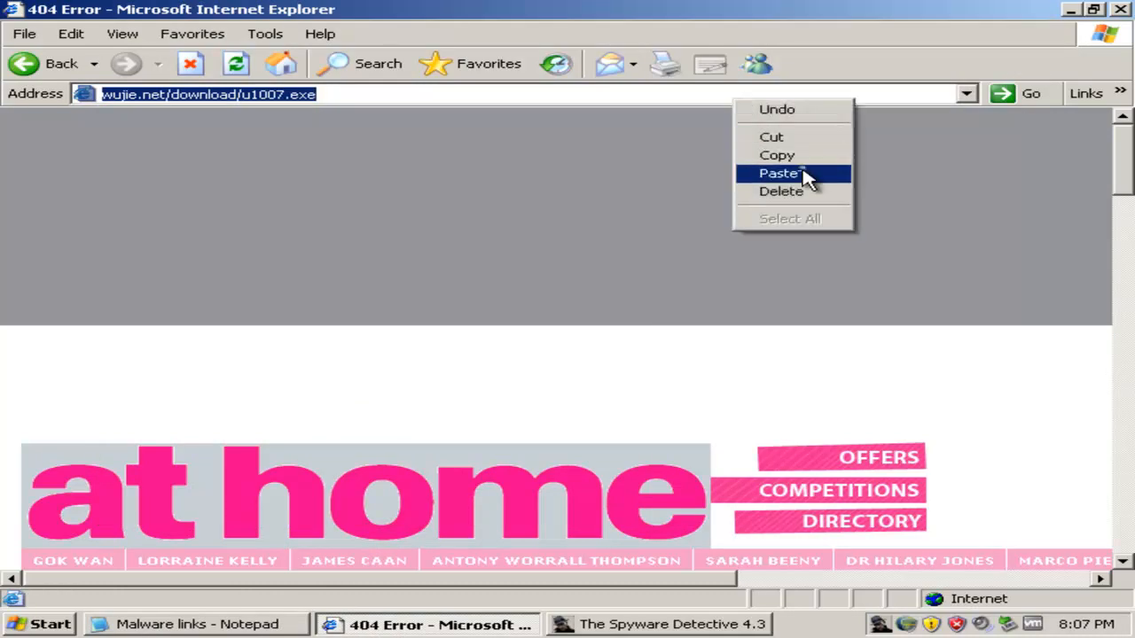
click(780, 172)
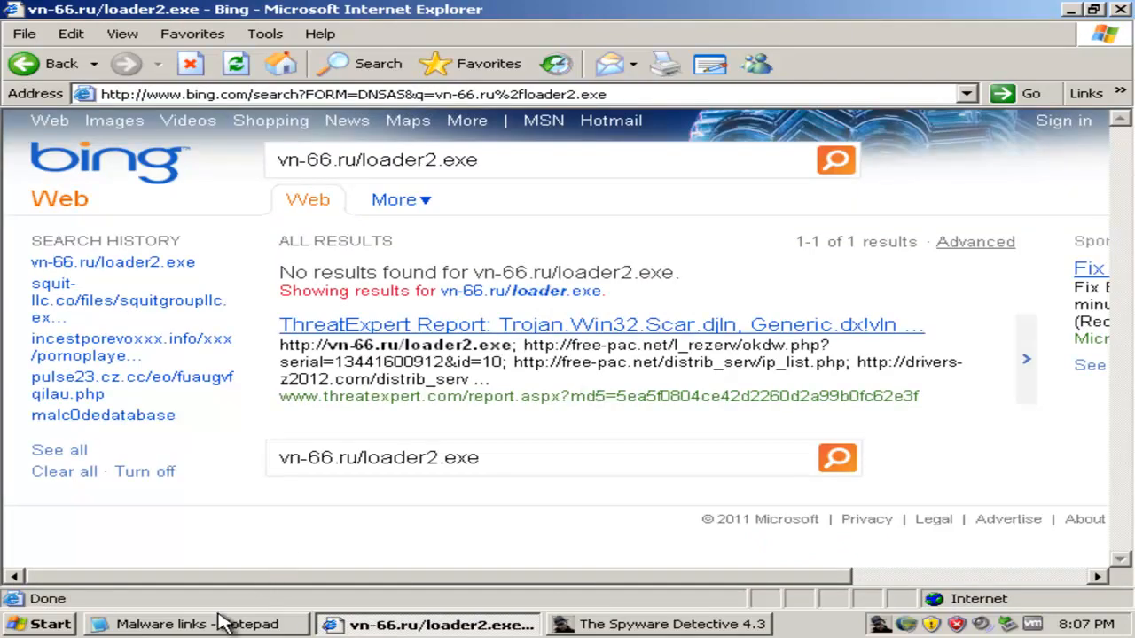
click(193, 624)
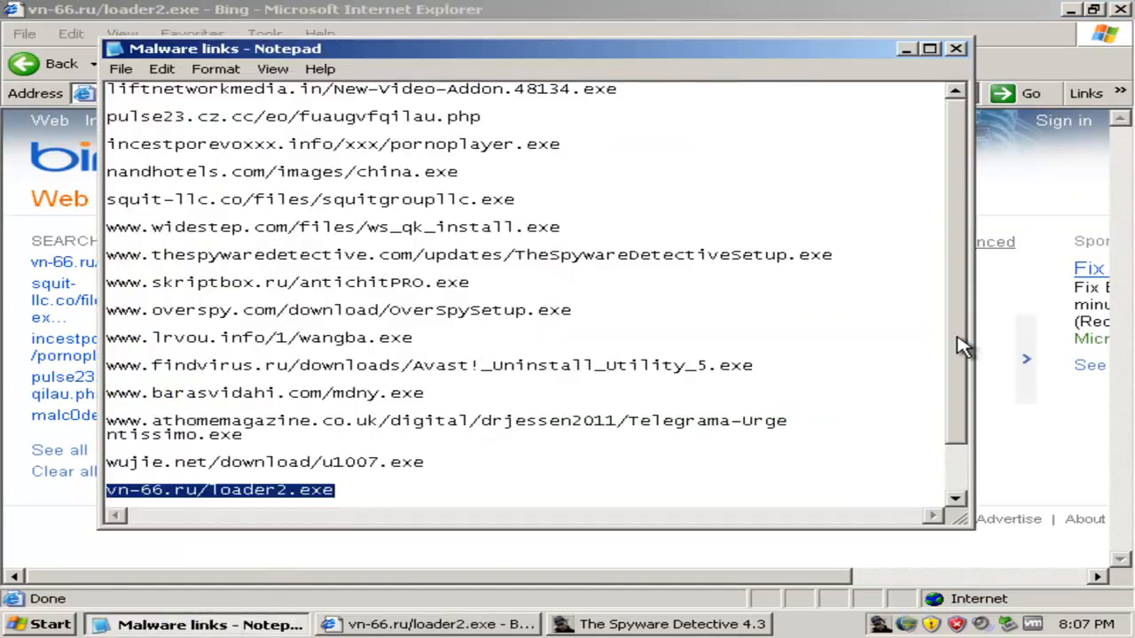
scroll(down, 3)
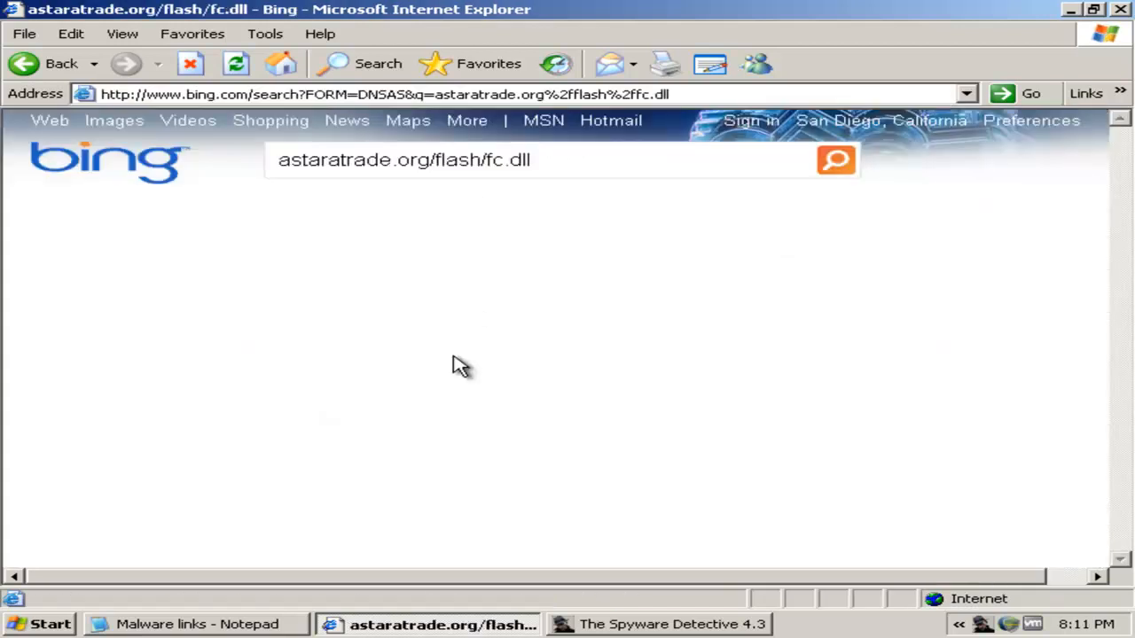
Load the googhot.info/1TF19jp malware link in the address bar from the link list
click(186, 625)
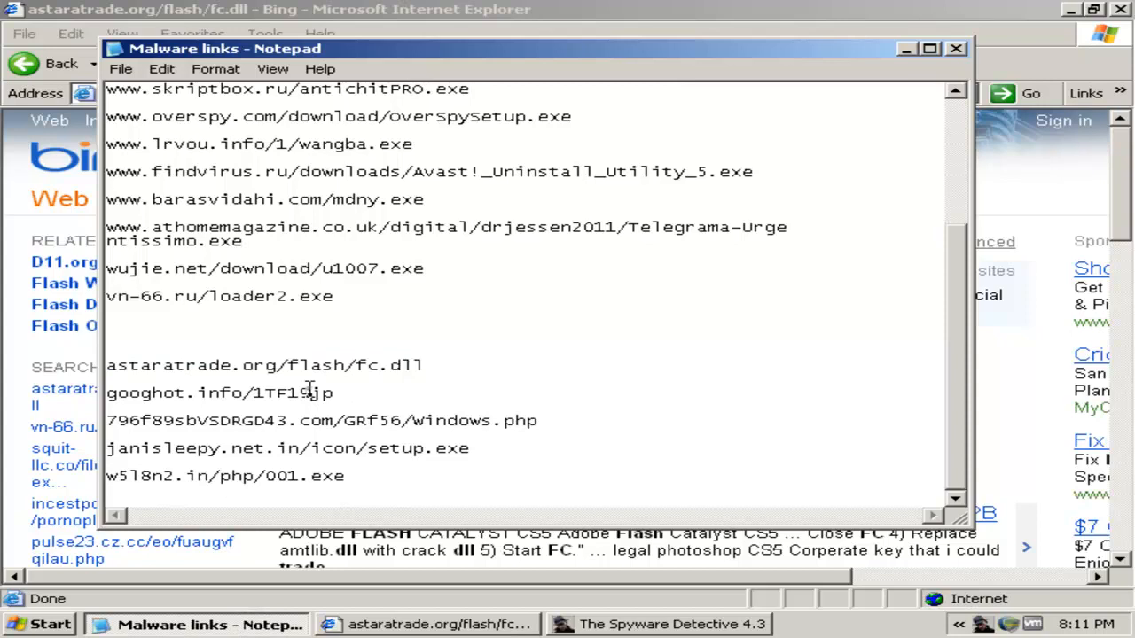
triple_click(219, 392)
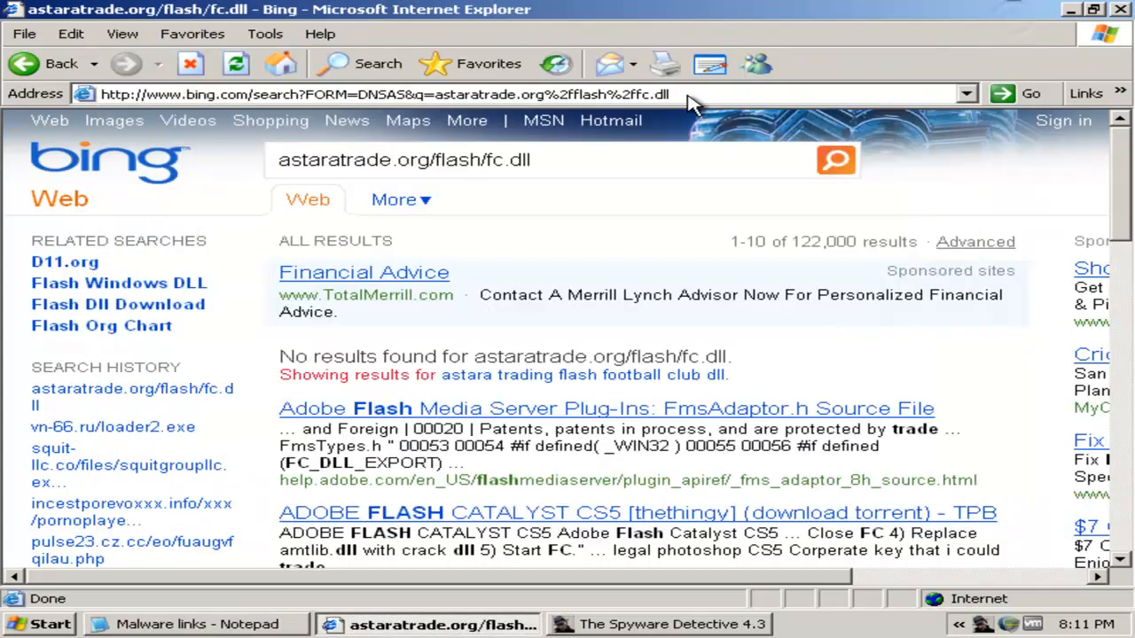
text(googhot.info/1TF19jp)
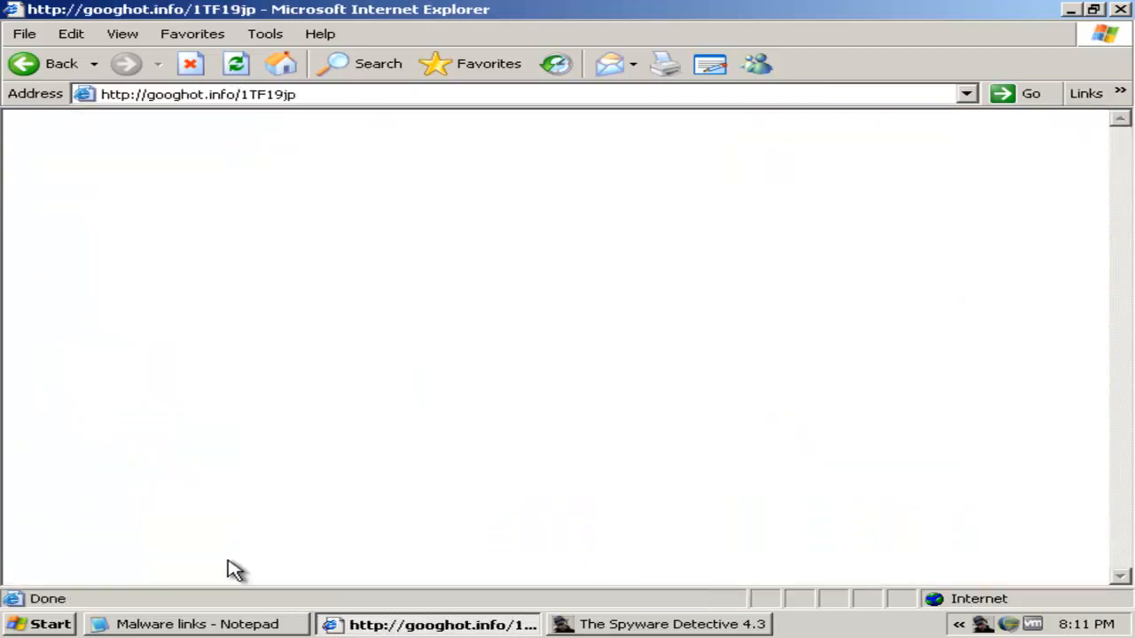
mouse_move(230, 624)
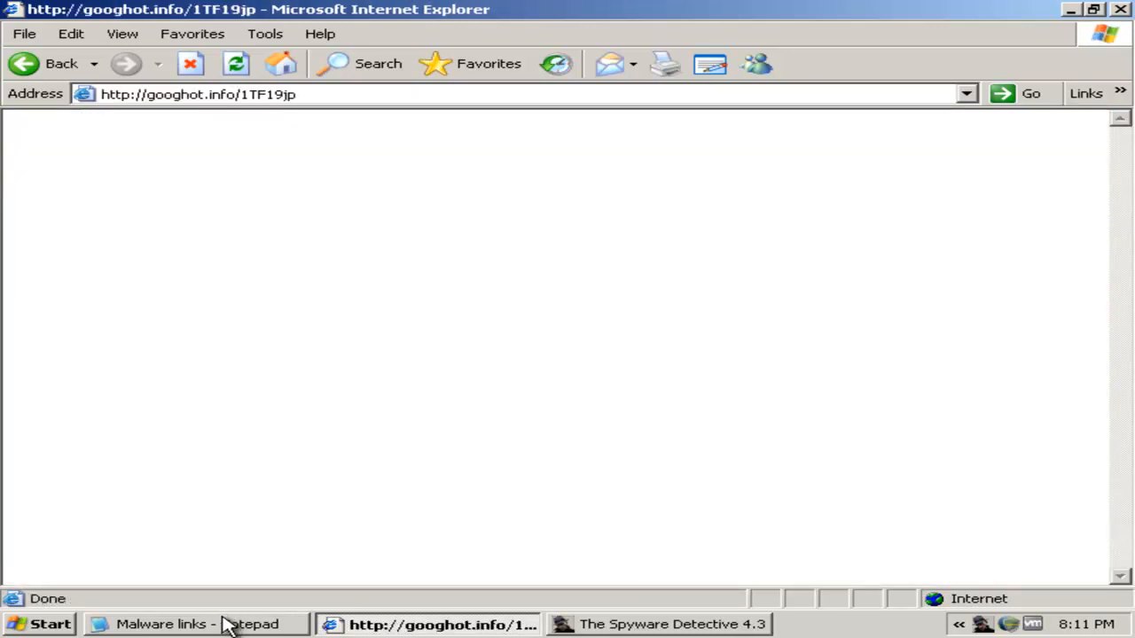
click(177, 624)
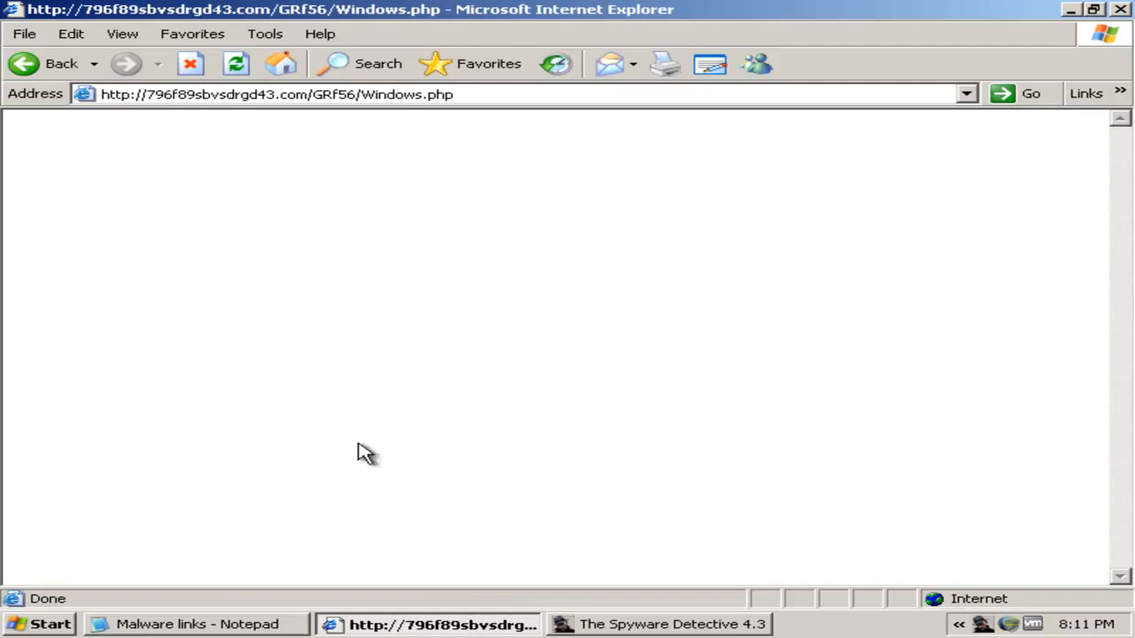
Copy the w5l8n2.in and janisleepy.net.in links, close the list, and paste the link as the address
click(197, 624)
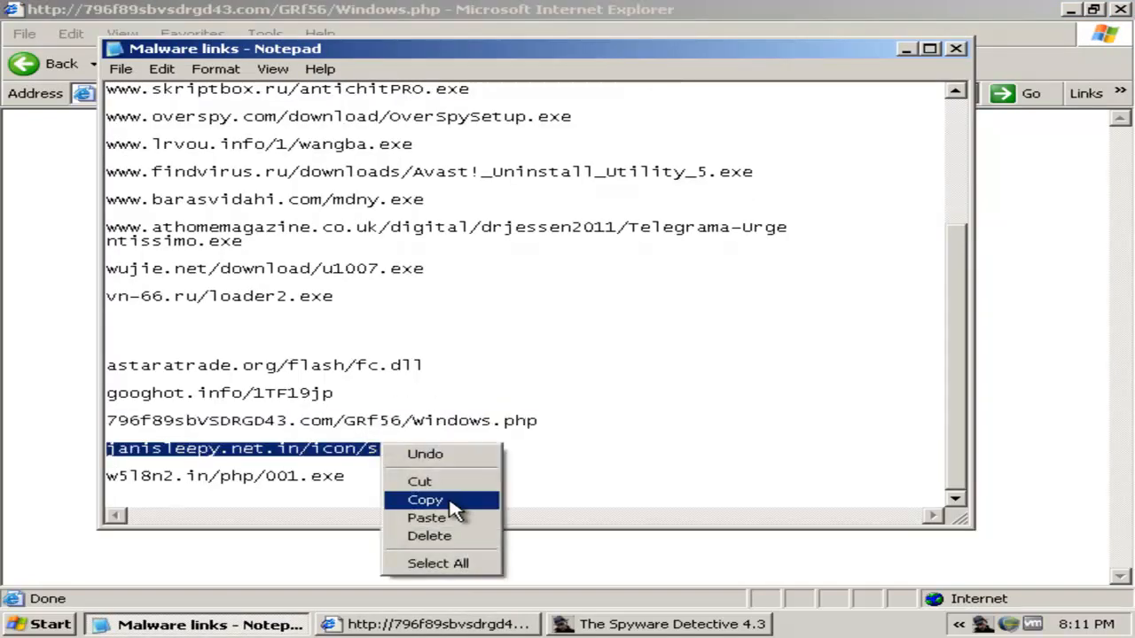
click(425, 499)
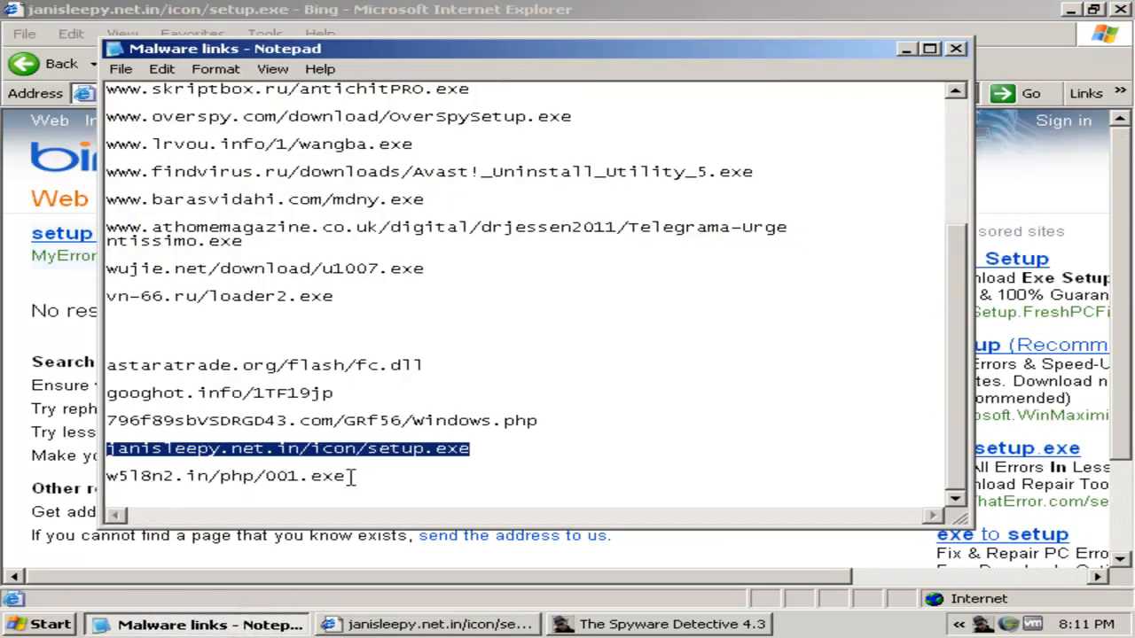
right_click(226, 476)
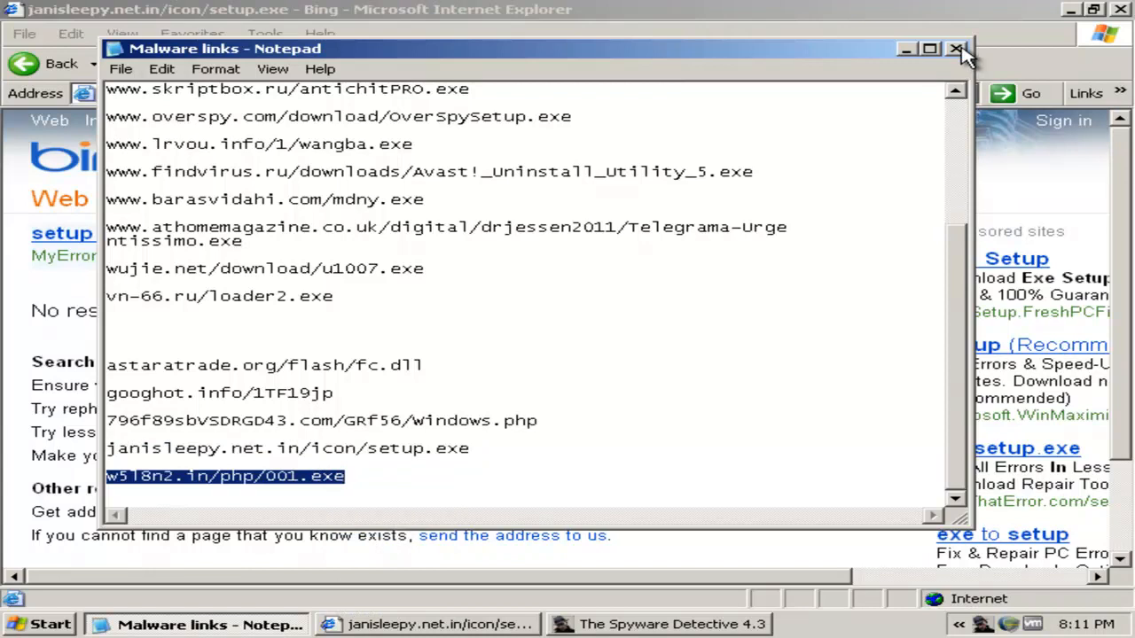
click(957, 48)
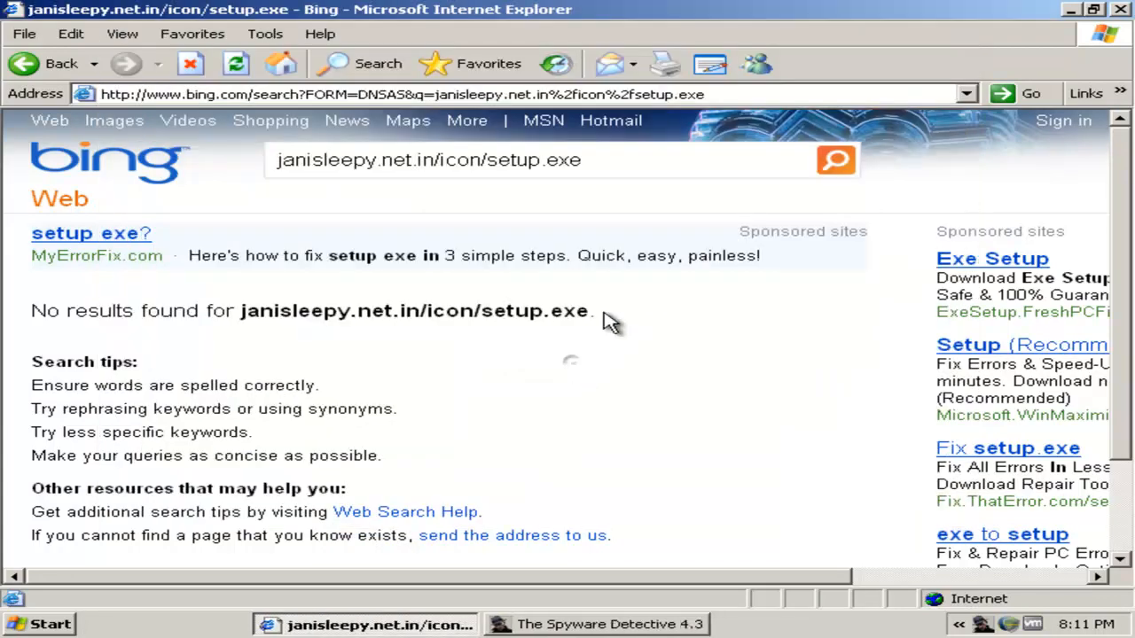
right_click(399, 93)
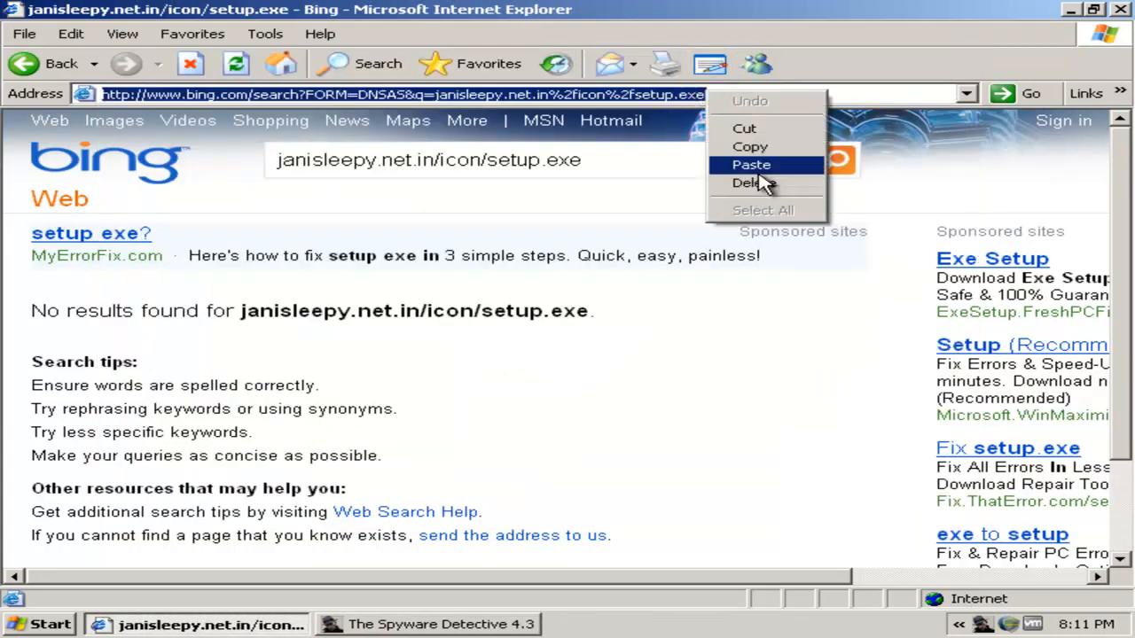
click(751, 165)
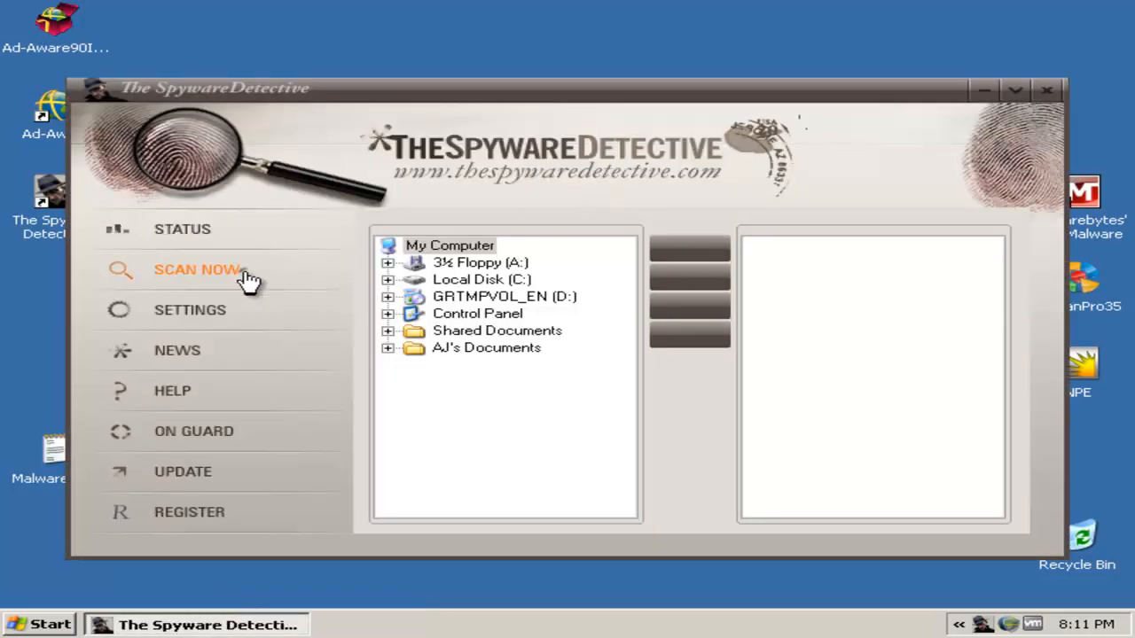
mouse_move(691, 262)
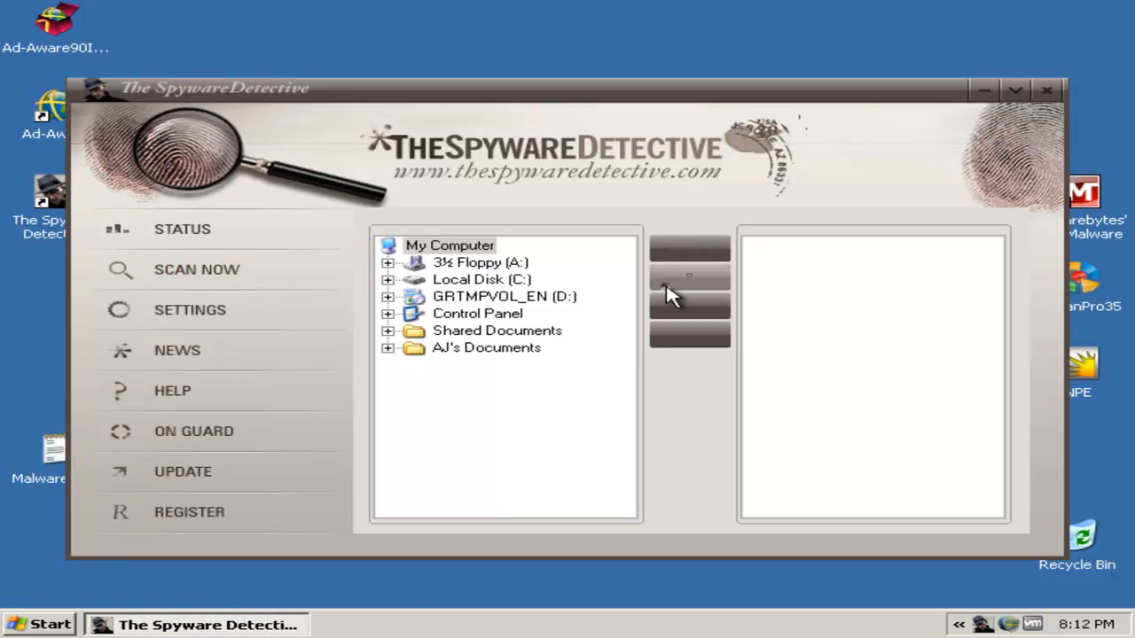
Close The Spyware Detective window, leaving only the desktop
click(1047, 90)
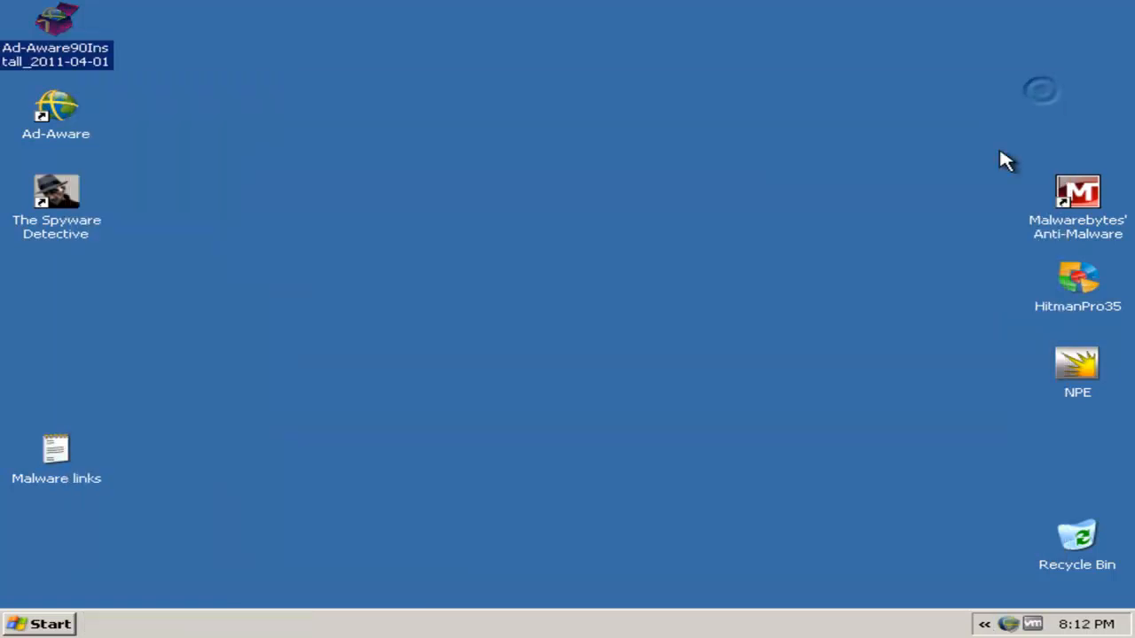
mouse_move(265, 324)
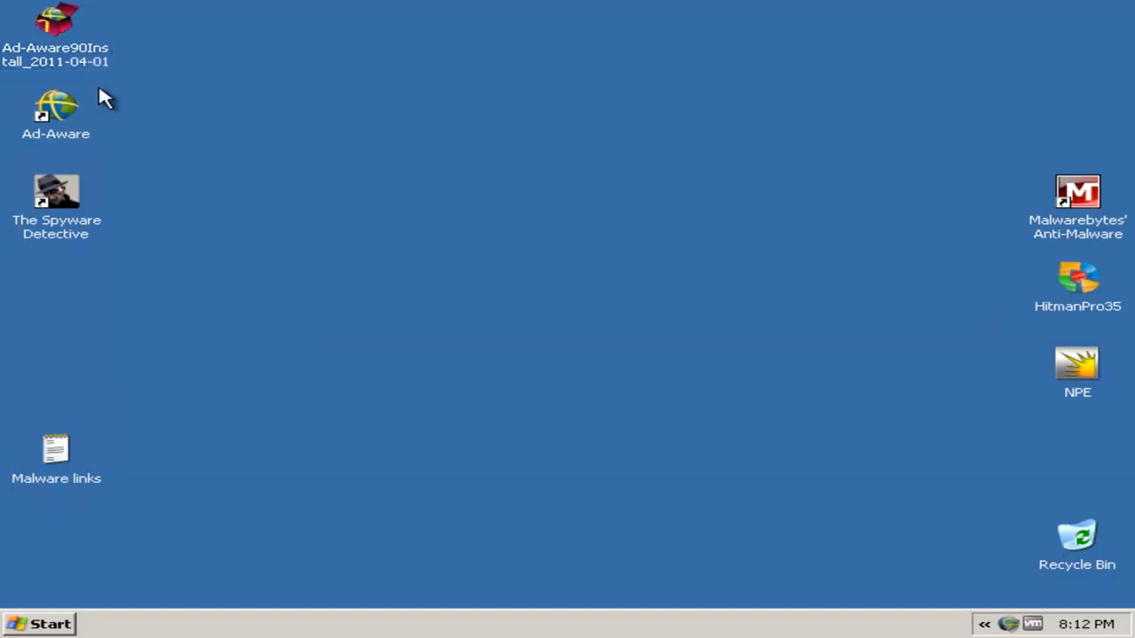
mouse_move(71, 146)
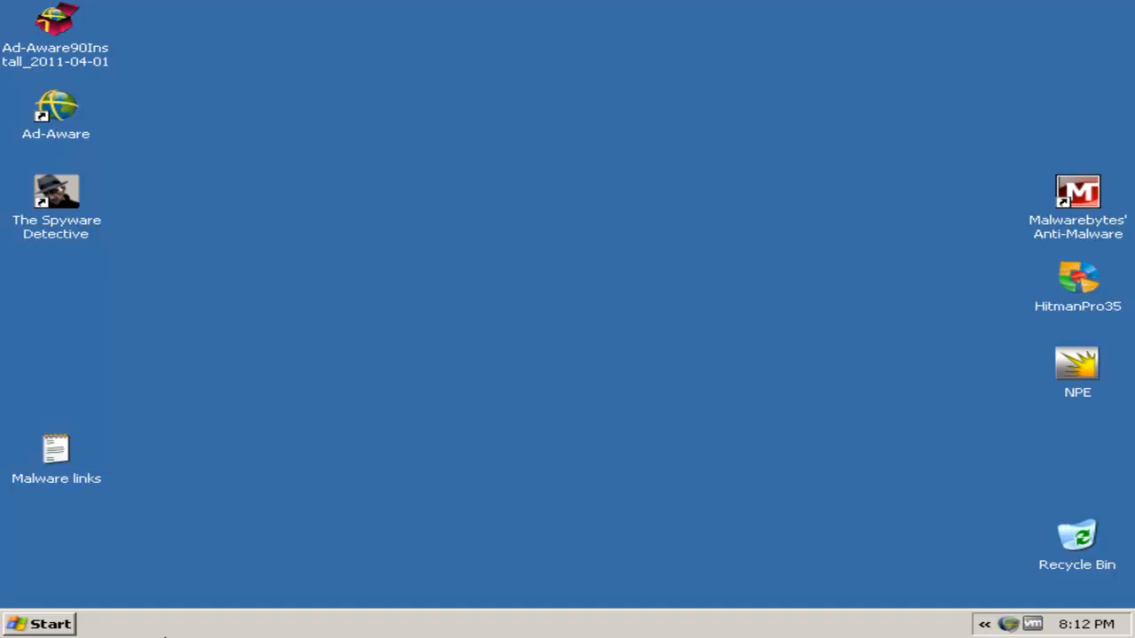
mouse_move(44, 623)
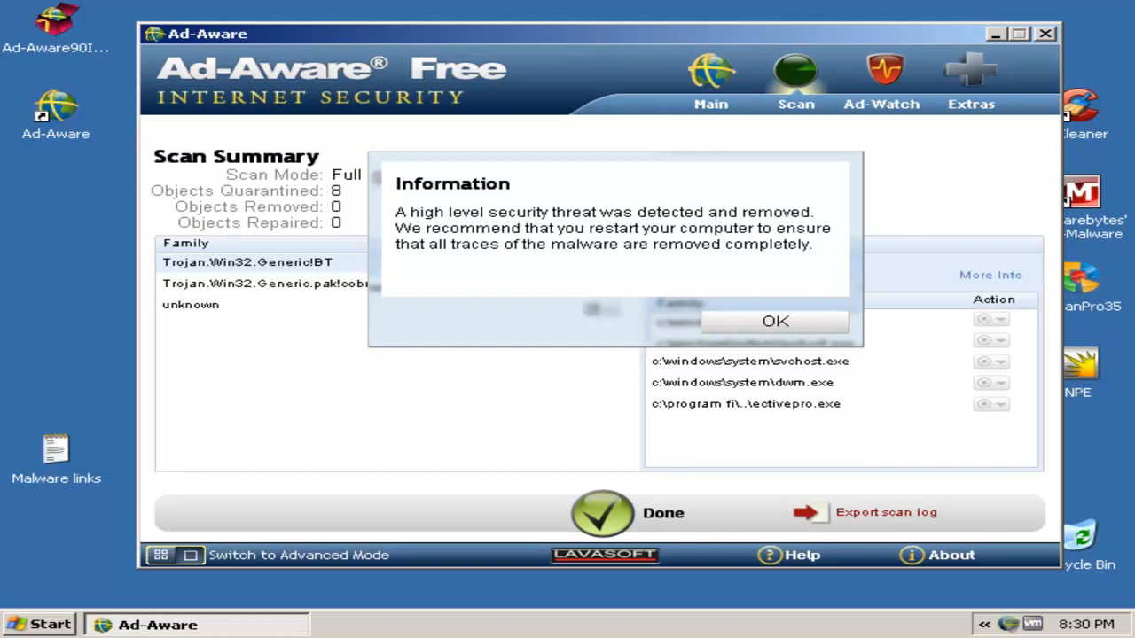
mouse_move(640, 294)
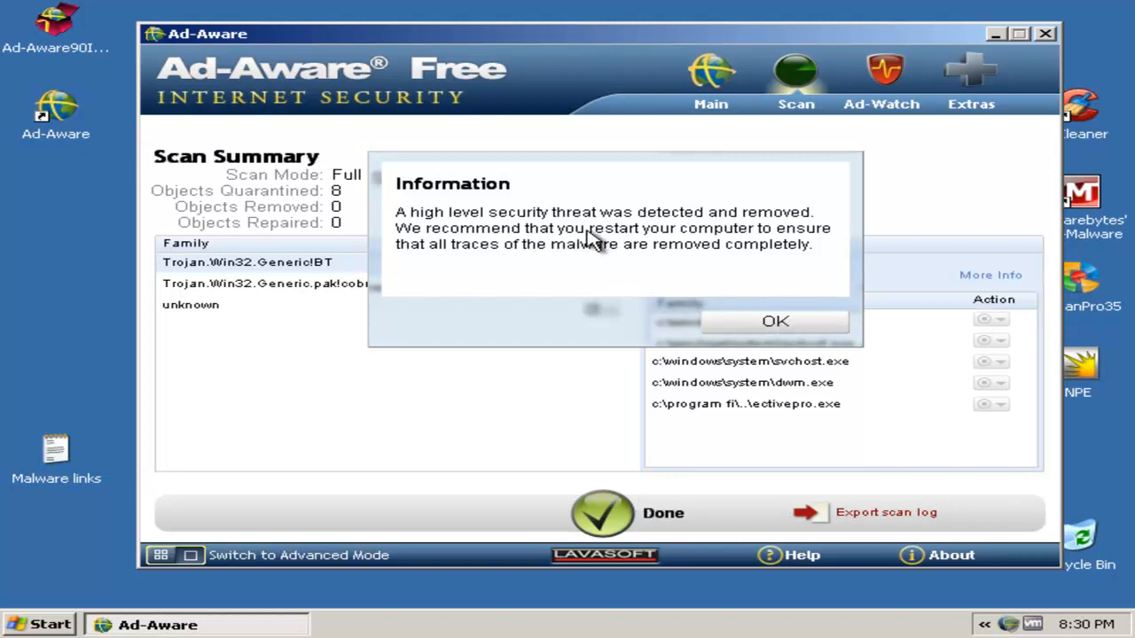
mouse_move(705, 262)
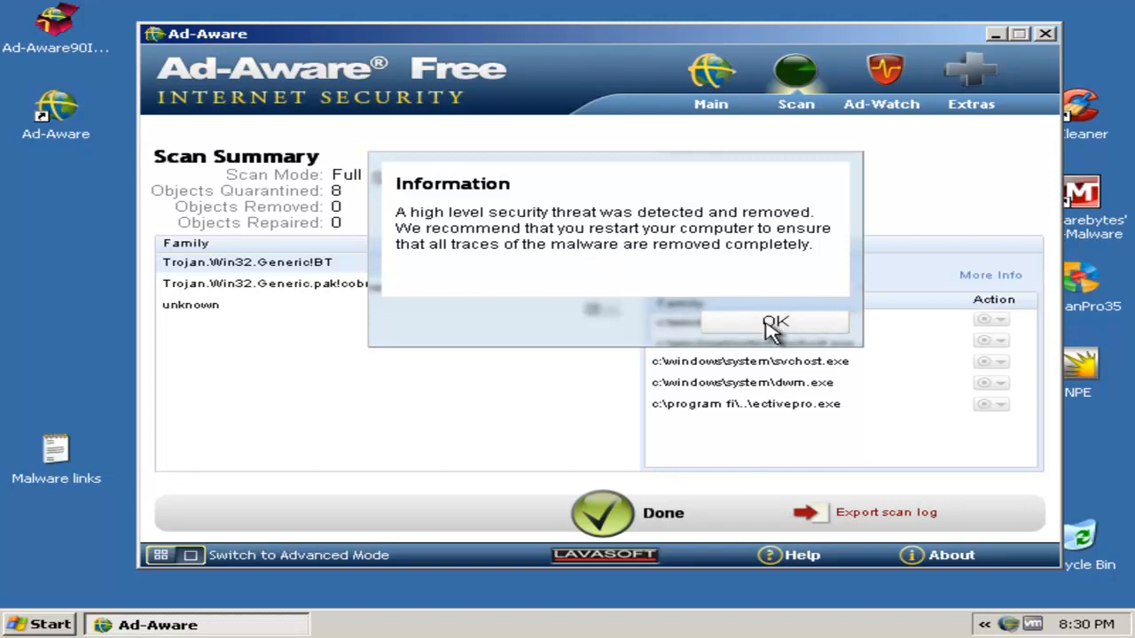
Acknowledge the threat-removed notice and close Ad-Aware Free after the 14-object scan
click(774, 321)
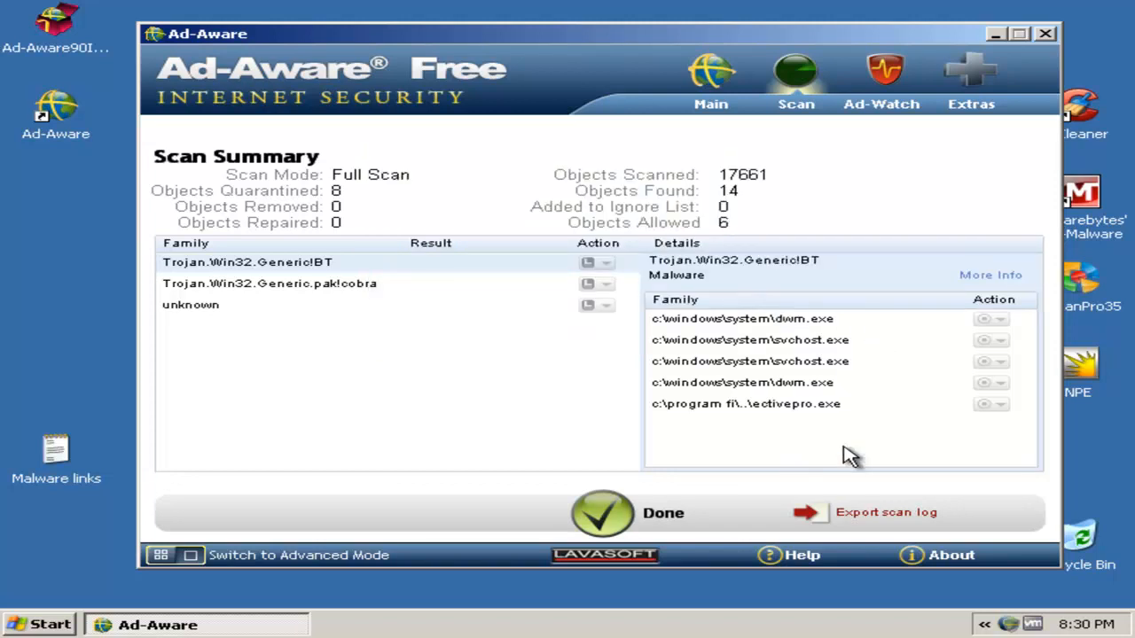
mouse_move(1104, 20)
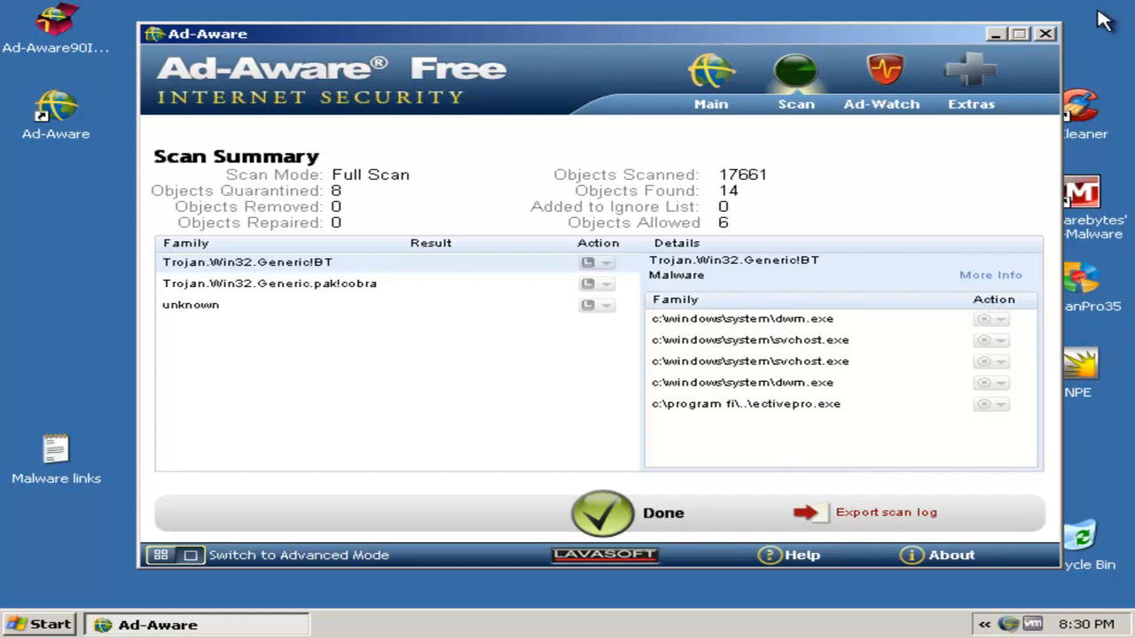
mouse_move(1046, 42)
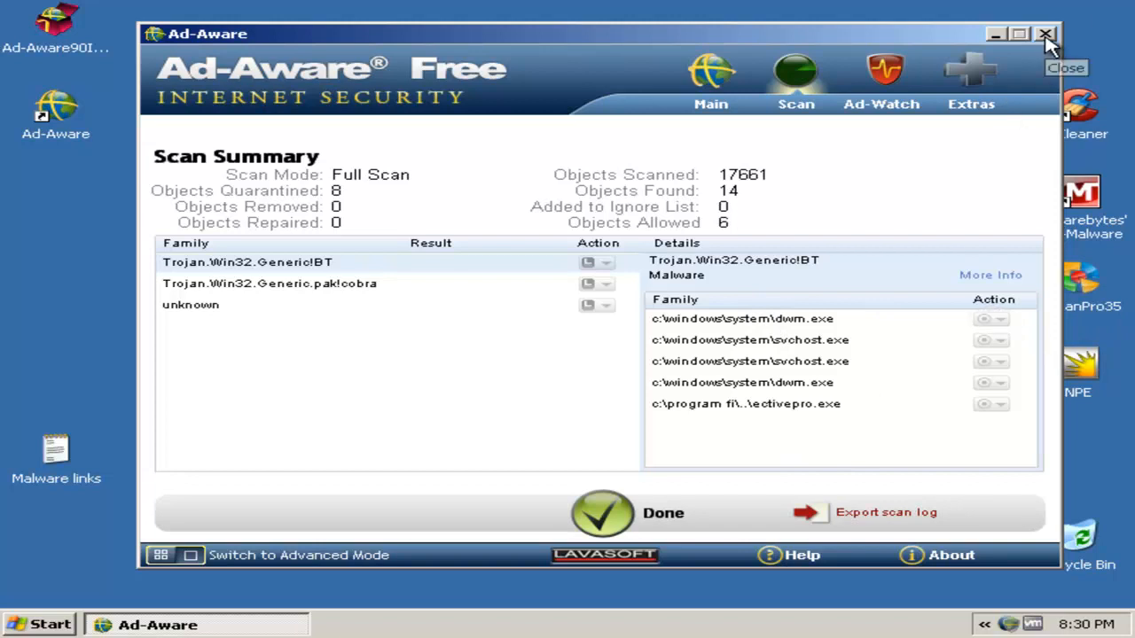
click(1046, 33)
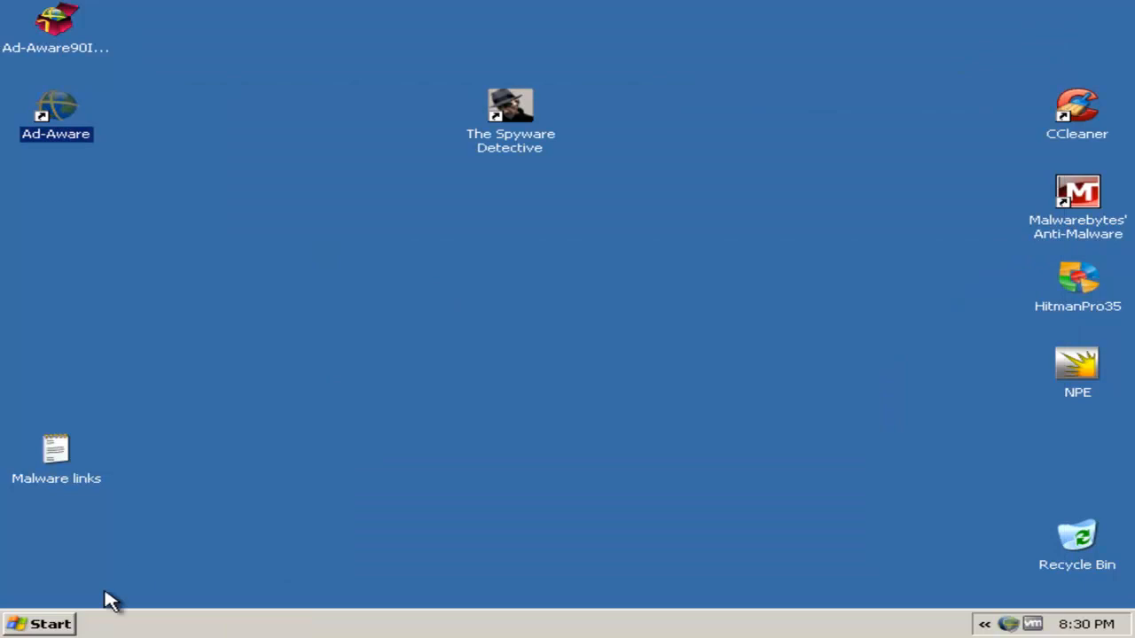
mouse_move(88, 610)
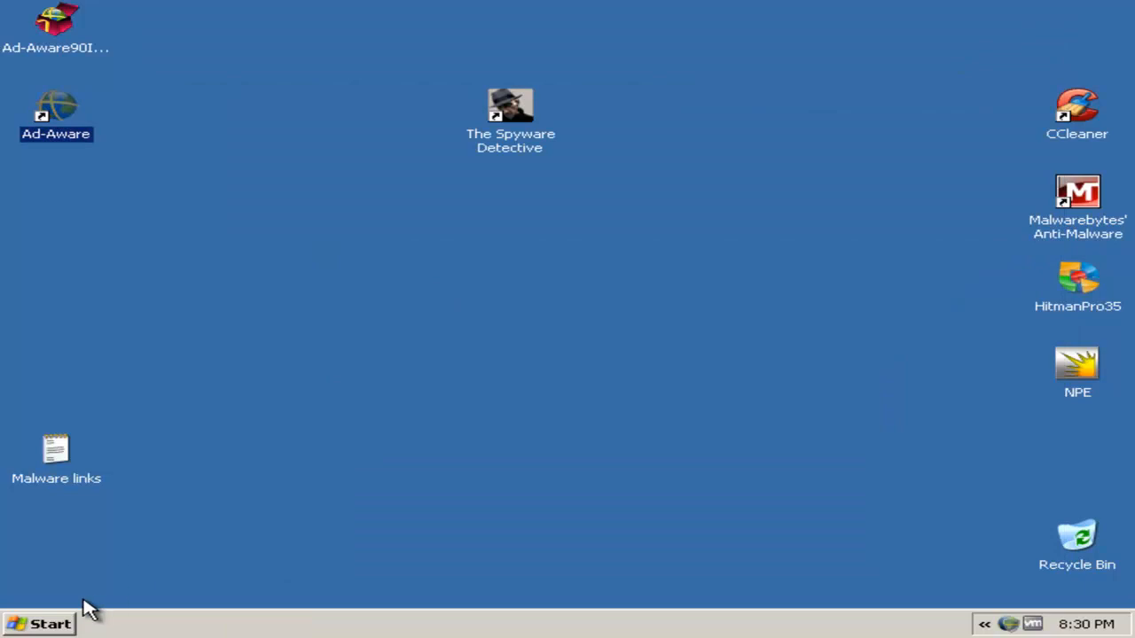
mouse_move(62, 618)
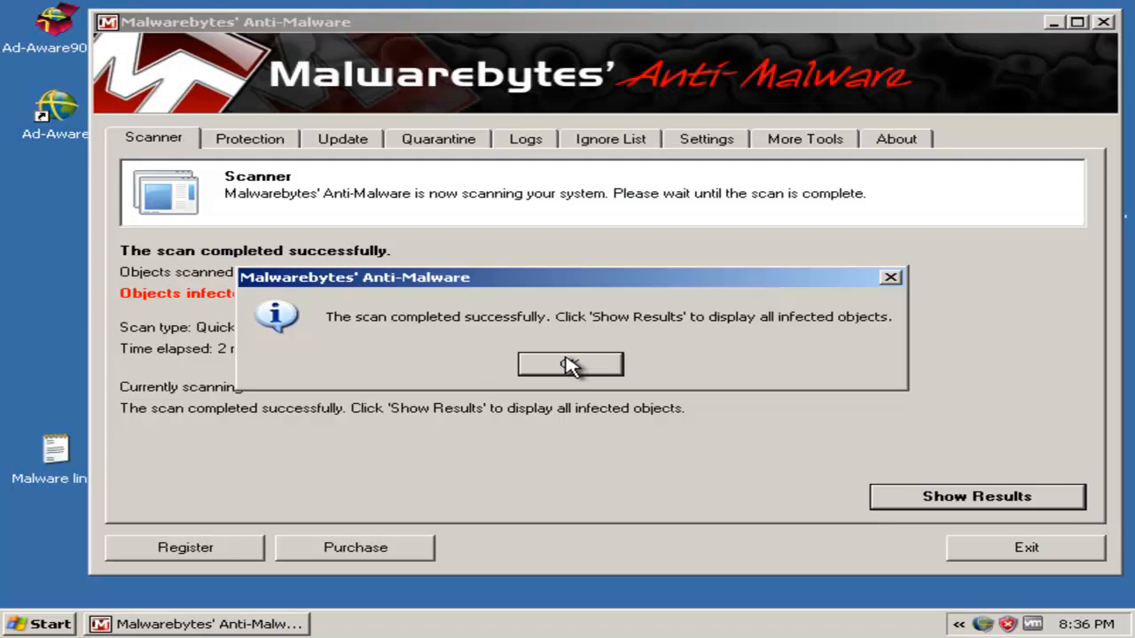
Remove the three checked Backdoor.Bot and Trojan.Backdoor registry entries, close the log, and decline the restart
click(570, 363)
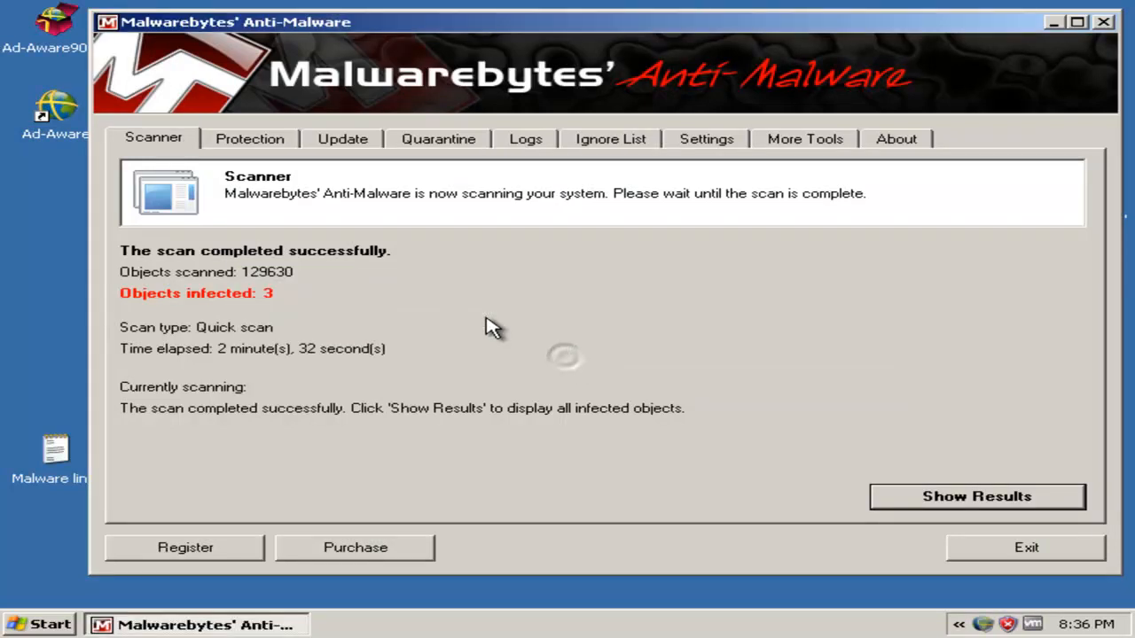
click(975, 495)
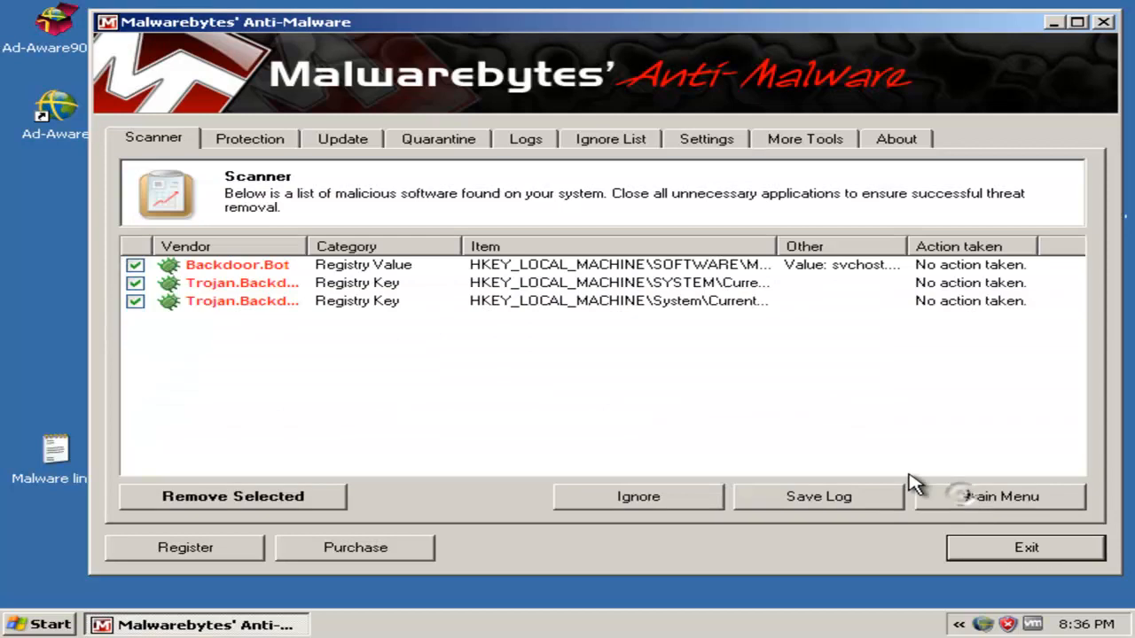
mouse_move(306, 248)
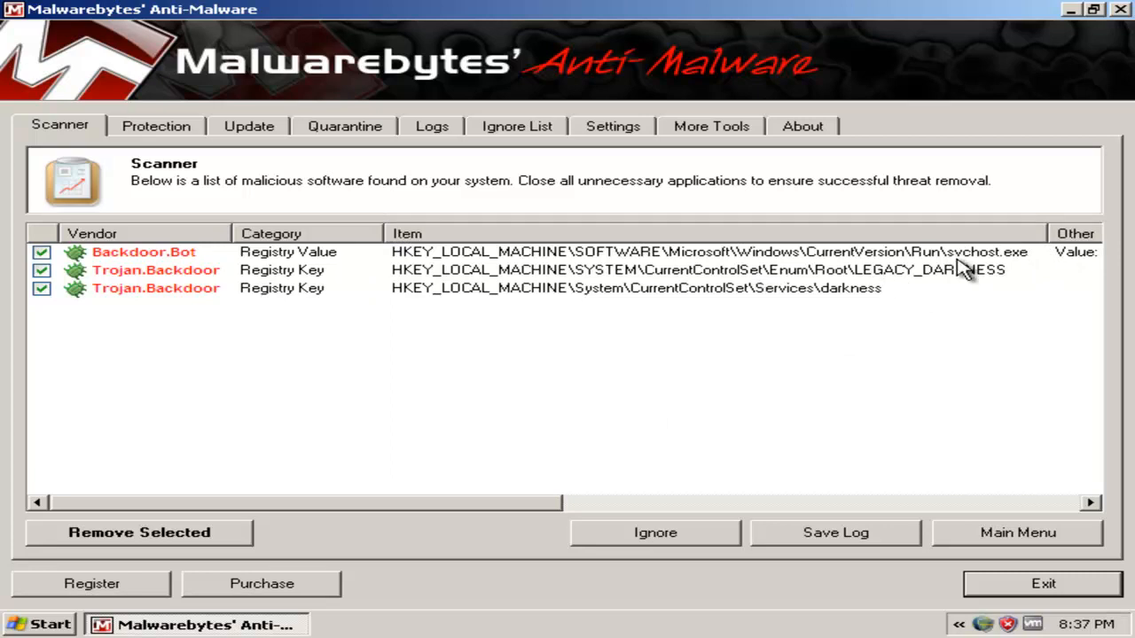
mouse_move(860, 292)
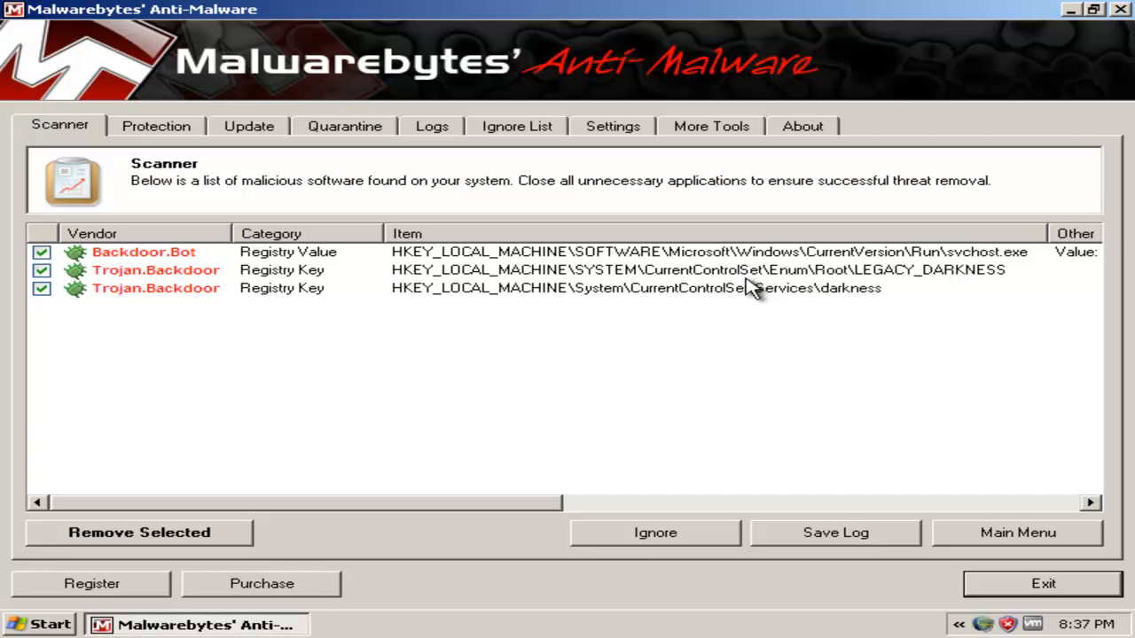
mouse_move(847, 291)
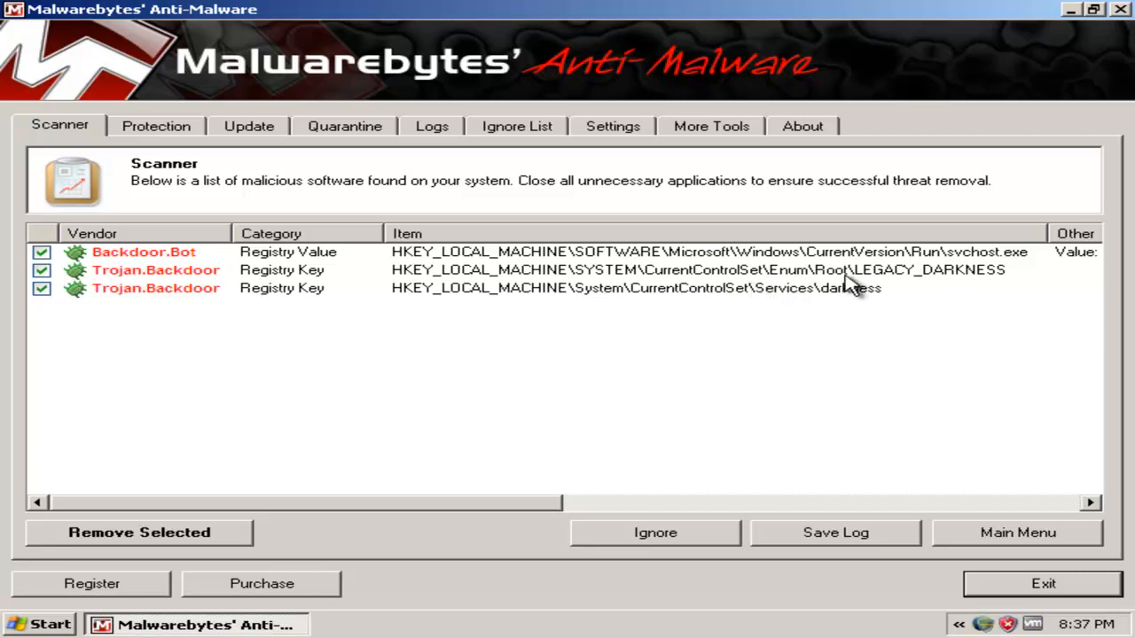
mouse_move(713, 317)
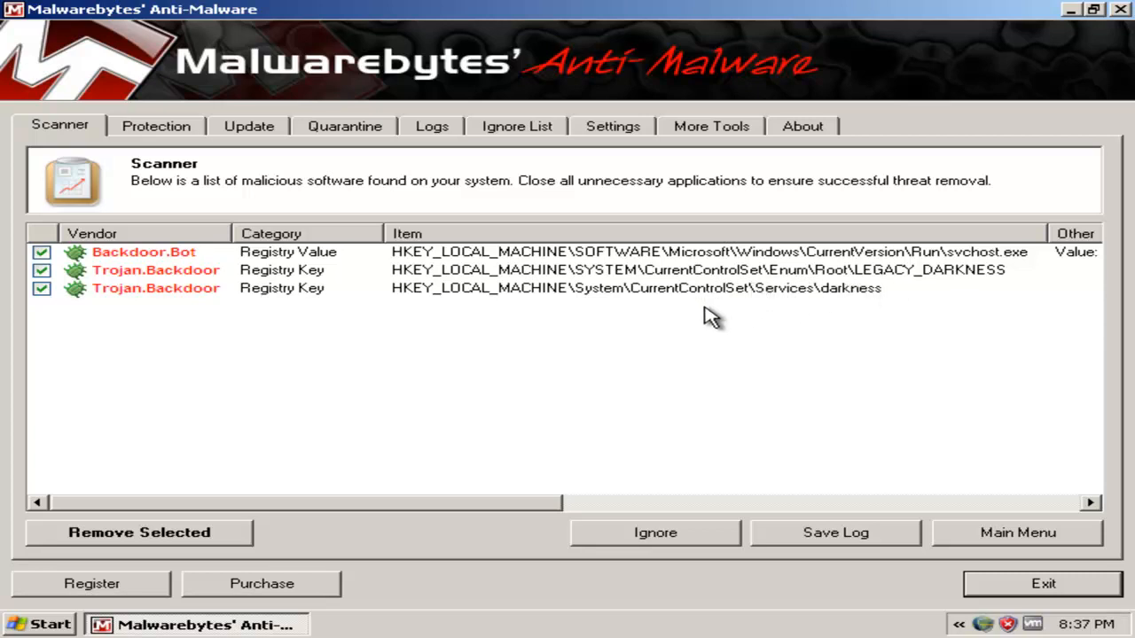
mouse_move(219, 527)
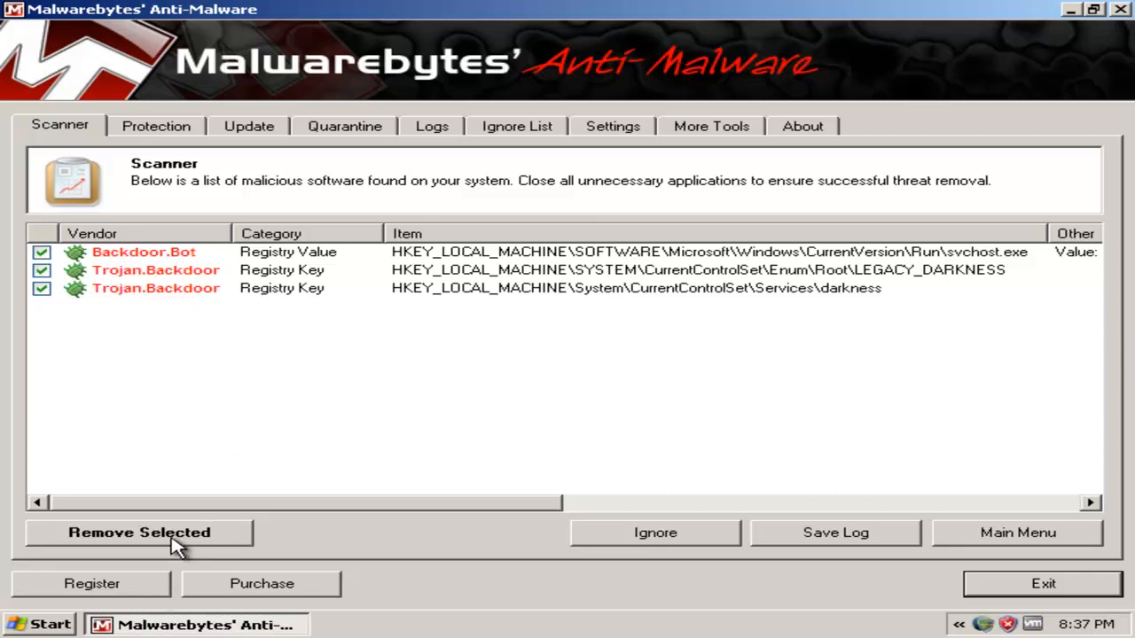
click(139, 532)
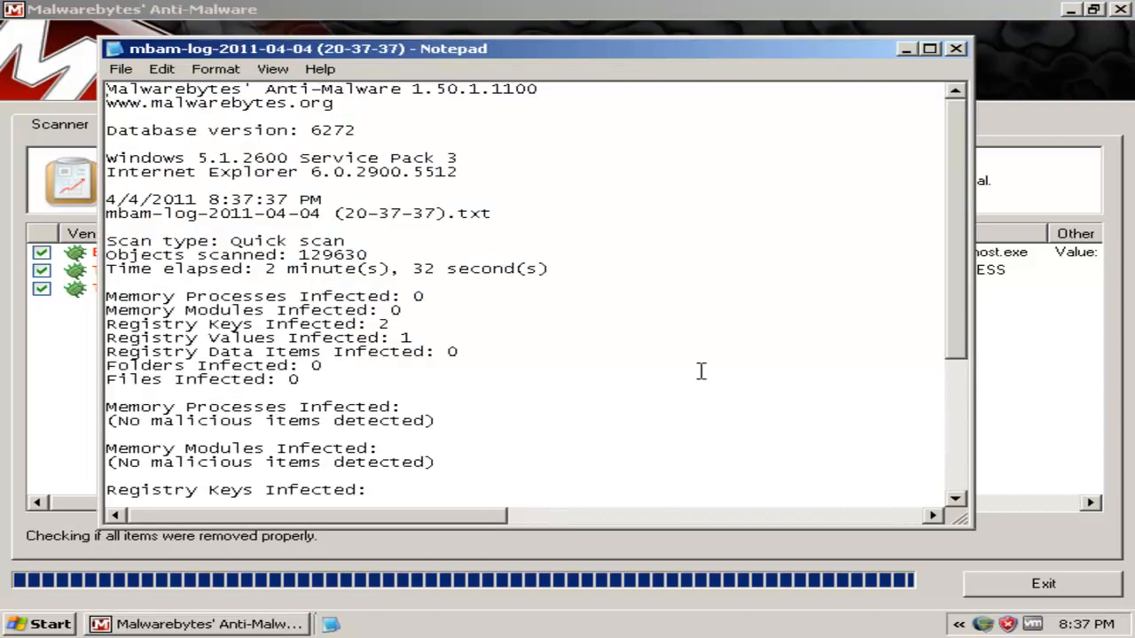
click(954, 48)
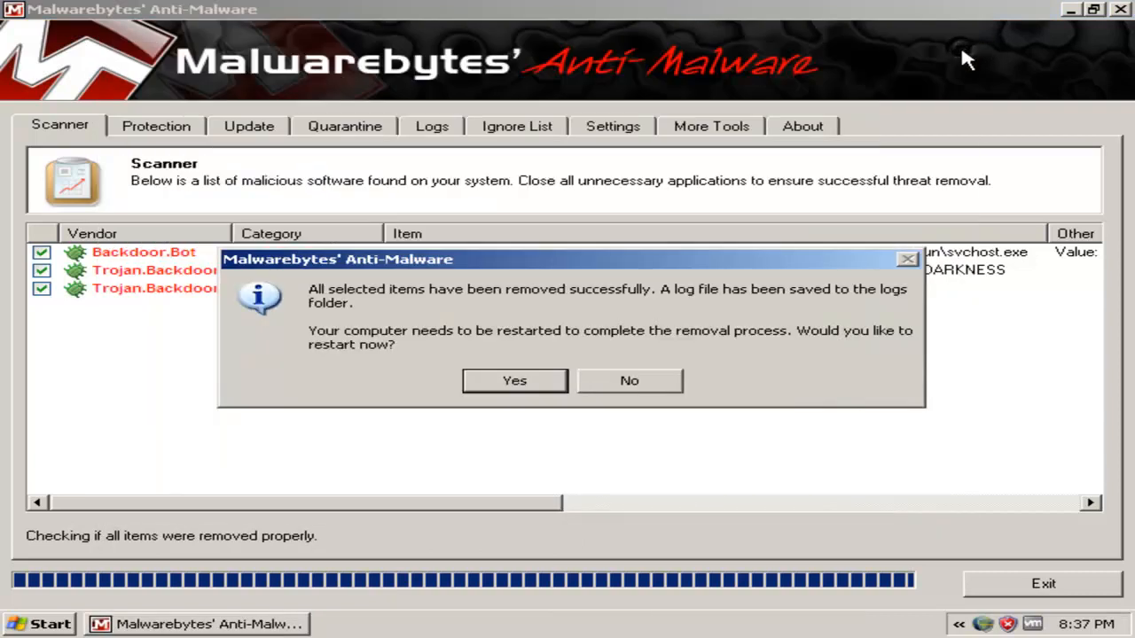
click(629, 381)
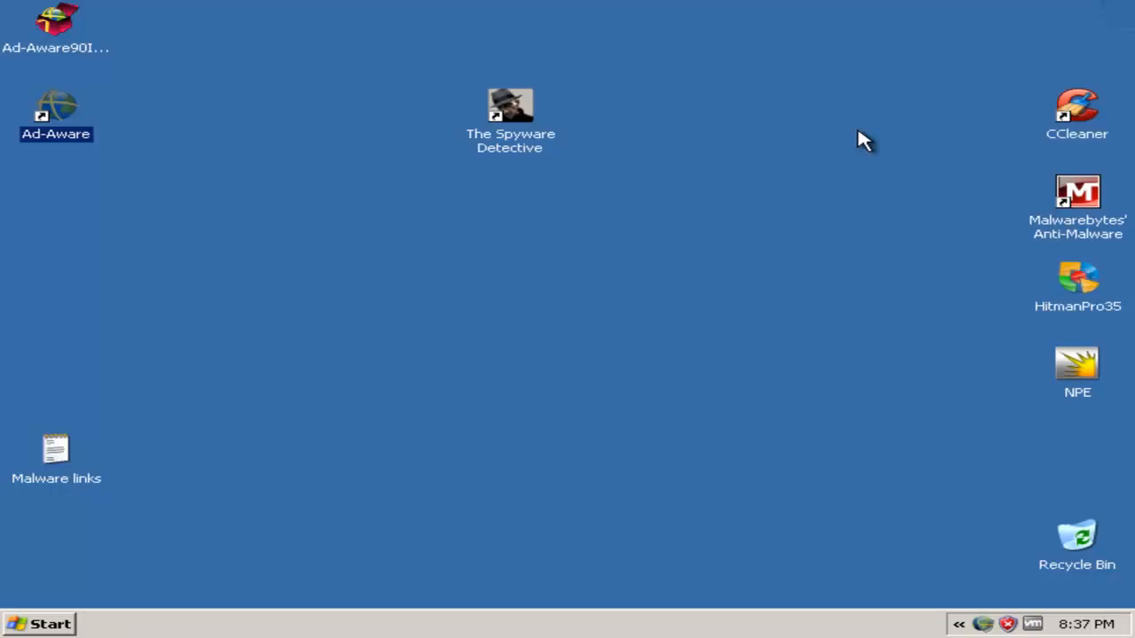
mouse_move(645, 326)
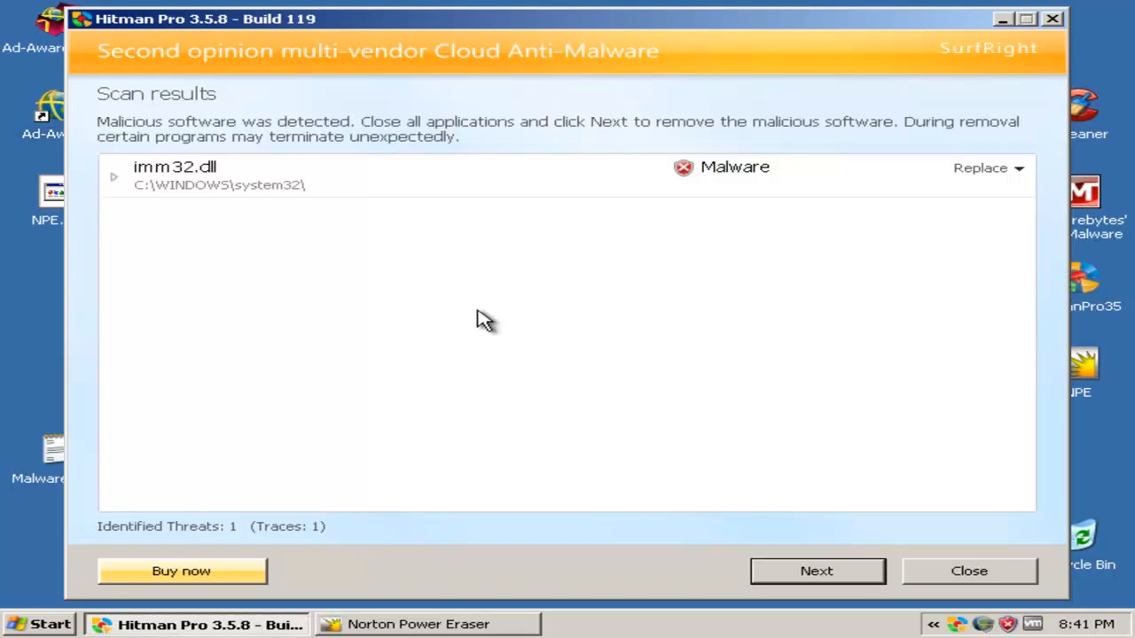
mouse_move(475, 308)
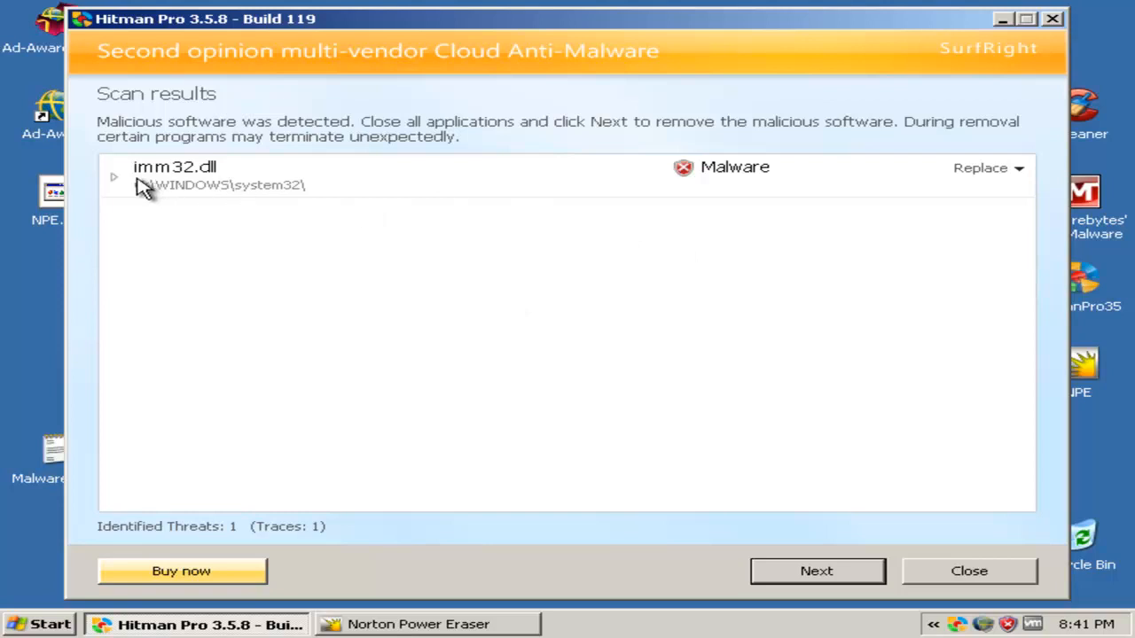
Expand the imm32.dll finding to show its Gen:Variant.Buzy and Trojan.PWS detection names
click(114, 176)
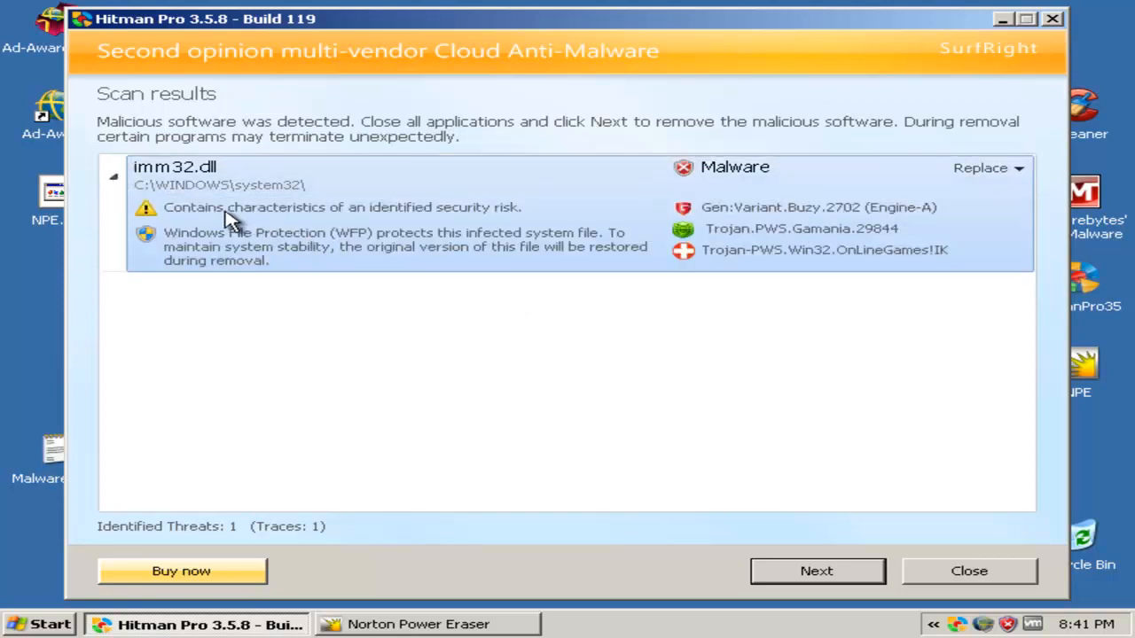
mouse_move(217, 190)
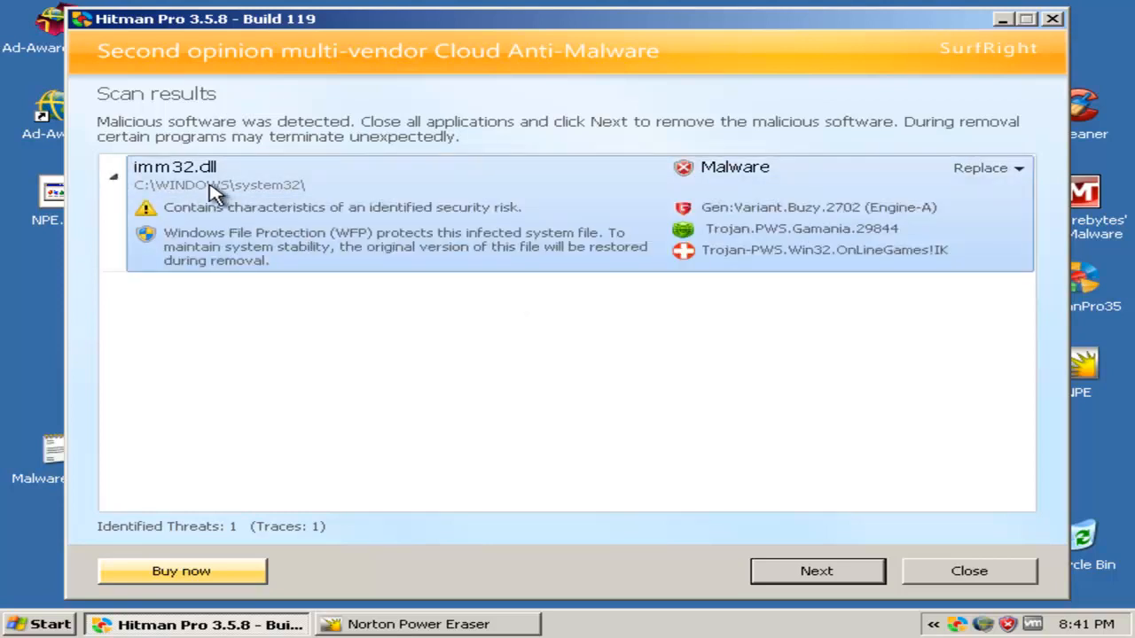
mouse_move(258, 203)
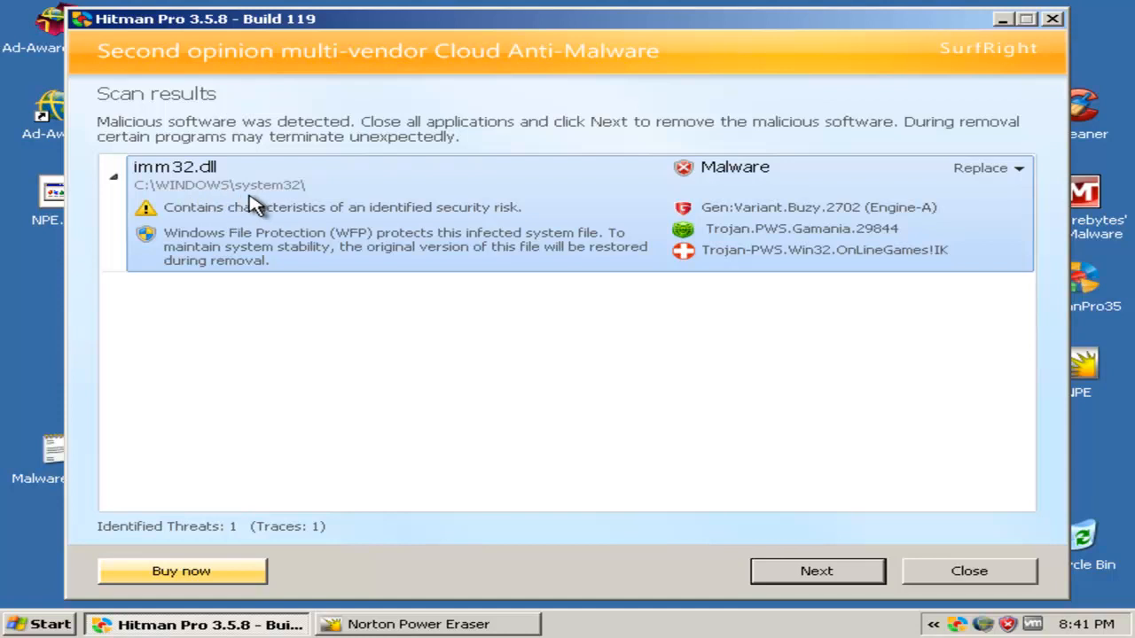
mouse_move(856, 233)
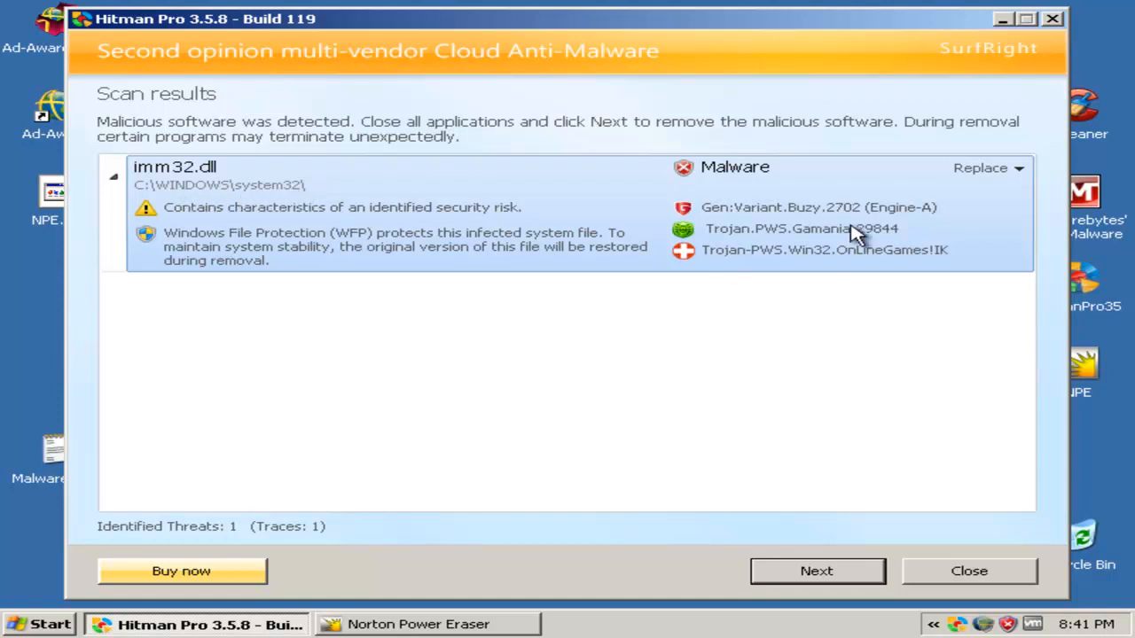
mouse_move(816, 570)
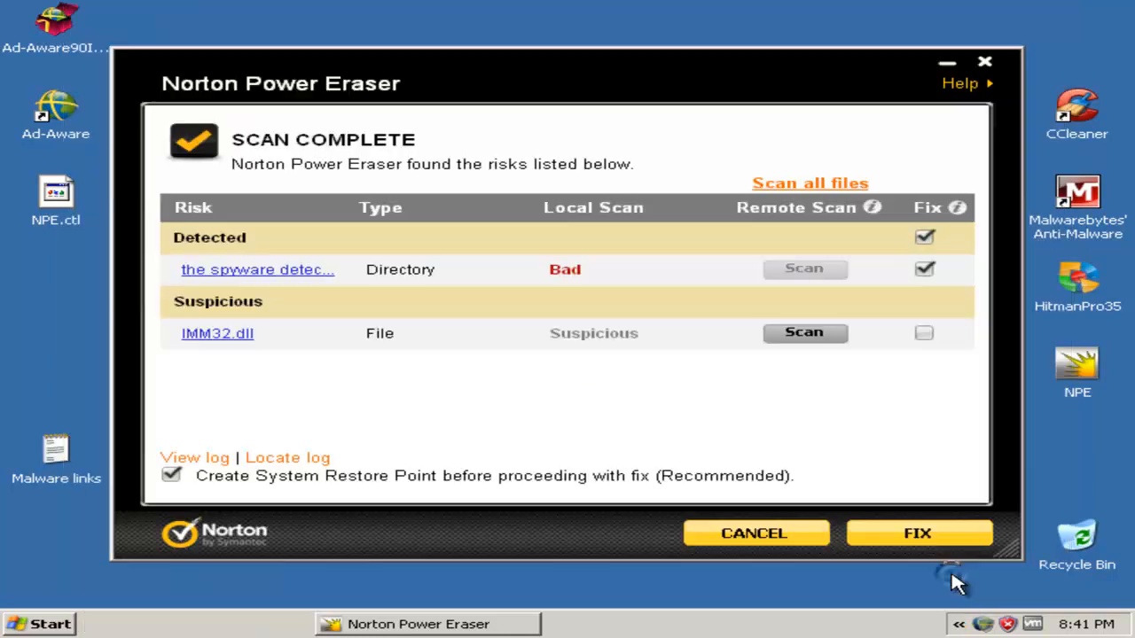
mouse_move(434, 277)
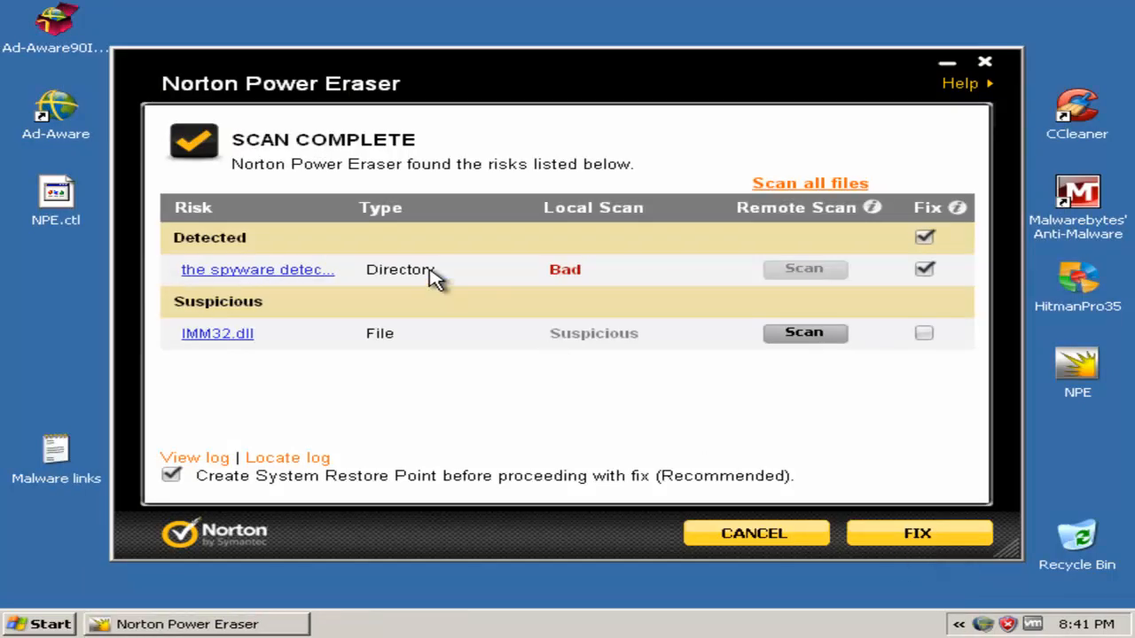
mouse_move(946, 73)
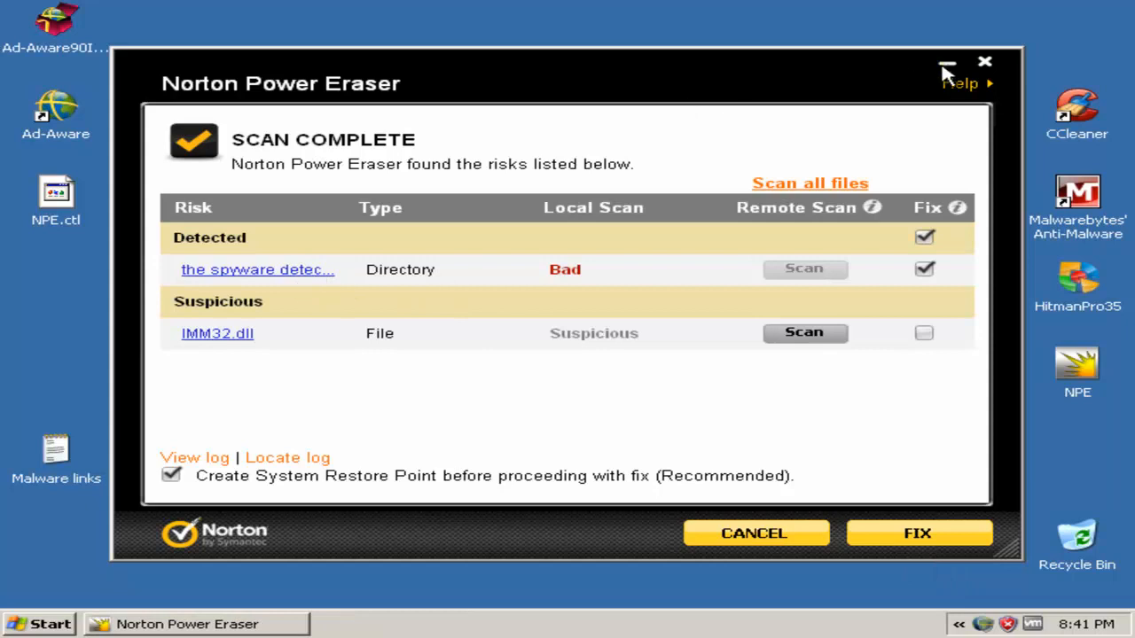
mouse_move(727, 122)
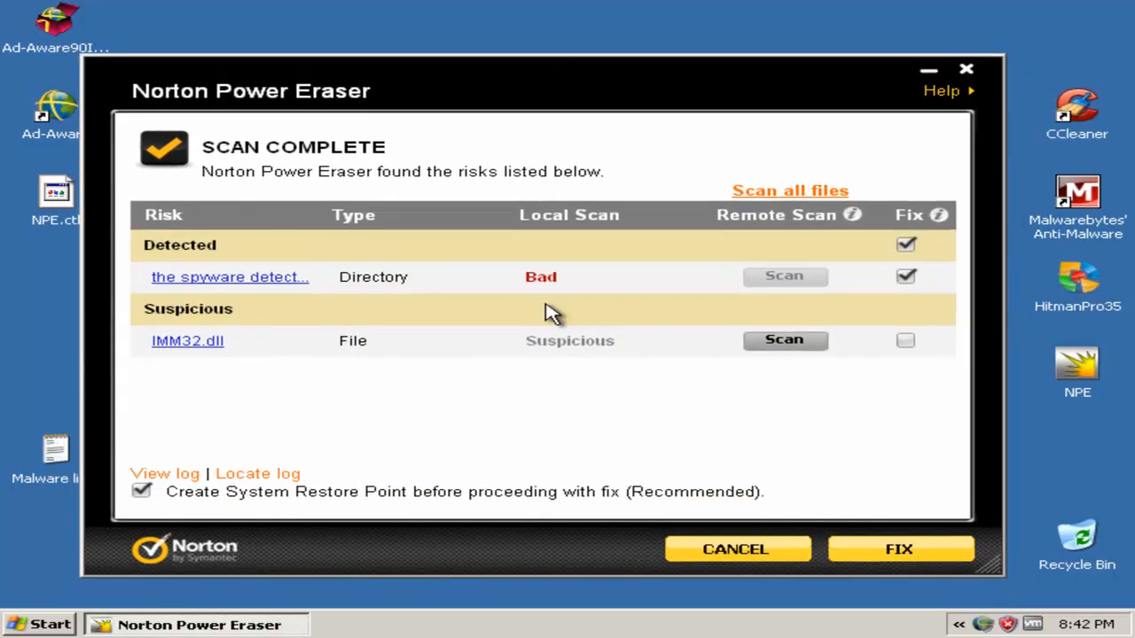
mouse_move(266, 375)
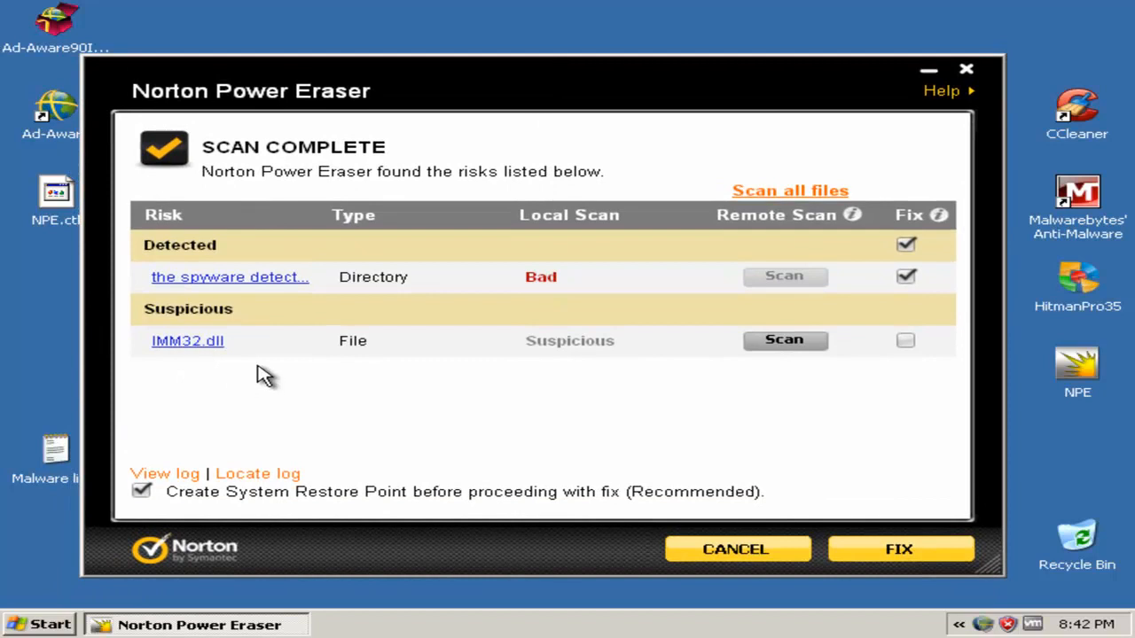
mouse_move(900, 554)
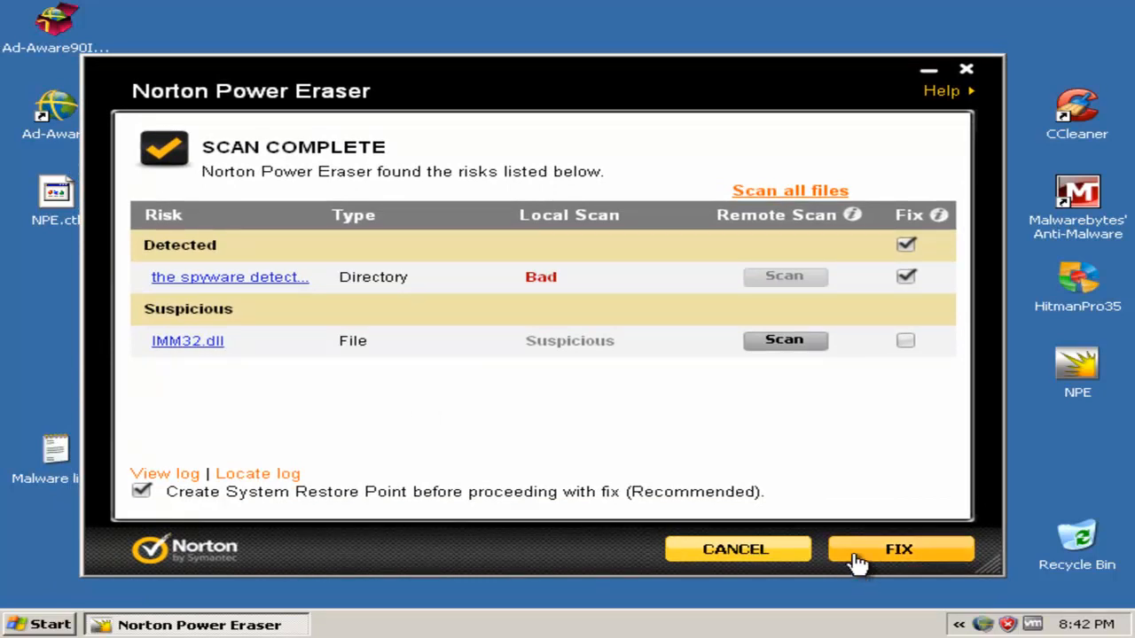
Fix only the checked Spyware Detective directory, leaving the suspicious IMM32.dll unfixed
click(899, 549)
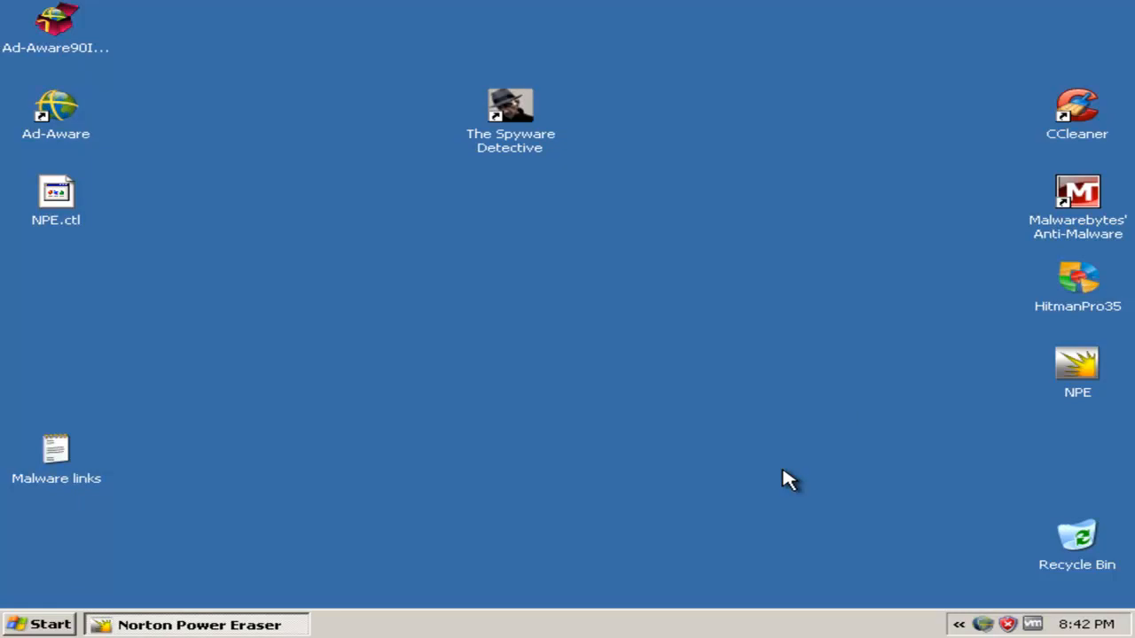
mouse_move(528, 408)
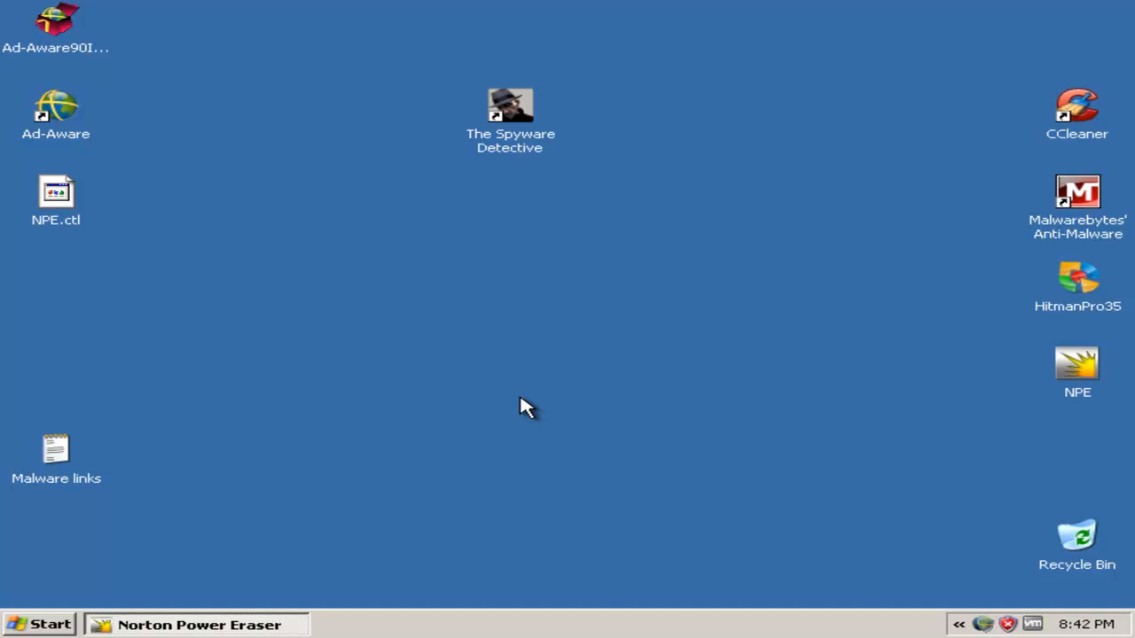
mouse_move(674, 611)
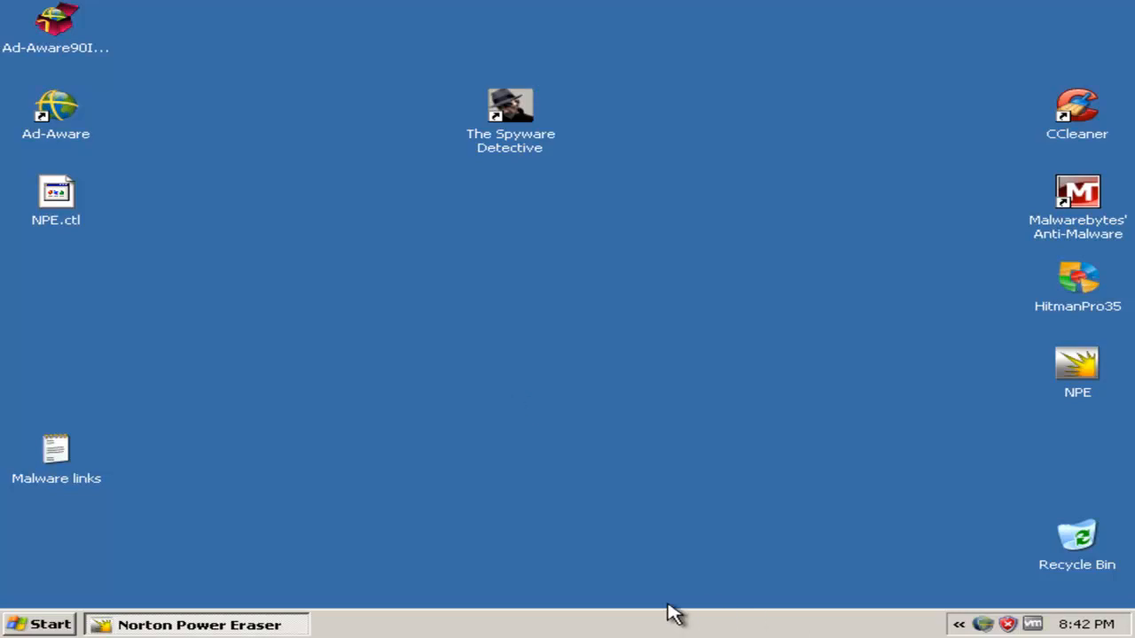
mouse_move(345, 309)
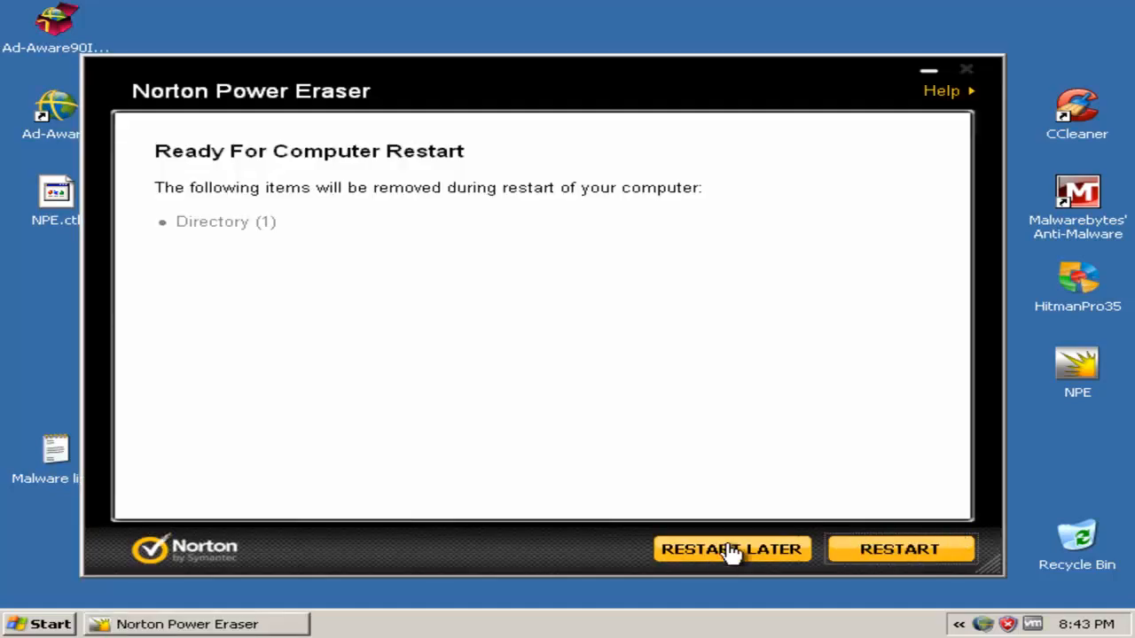
Choose Restart Later, answer No to the still-infected warning, and minimize Norton Power Eraser
click(731, 549)
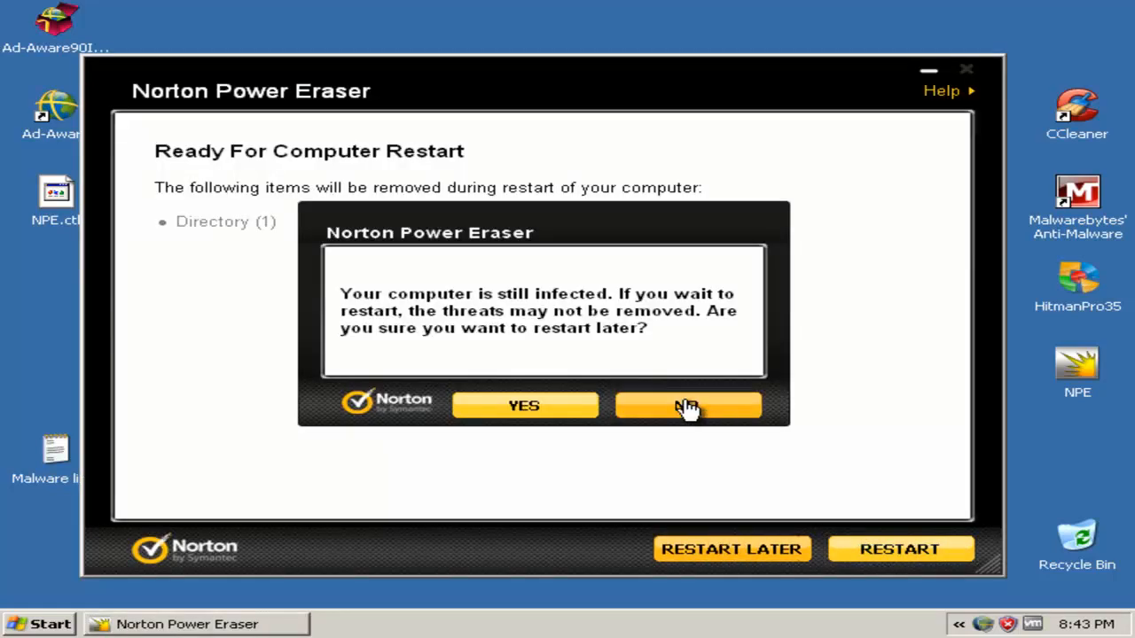
click(688, 405)
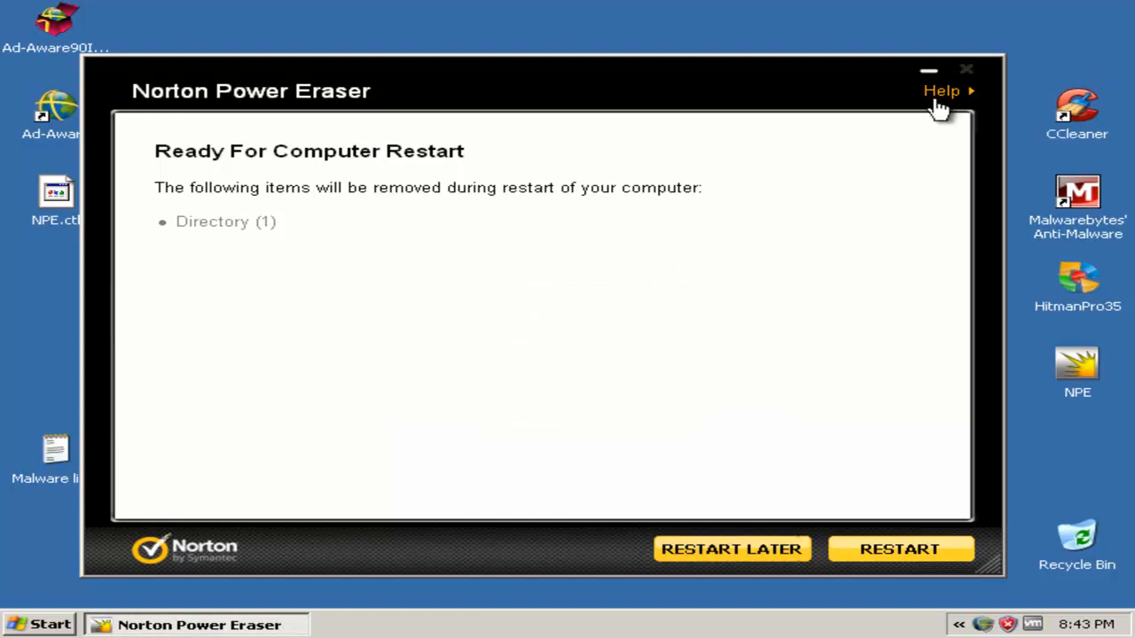
mouse_move(966, 64)
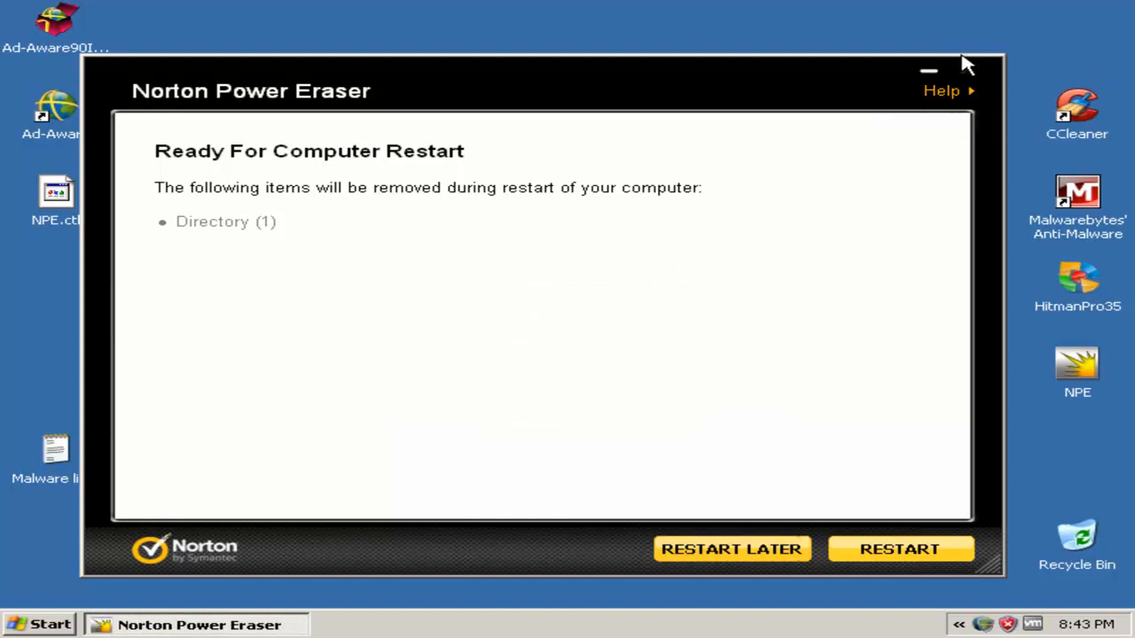
mouse_move(705, 550)
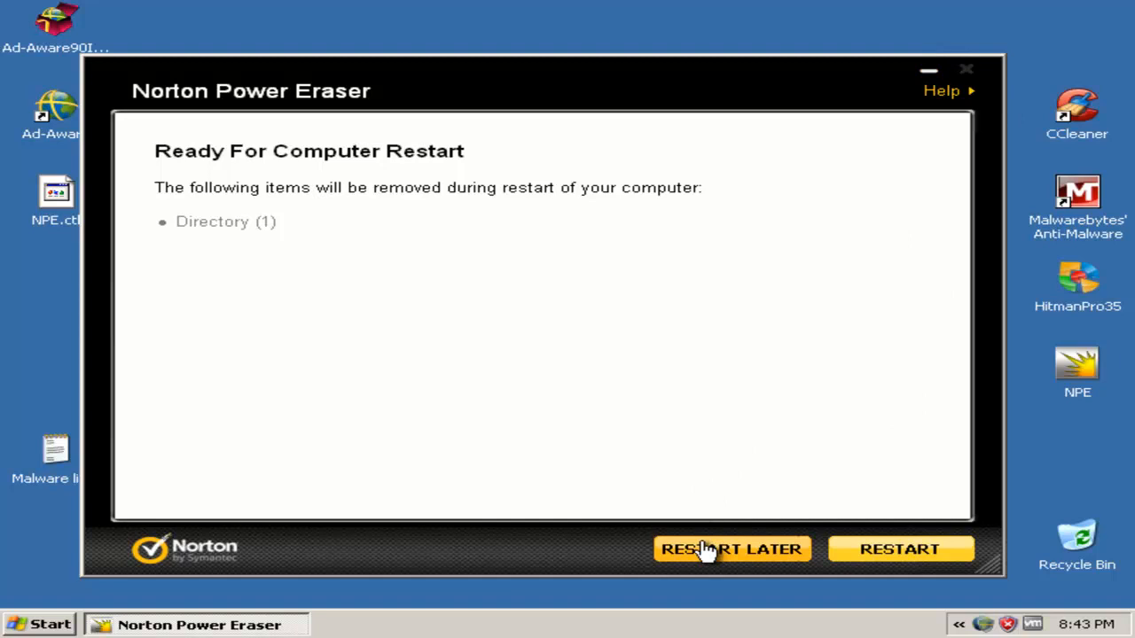
mouse_move(703, 417)
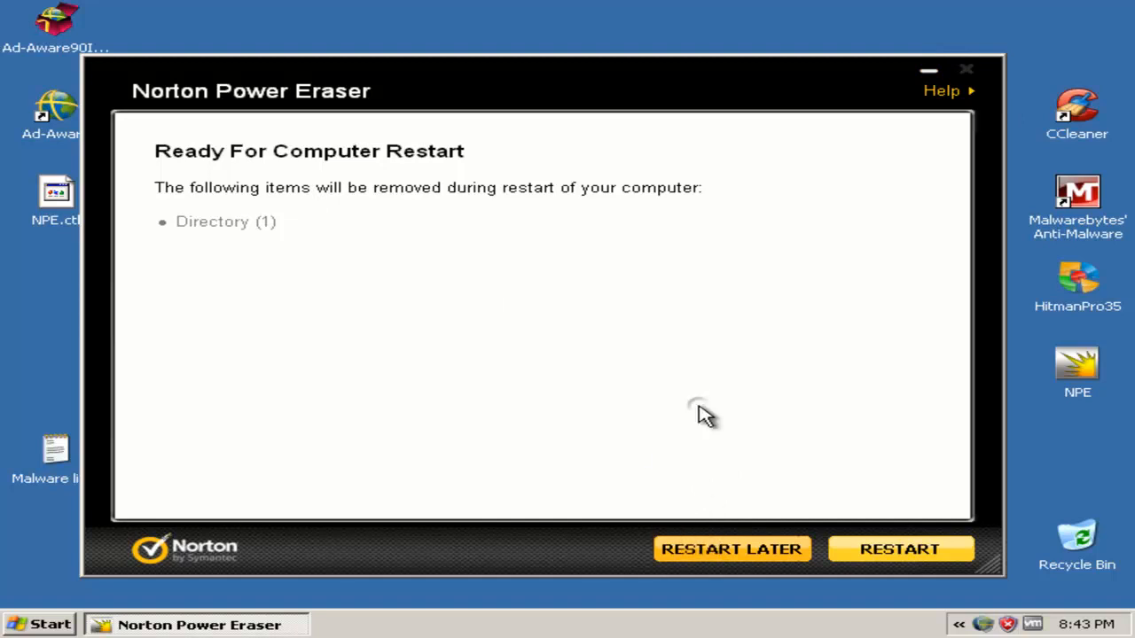
mouse_move(928, 72)
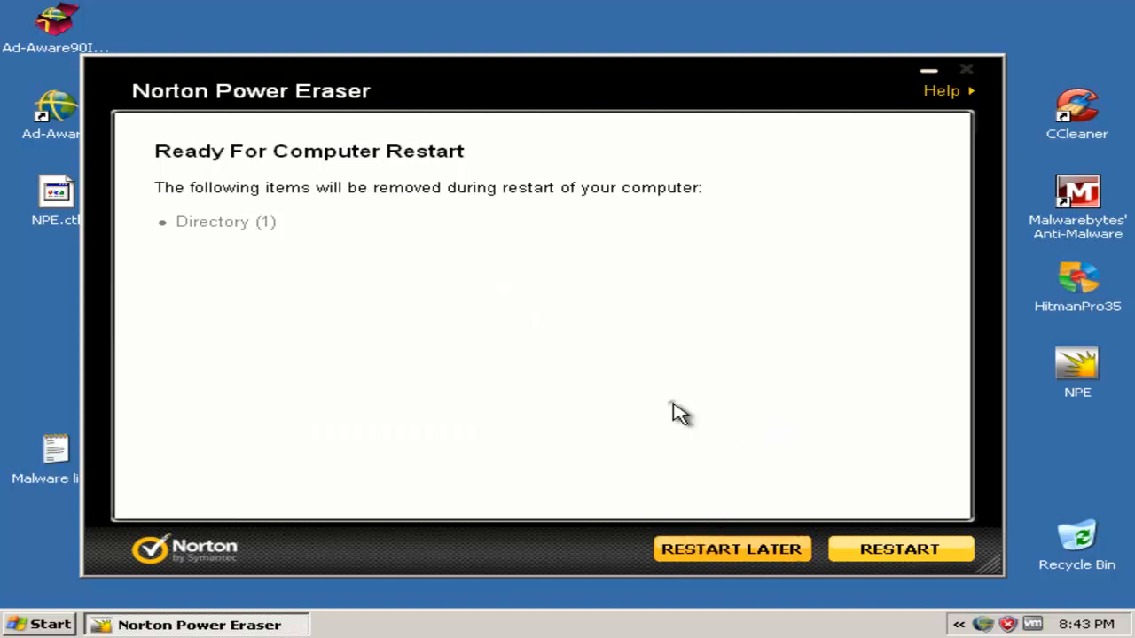
mouse_move(928, 76)
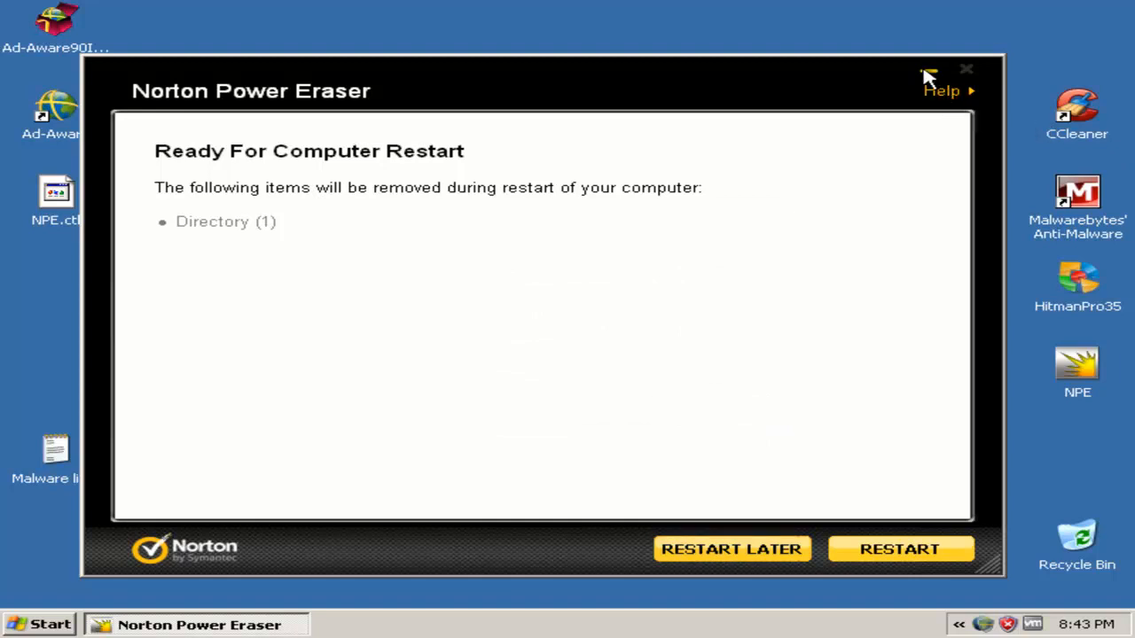
click(966, 69)
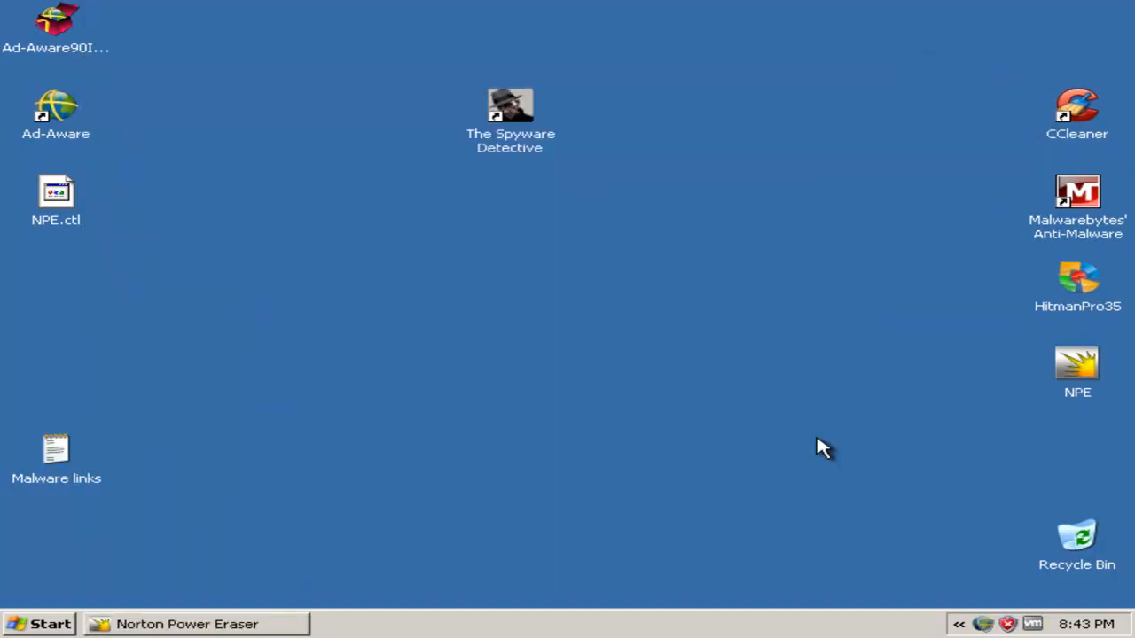